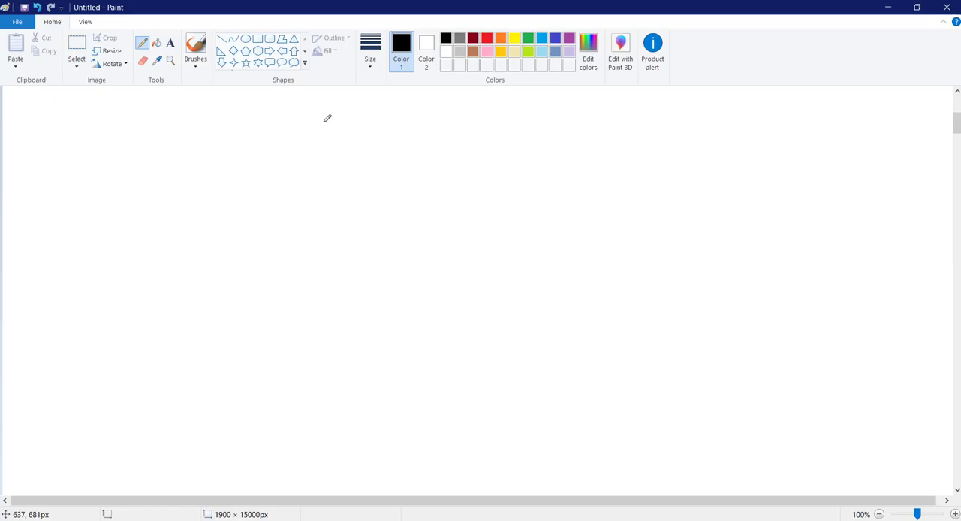
# Handwrite the 'cisco firewall' heading in black pencil and box 'ASA' below it.
pyautogui.moveTo(325, 131); pyautogui.dragTo(379, 124)
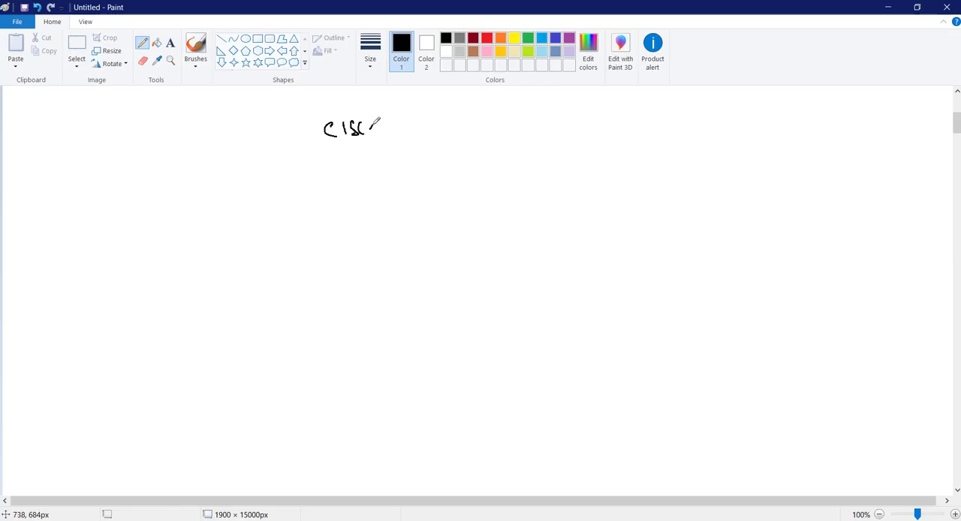
pyautogui.moveTo(432, 128); pyautogui.dragTo(495, 120)
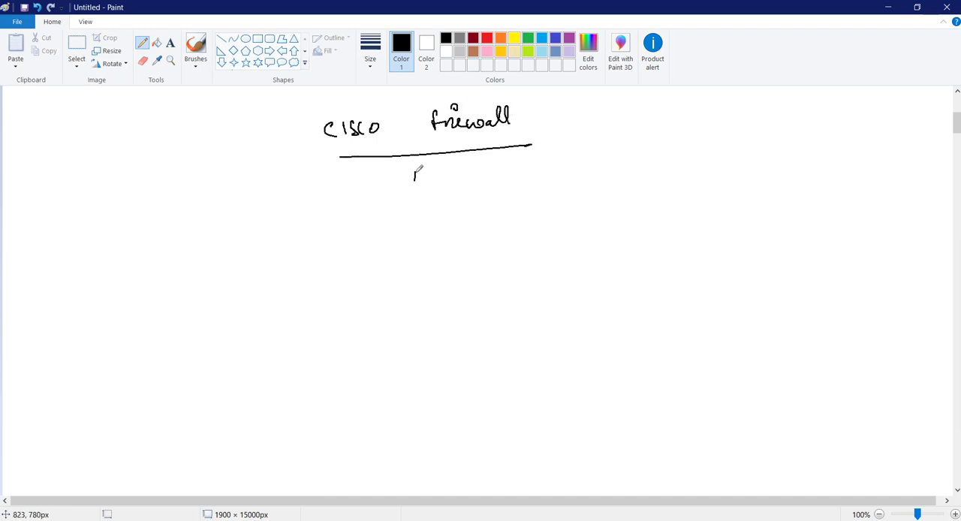
pyautogui.moveTo(397, 161); pyautogui.dragTo(473, 210)
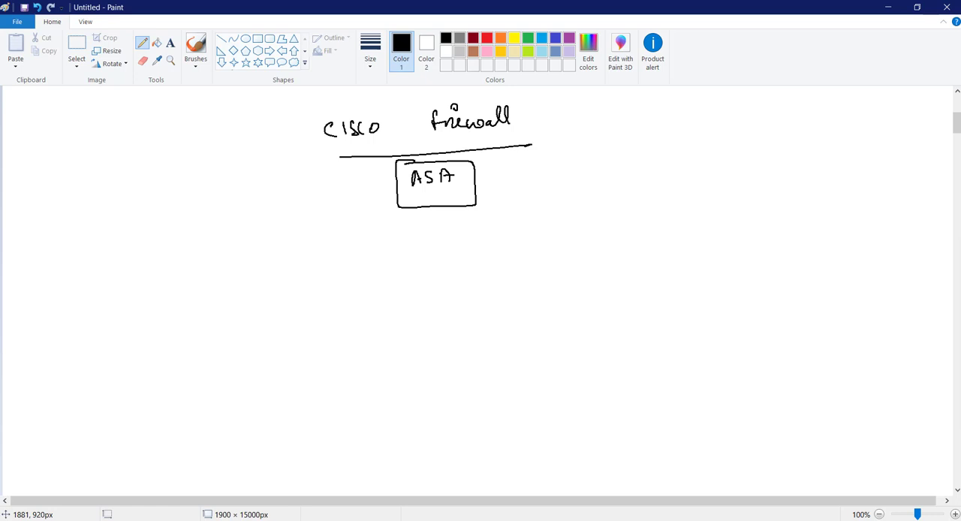
pyautogui.moveTo(510, 166)
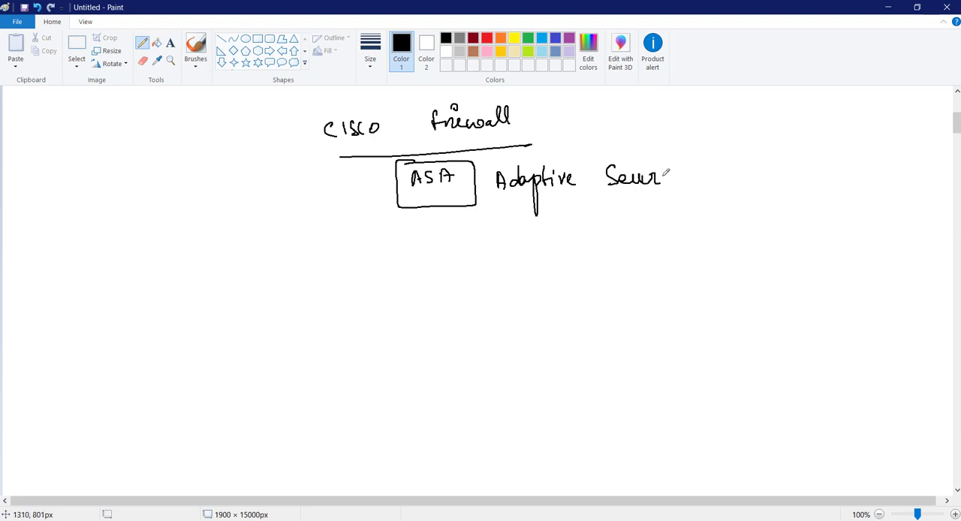
# Write 'Adaptive Security Appliance' and draw a bracket underneath it.
pyautogui.moveTo(660, 177); pyautogui.dragTo(687, 195)
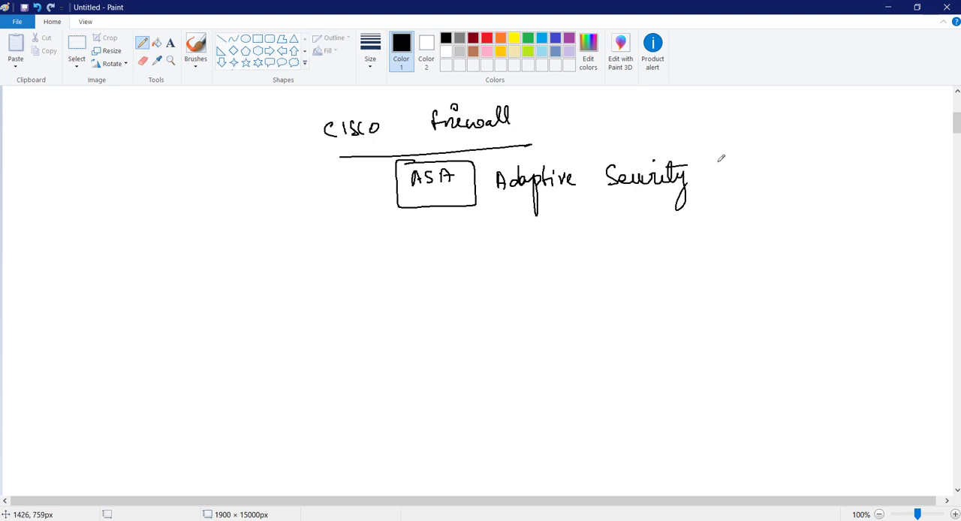
pyautogui.moveTo(721, 161); pyautogui.dragTo(780, 184)
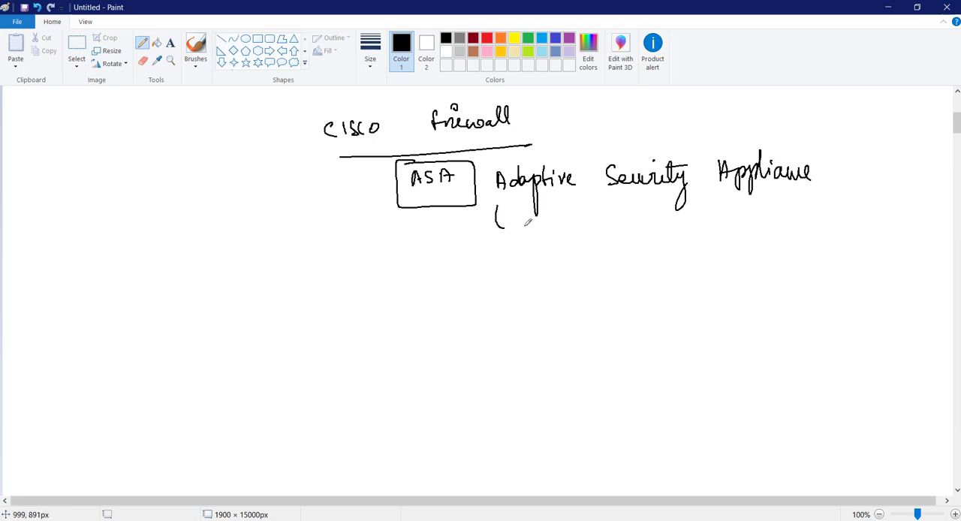
pyautogui.moveTo(497, 217); pyautogui.dragTo(797, 202)
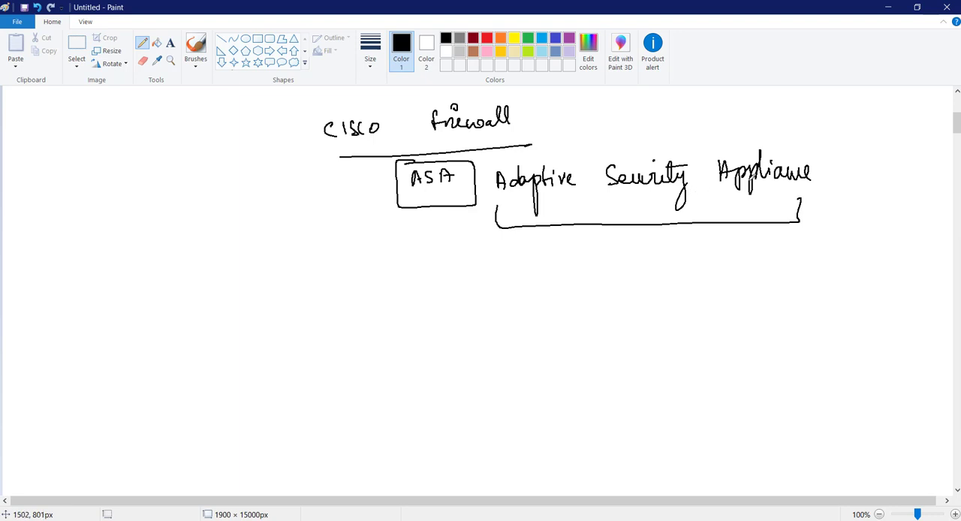
pyautogui.scroll(-3)
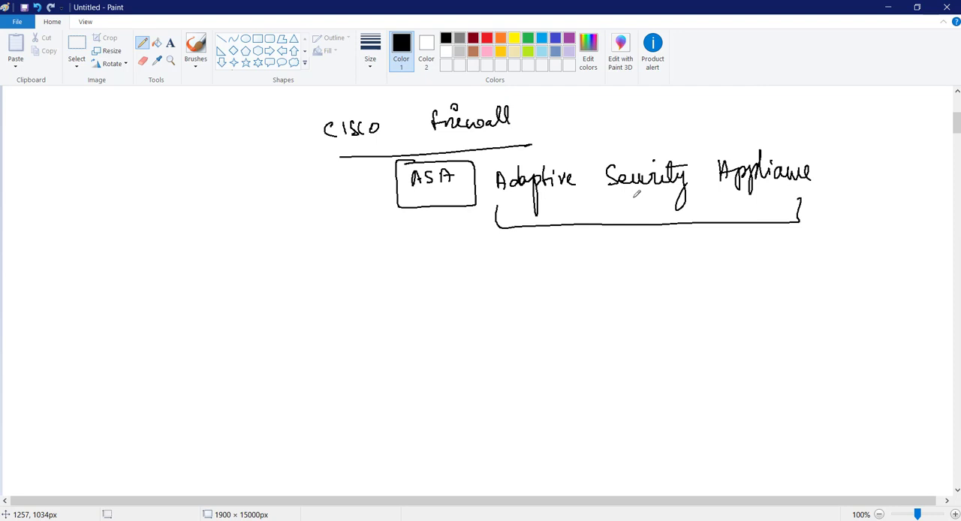
# Sketch a small shape and box with incoming arrows, an acl circle, and a Block blob.
pyautogui.scroll(-3)
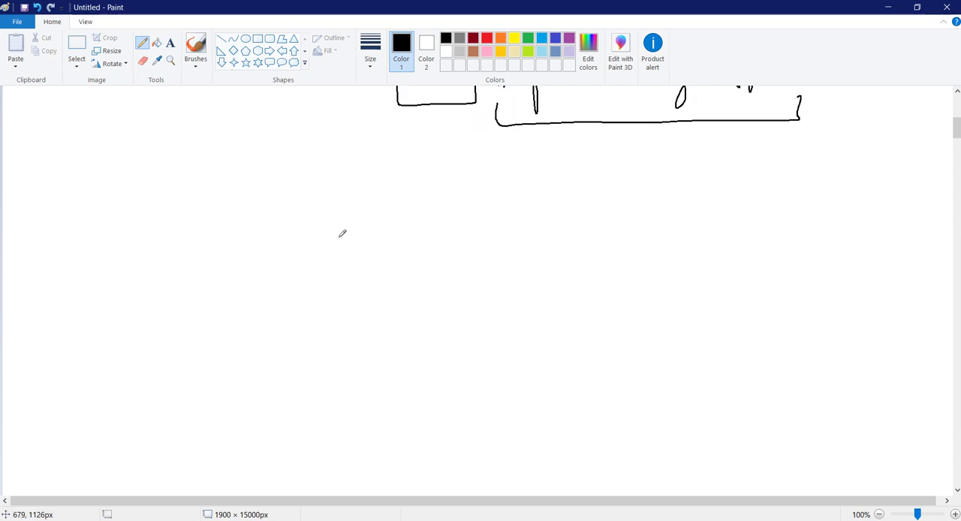
pyautogui.moveTo(292, 200)
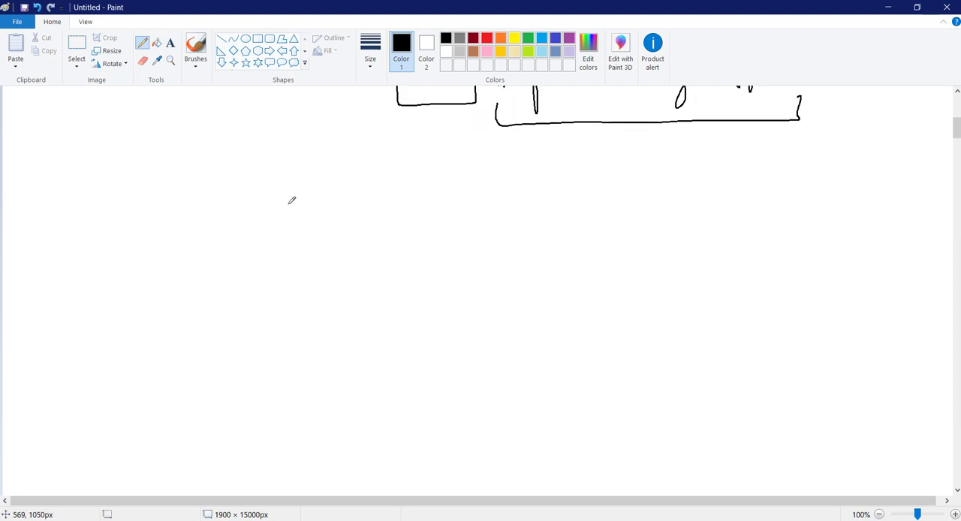
pyautogui.moveTo(300, 187); pyautogui.dragTo(319, 217)
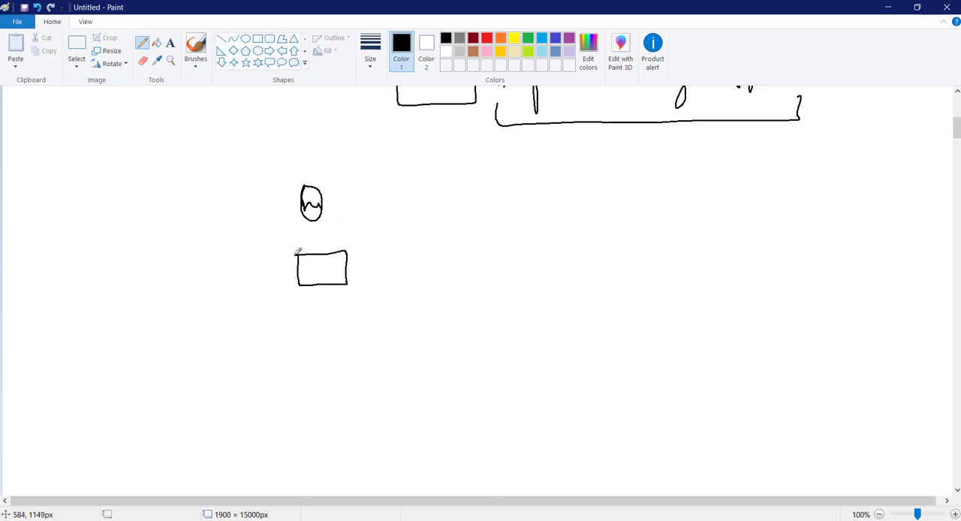
pyautogui.moveTo(214, 210); pyautogui.dragTo(285, 206)
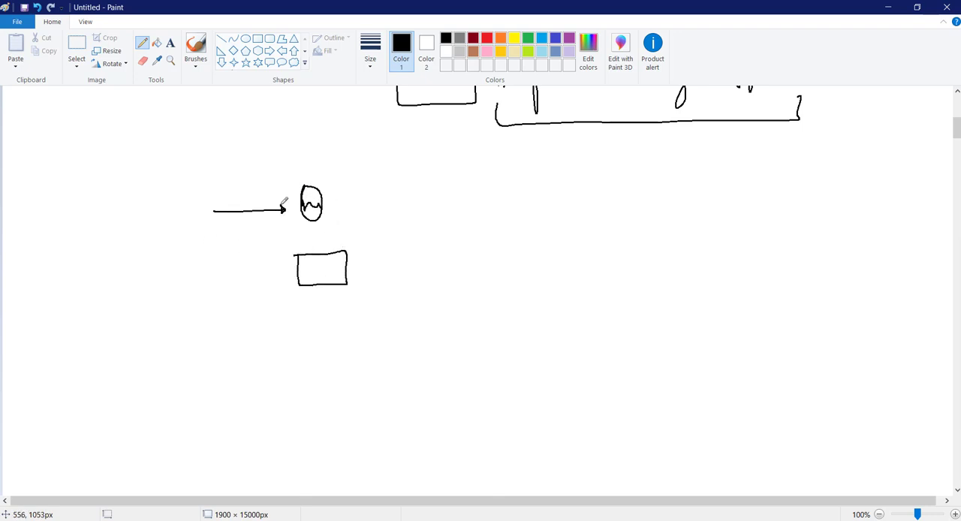
pyautogui.moveTo(223, 267); pyautogui.dragTo(286, 267)
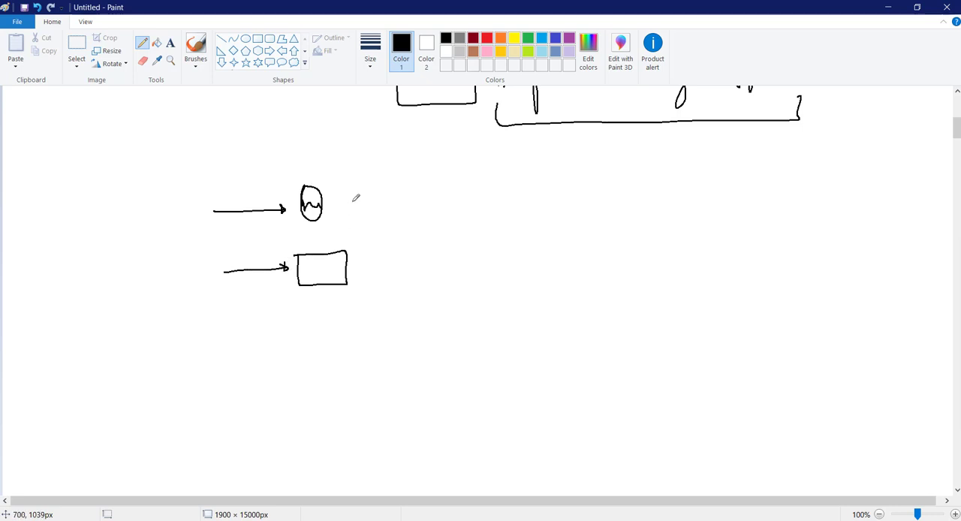
pyautogui.moveTo(326, 205); pyautogui.dragTo(409, 204)
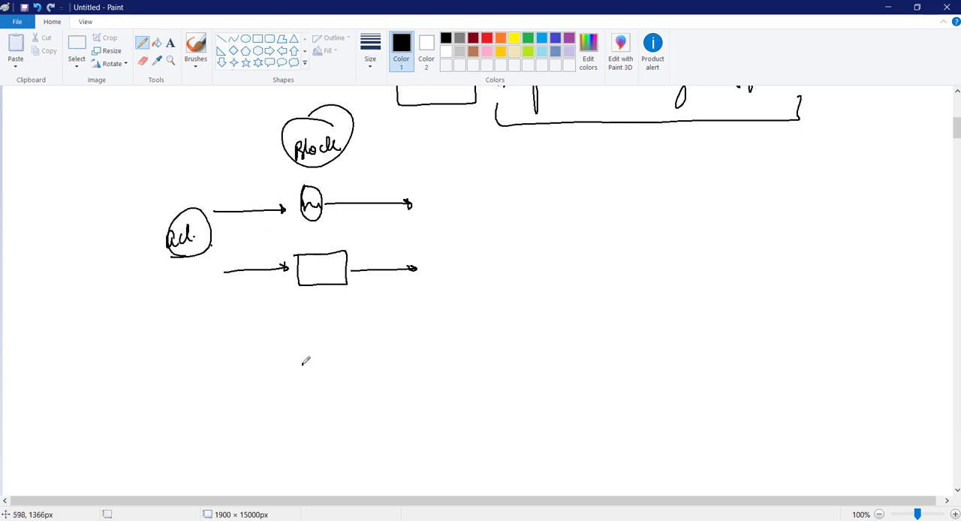
# Draw a firewall box with x marks and an outgoing arrow, labelled 'acl-permit', plus a dividing line.
pyautogui.moveTo(300, 349); pyautogui.dragTo(410, 402)
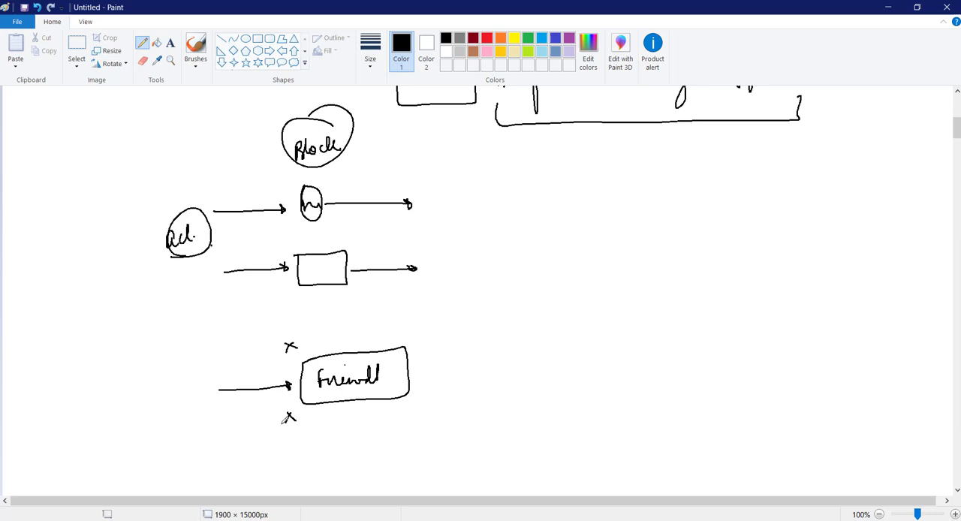
pyautogui.moveTo(429, 376)
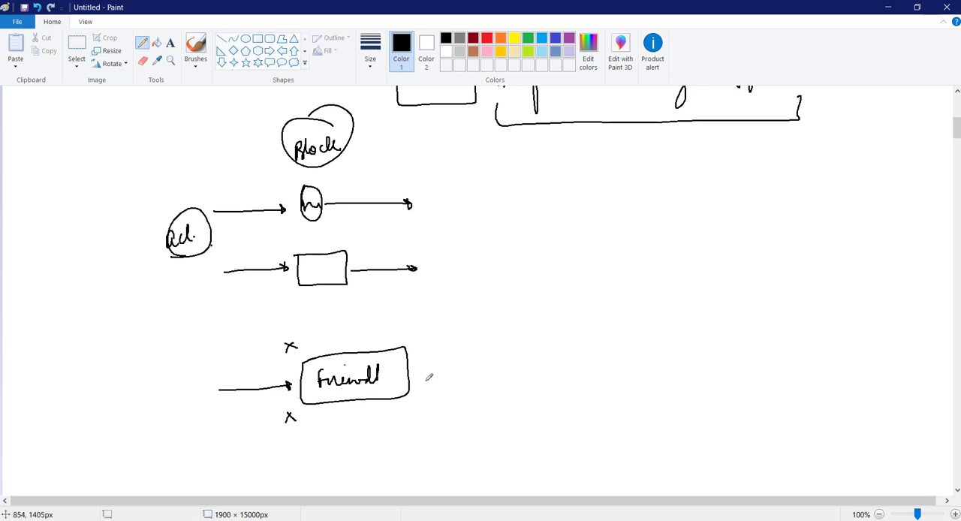
pyautogui.moveTo(409, 368); pyautogui.dragTo(484, 363)
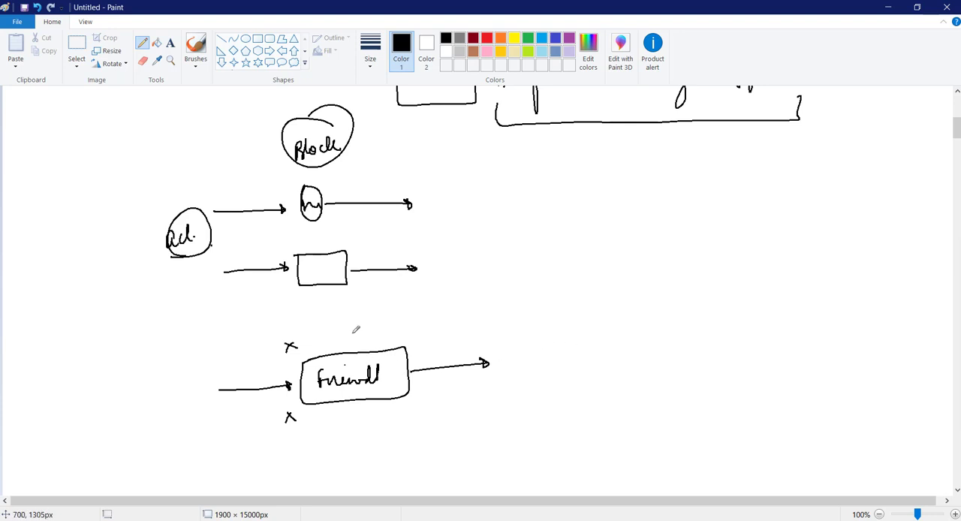
pyautogui.moveTo(329, 327); pyautogui.dragTo(383, 327)
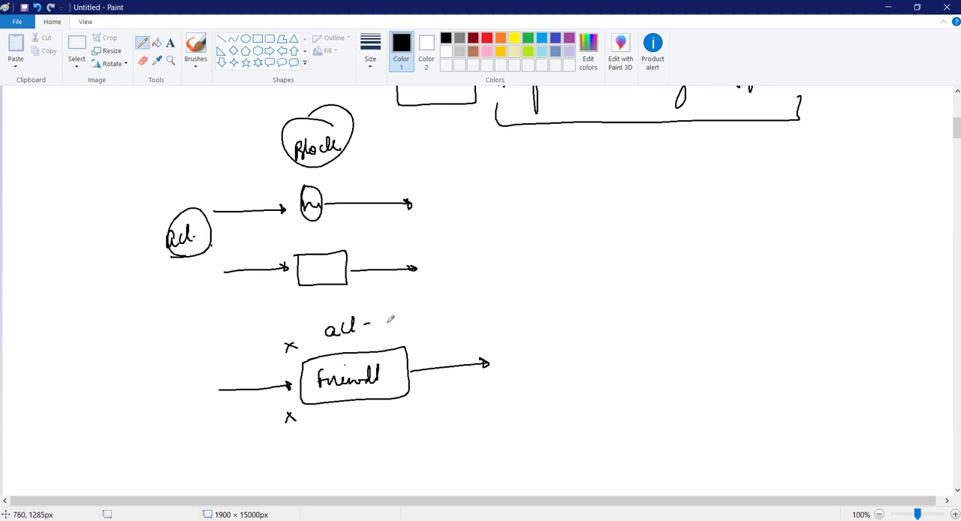
pyautogui.moveTo(375, 326); pyautogui.dragTo(442, 319)
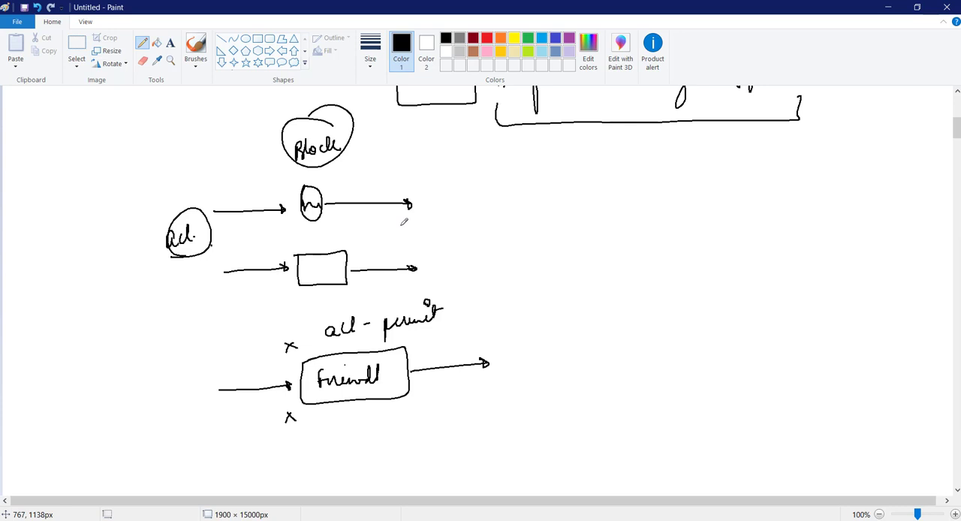
pyautogui.moveTo(139, 315); pyautogui.dragTo(569, 289)
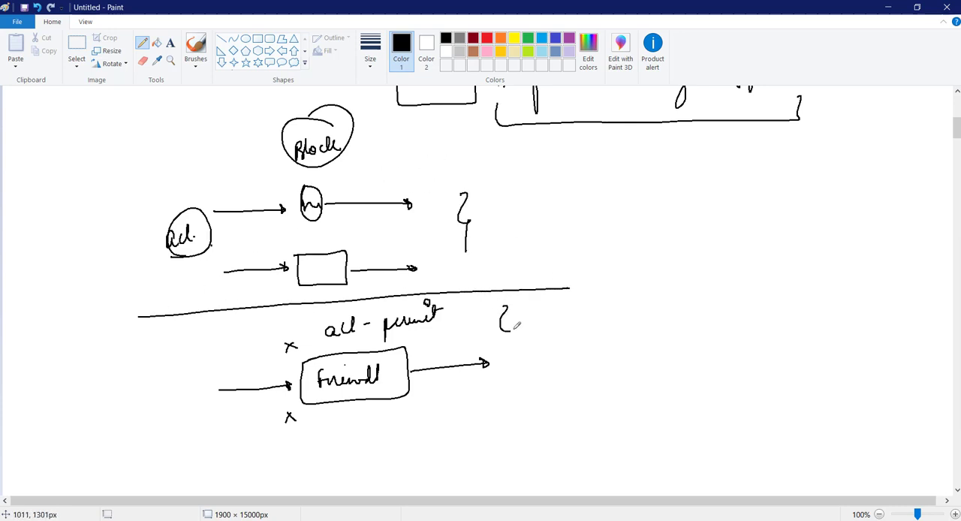
# Add a brace, re-ring the acl circle, write underlined 'Switches', and note 'access list deny'.
pyautogui.moveTo(506, 323); pyautogui.dragTo(505, 394)
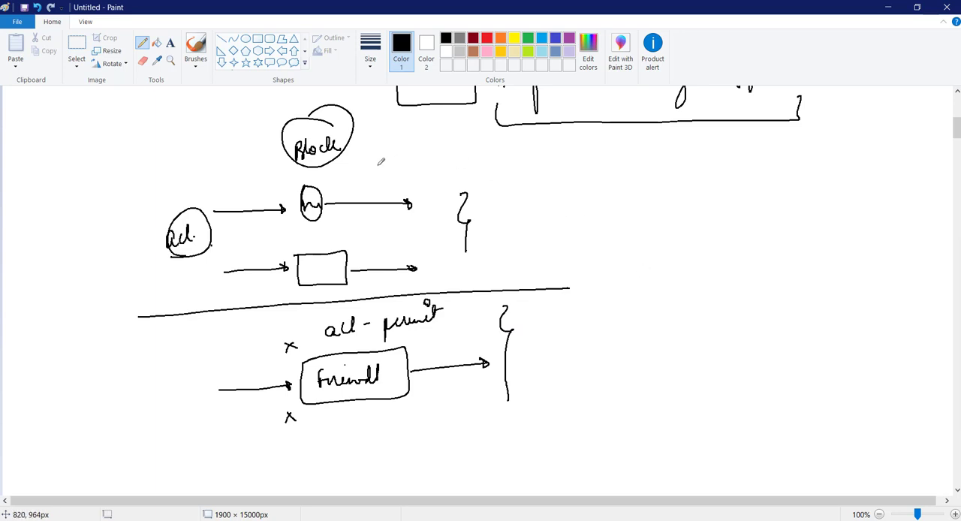
pyautogui.moveTo(379, 210)
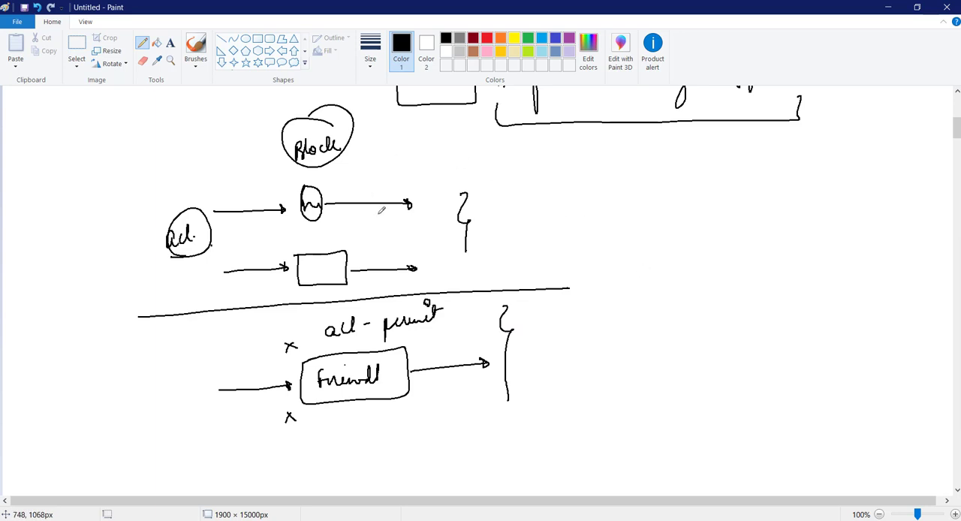
pyautogui.moveTo(364, 217)
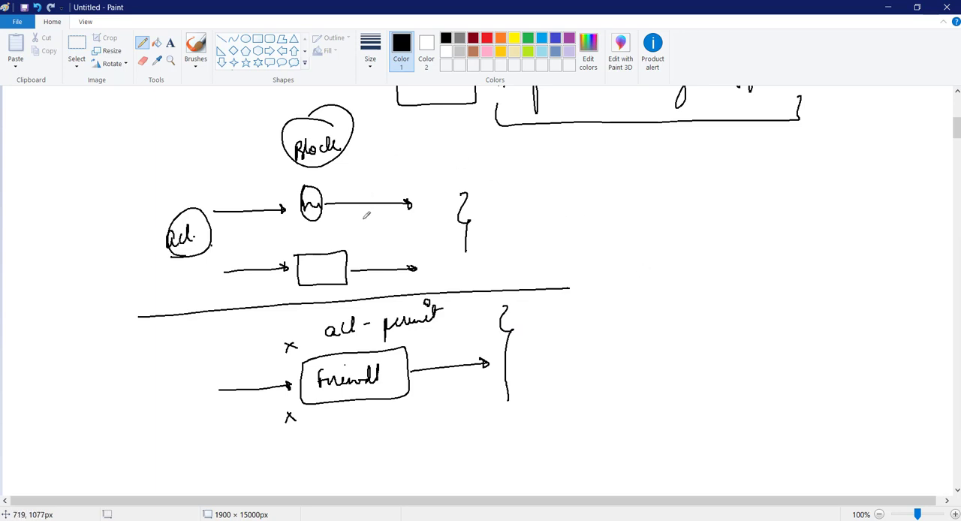
pyautogui.moveTo(371, 213)
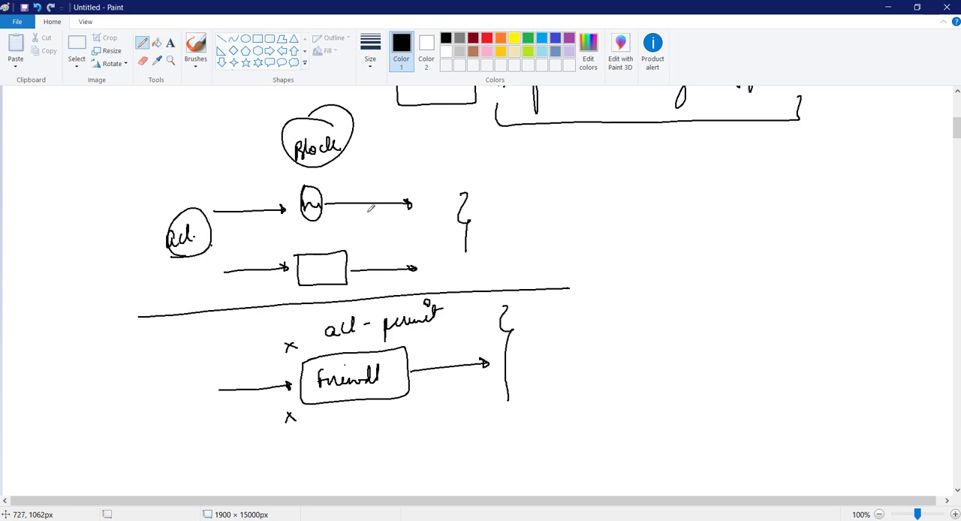
pyautogui.moveTo(164, 202); pyautogui.dragTo(157, 229)
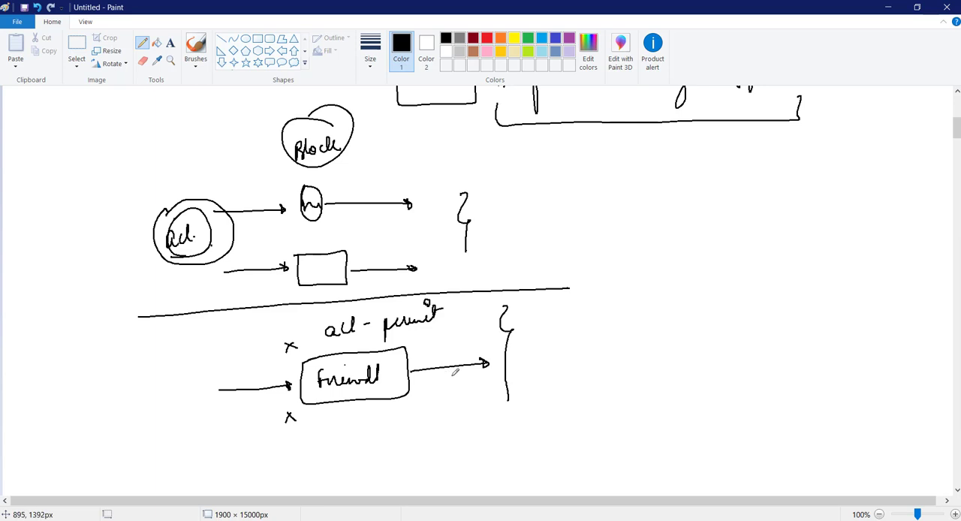
pyautogui.moveTo(452, 373)
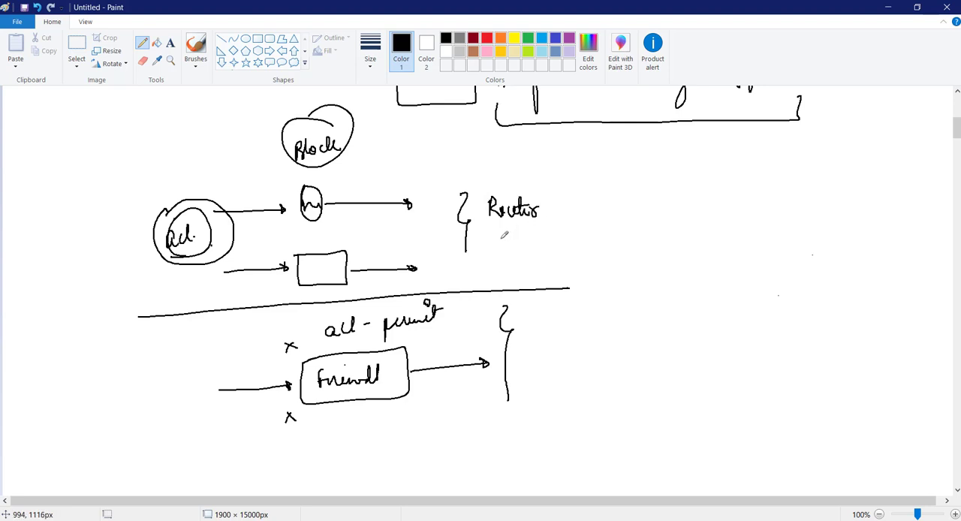
pyautogui.moveTo(492, 241); pyautogui.dragTo(552, 241)
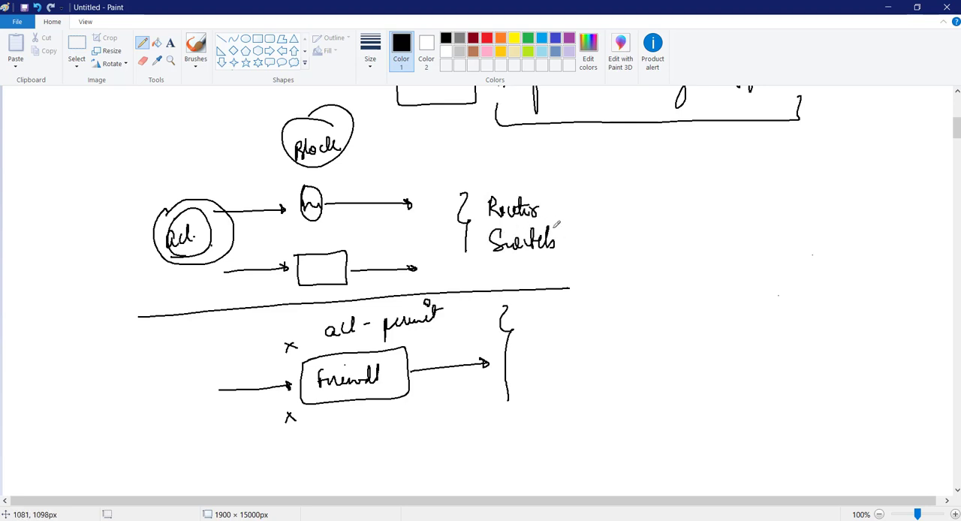
pyautogui.moveTo(507, 259); pyautogui.dragTo(532, 262)
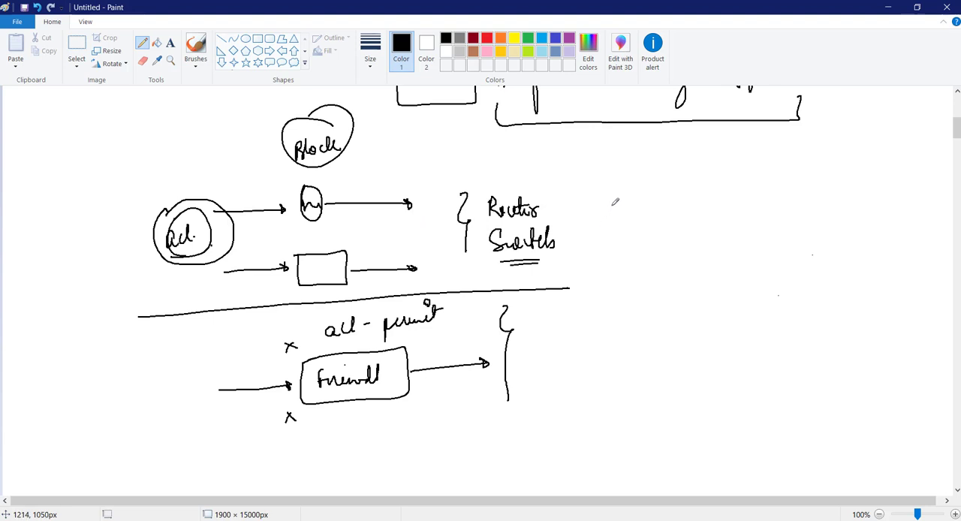
pyautogui.moveTo(617, 194)
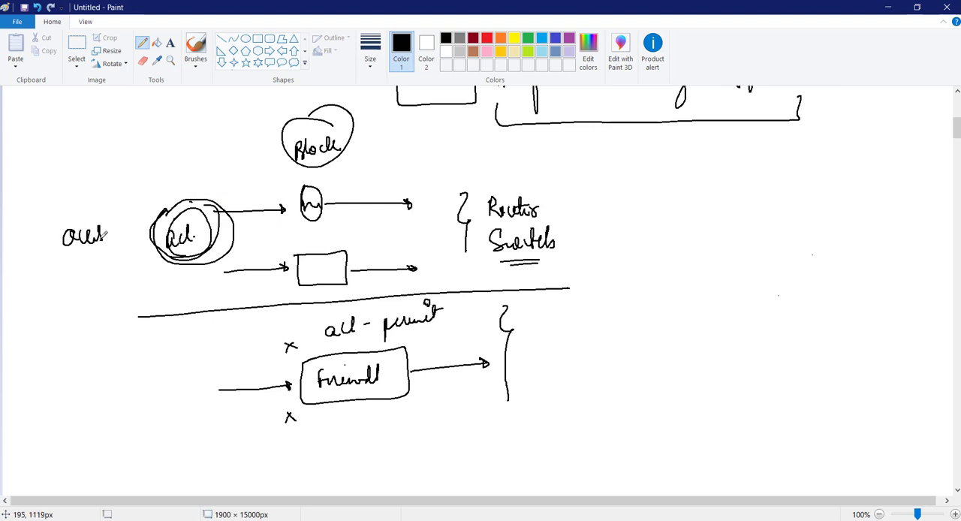
pyautogui.moveTo(105, 229); pyautogui.dragTo(117, 256)
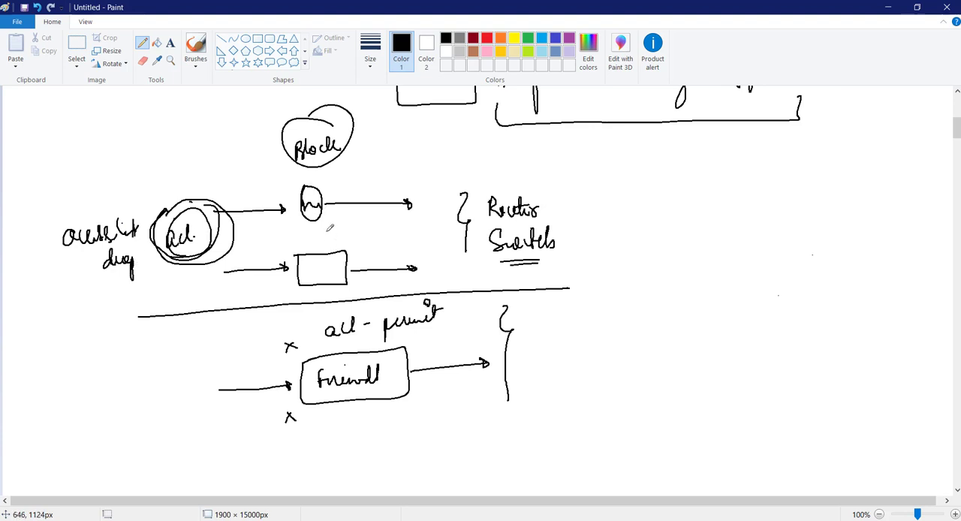
pyautogui.moveTo(373, 191)
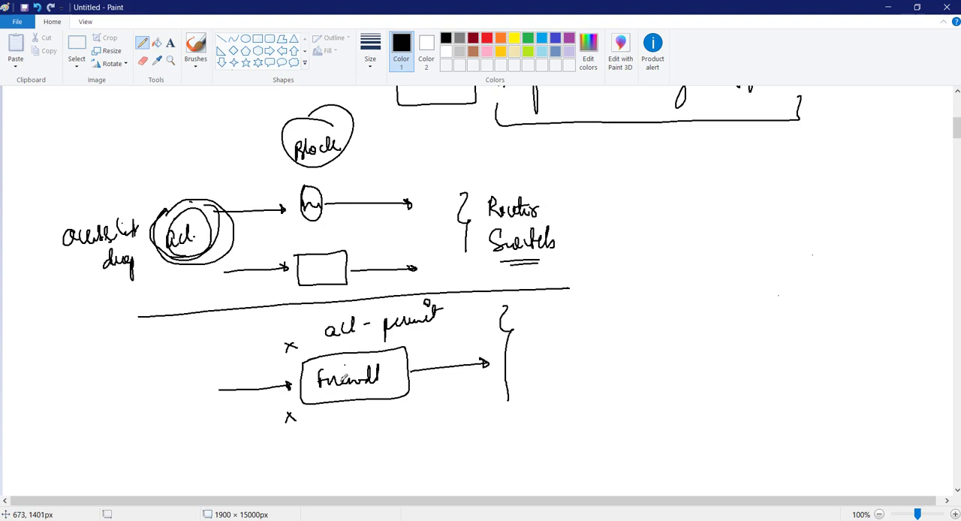
pyautogui.moveTo(355, 376)
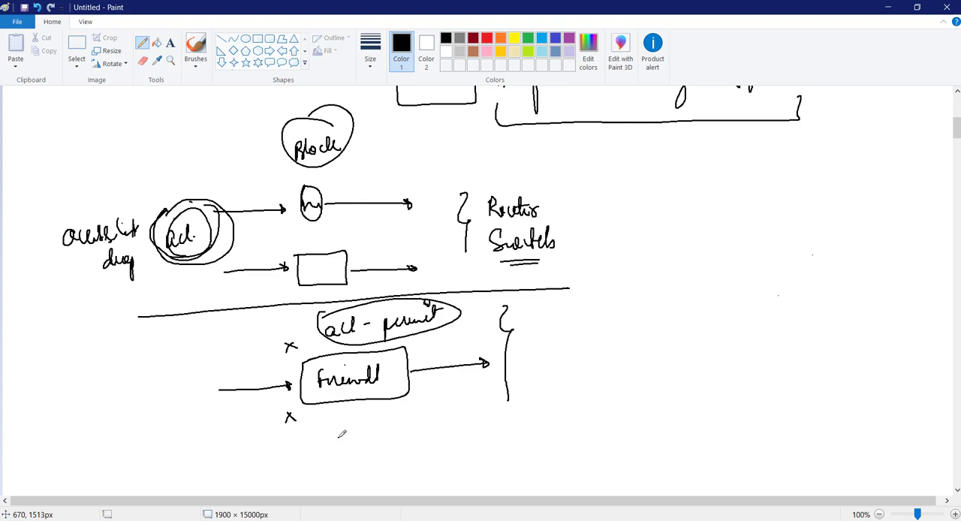
# Write the 'access list permit' note below the firewall box.
pyautogui.moveTo(323, 436); pyautogui.dragTo(398, 427)
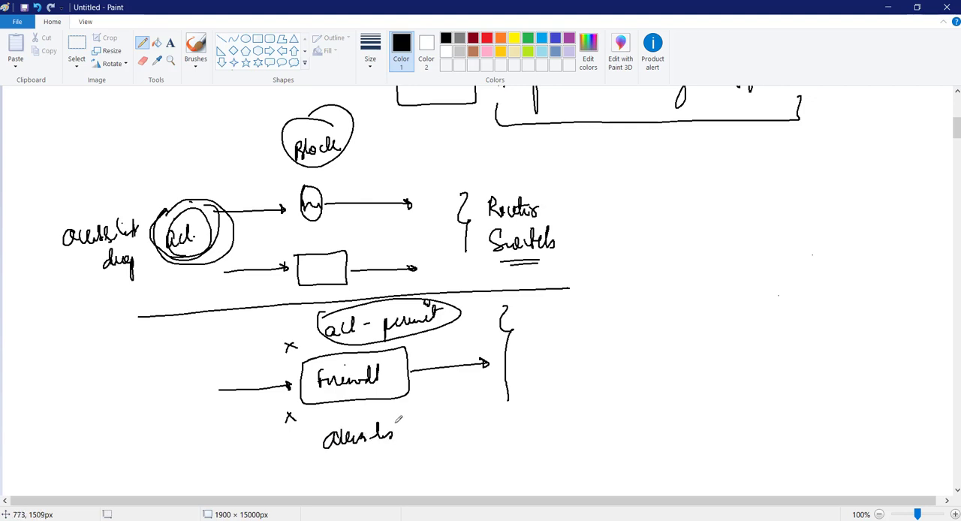
pyautogui.moveTo(424, 432); pyautogui.dragTo(488, 428)
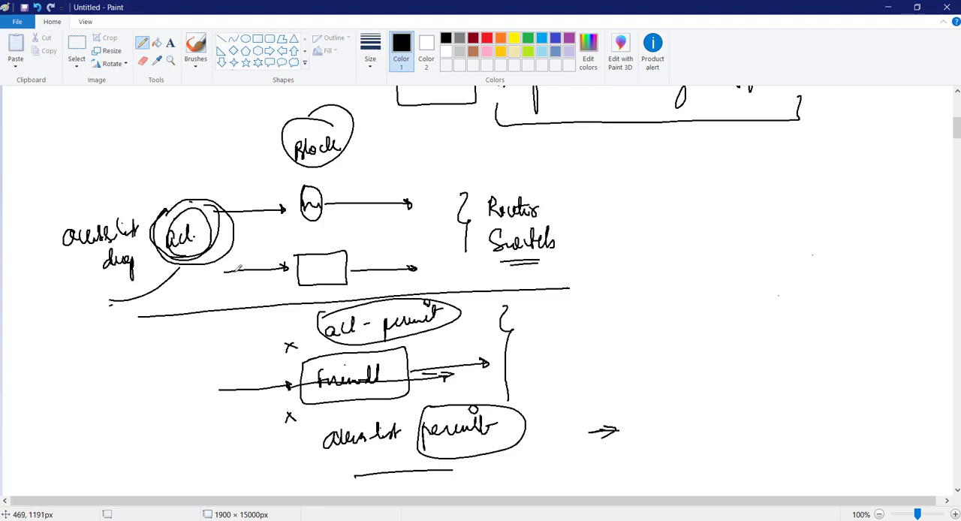
pyautogui.moveTo(214, 420)
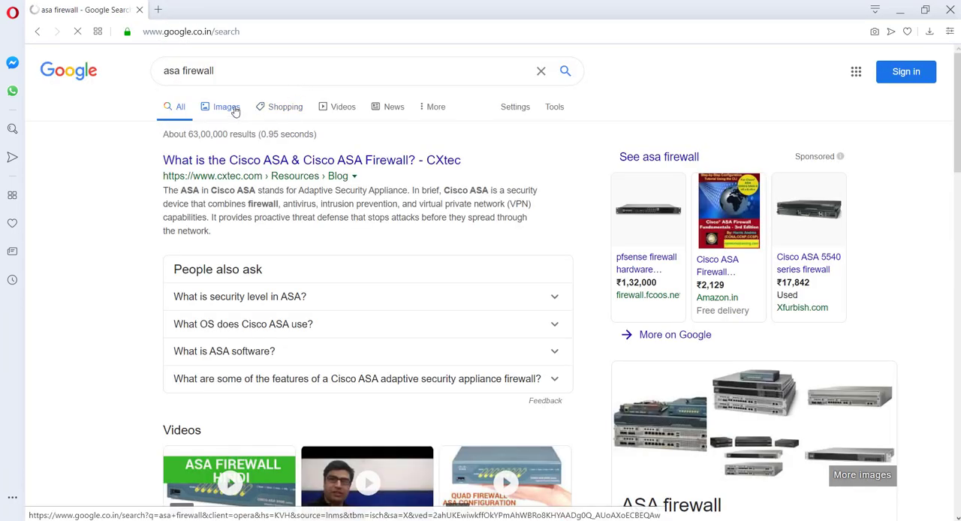
# Preview Google image results for ASA firewalls, including ASA 5500-X, 5506 and 5525-X, then return to blank Paint canvas.
pyautogui.click(224, 106)
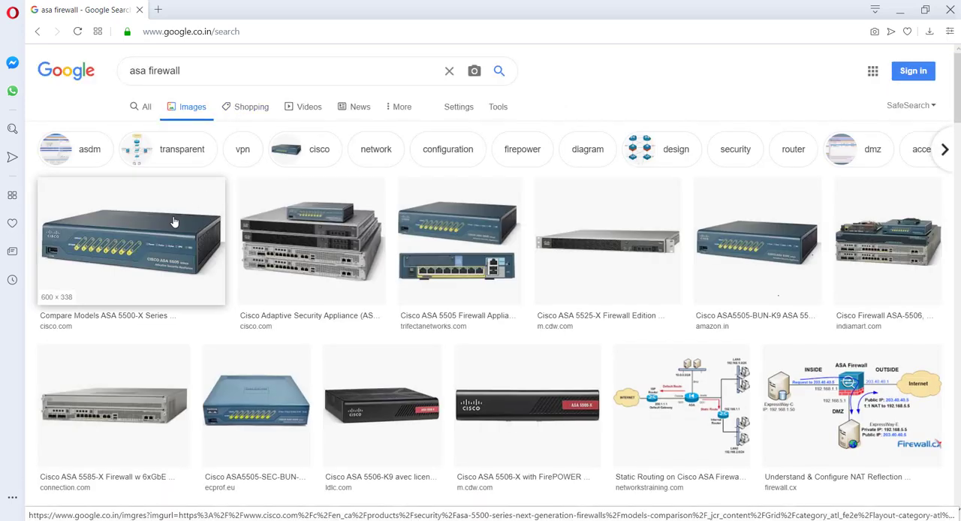
pyautogui.click(129, 242)
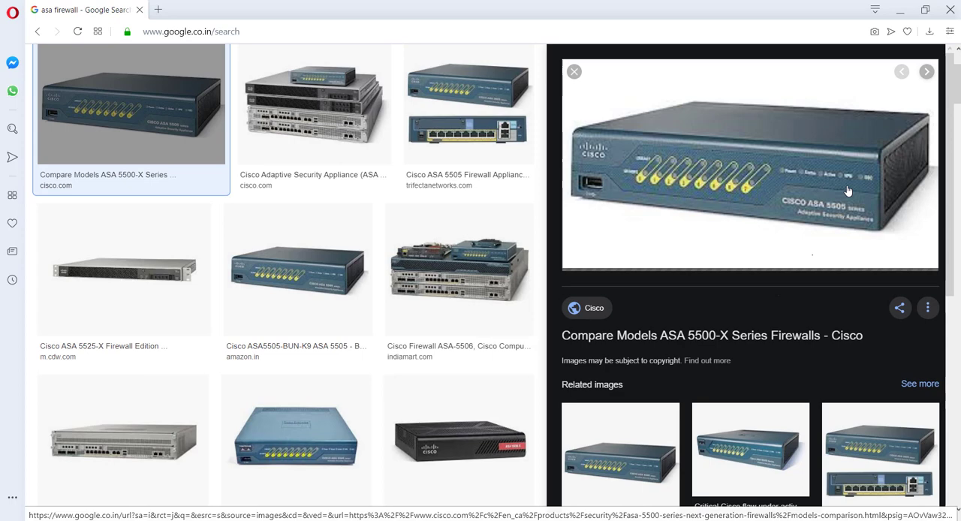
pyautogui.moveTo(857, 154)
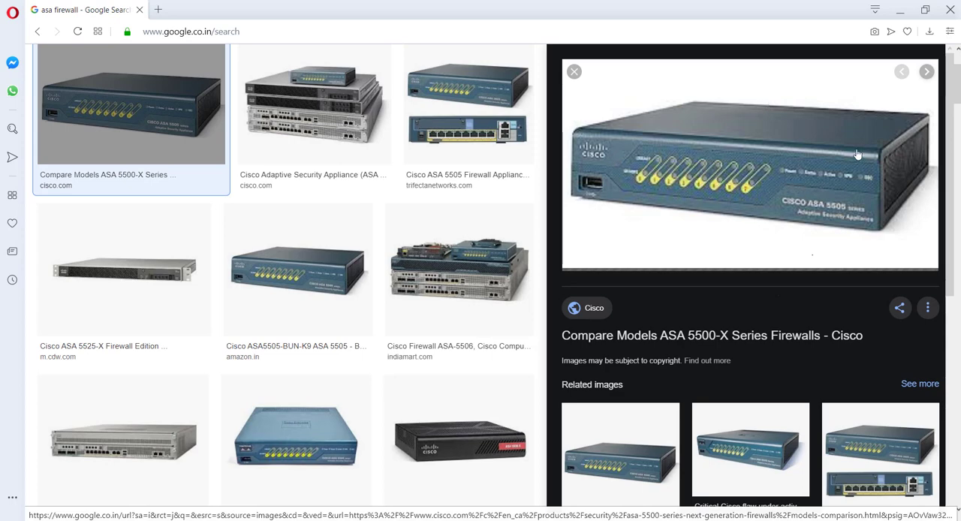
pyautogui.click(313, 105)
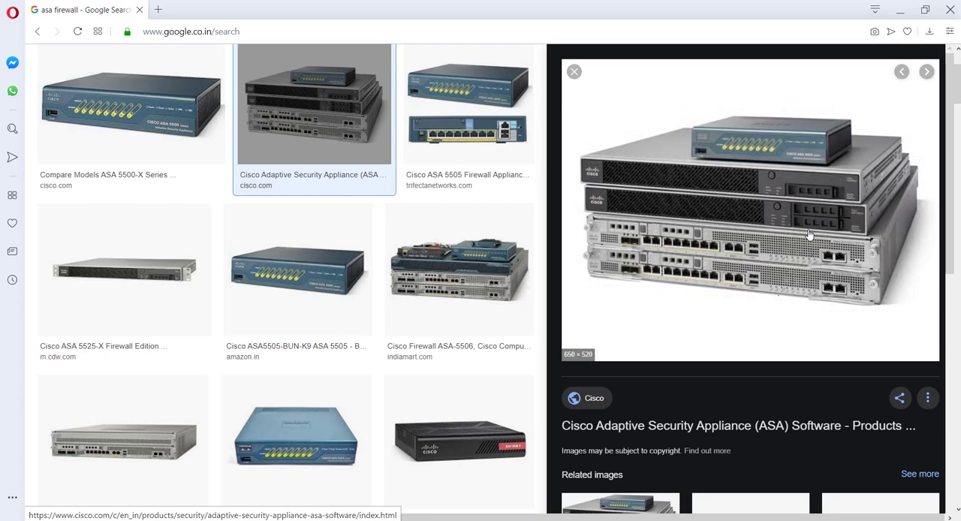
pyautogui.click(459, 269)
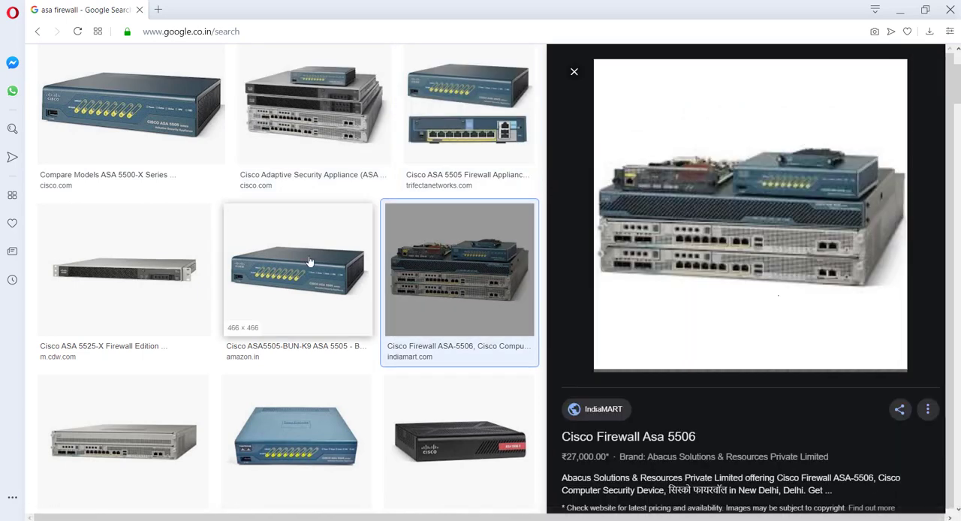
pyautogui.click(124, 270)
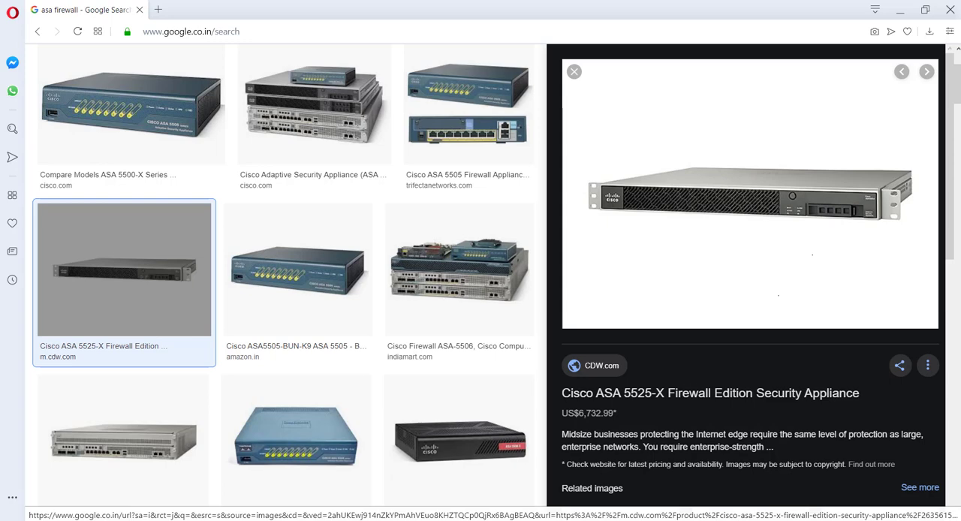
pyautogui.moveTo(525, 25)
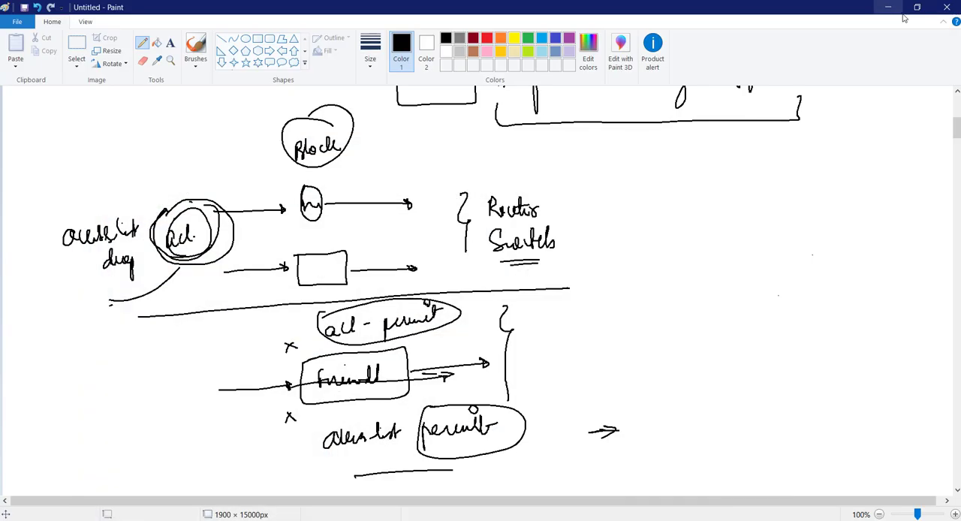
pyautogui.scroll(-3)
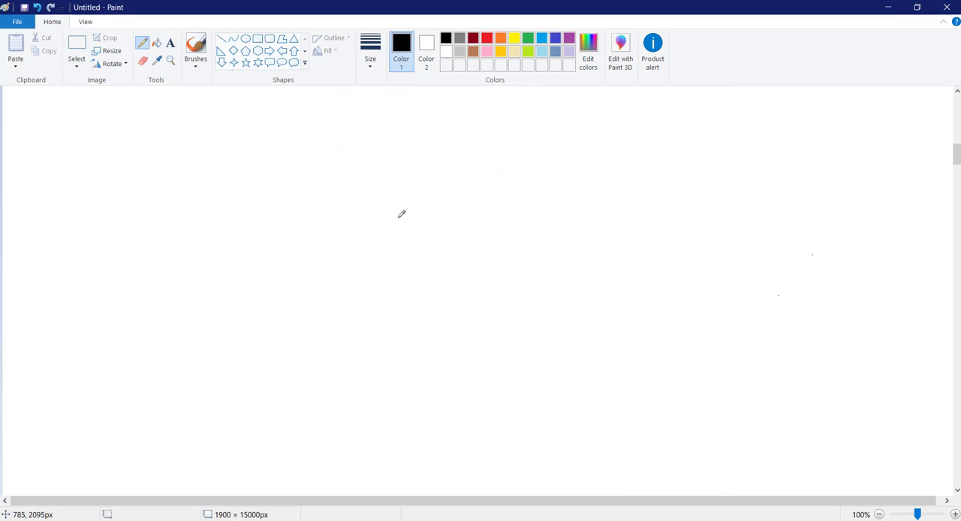
pyautogui.moveTo(277, 153)
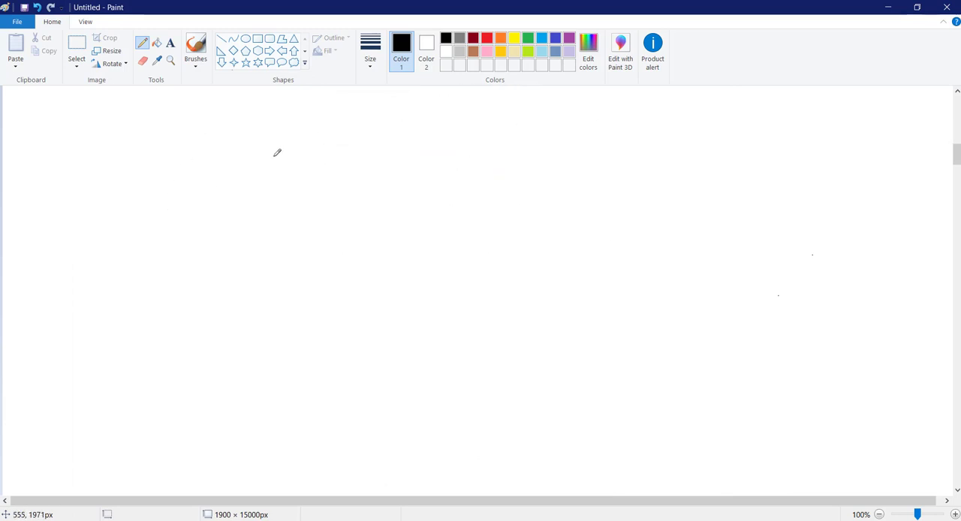
pyautogui.moveTo(339, 152)
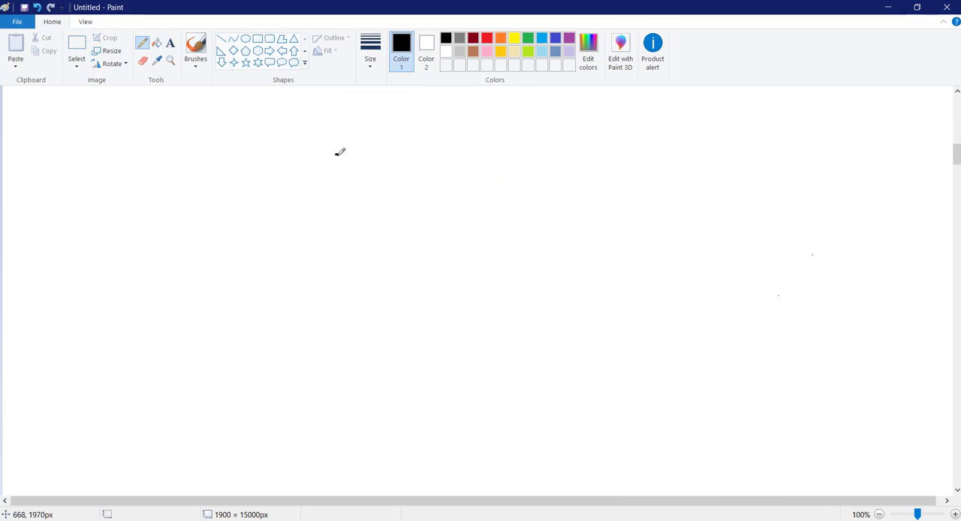
# Write an underlined, circled 'ASA' with an arrow pointing to '1990'.
pyautogui.moveTo(330, 161); pyautogui.dragTo(368, 173)
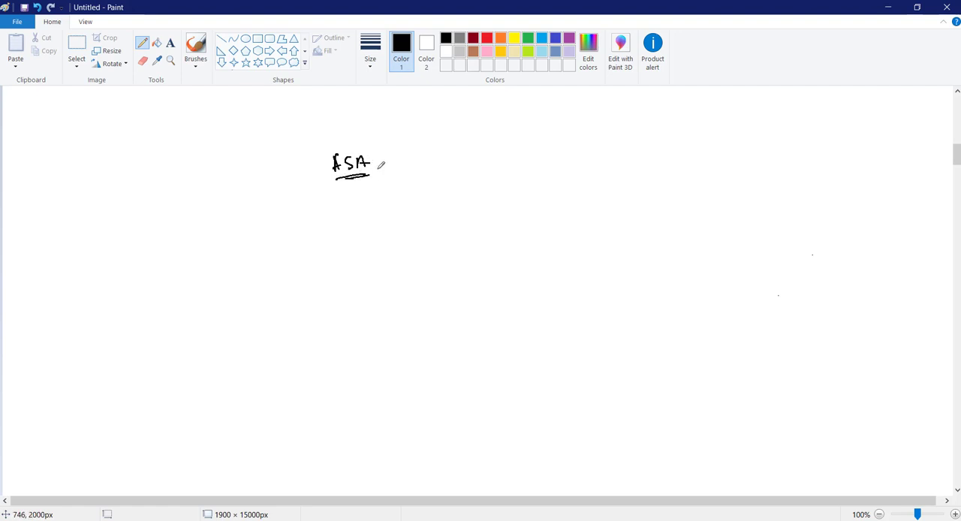
pyautogui.moveTo(459, 155)
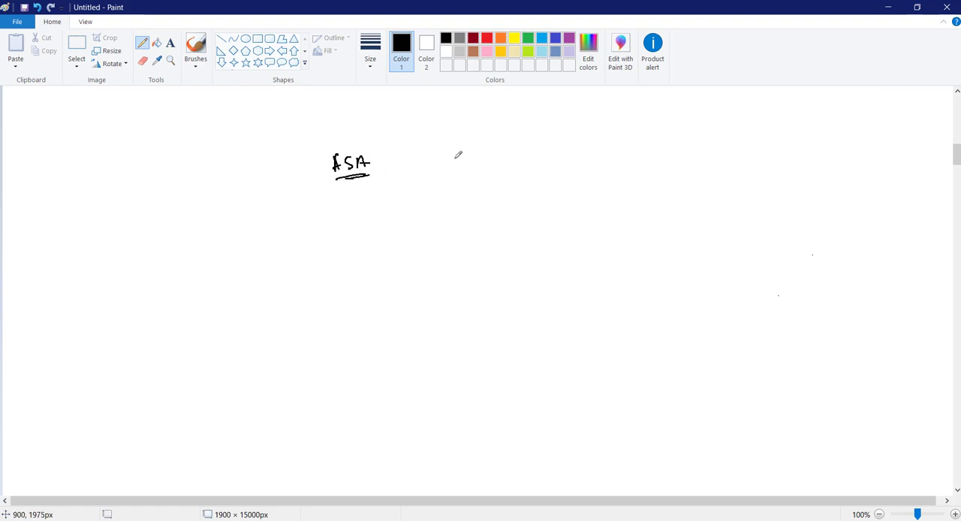
pyautogui.moveTo(404, 165)
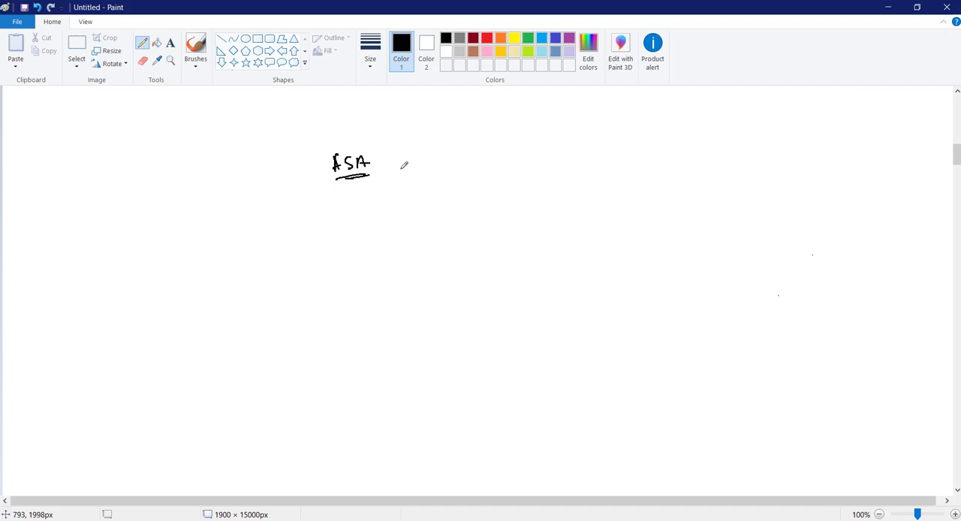
pyautogui.moveTo(402, 157)
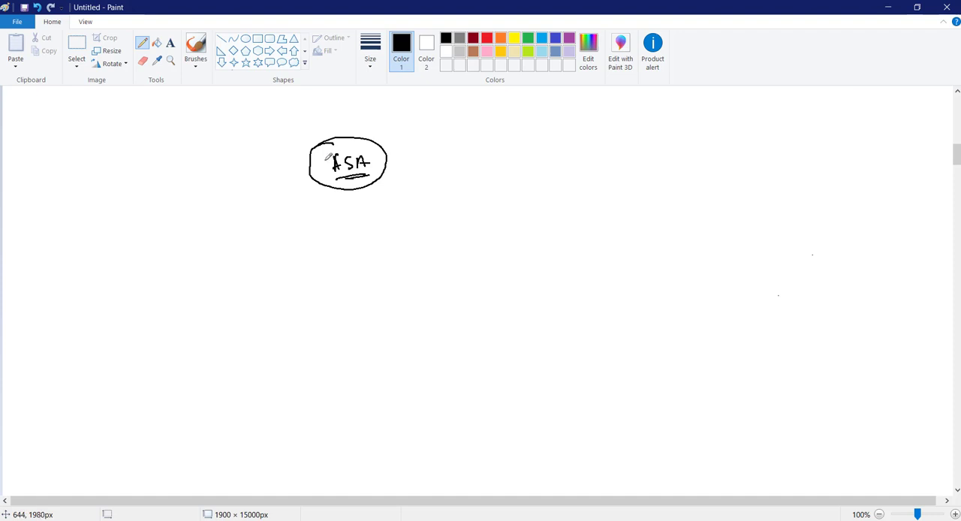
pyautogui.moveTo(392, 154)
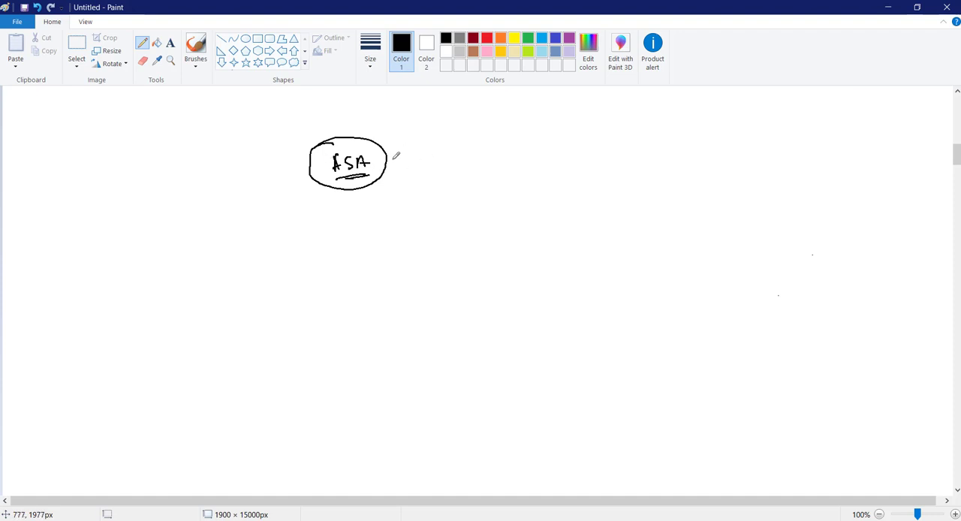
pyautogui.moveTo(379, 161); pyautogui.dragTo(411, 160)
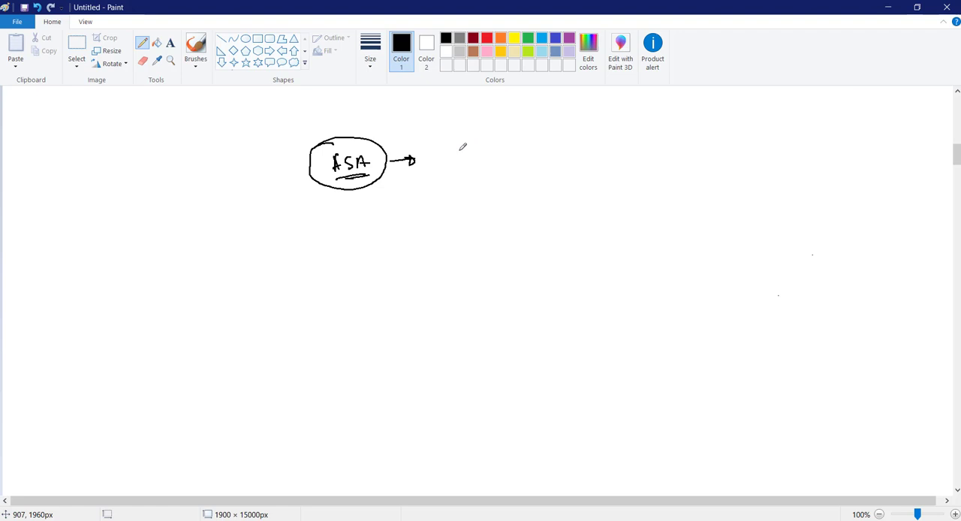
pyautogui.moveTo(447, 150); pyautogui.dragTo(469, 165)
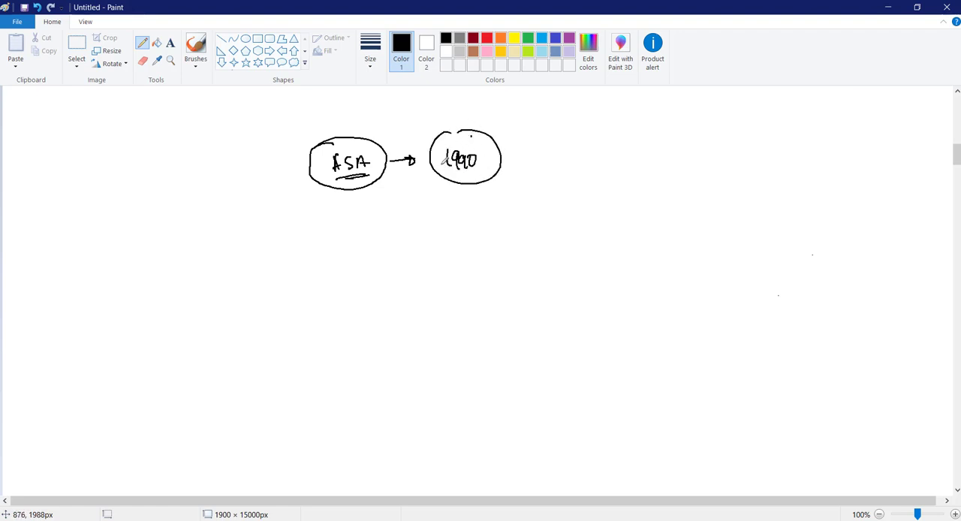
# Draw a long arrow down-left from 1990 and write 'Cisco PIX Firewall'.
pyautogui.moveTo(439, 177); pyautogui.dragTo(214, 240)
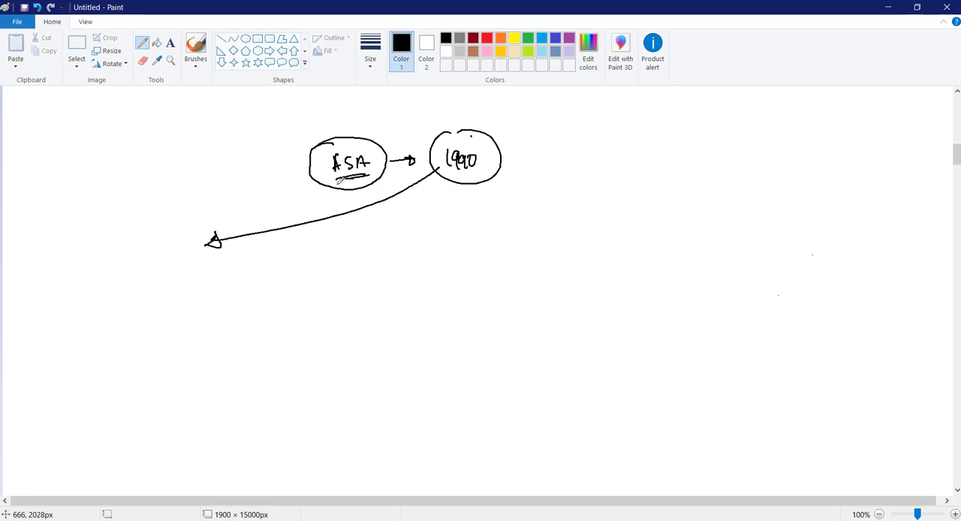
pyautogui.moveTo(176, 266); pyautogui.dragTo(182, 285)
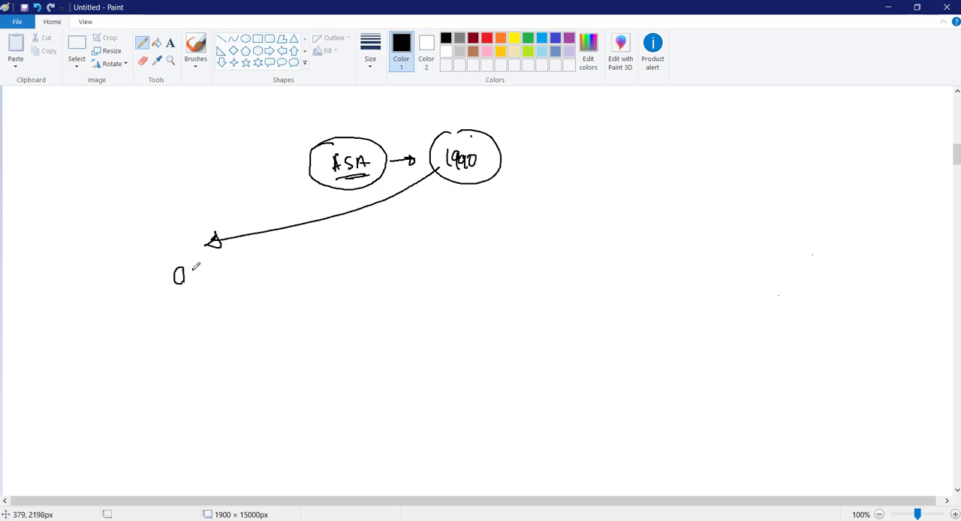
pyautogui.moveTo(173, 274); pyautogui.dragTo(256, 271)
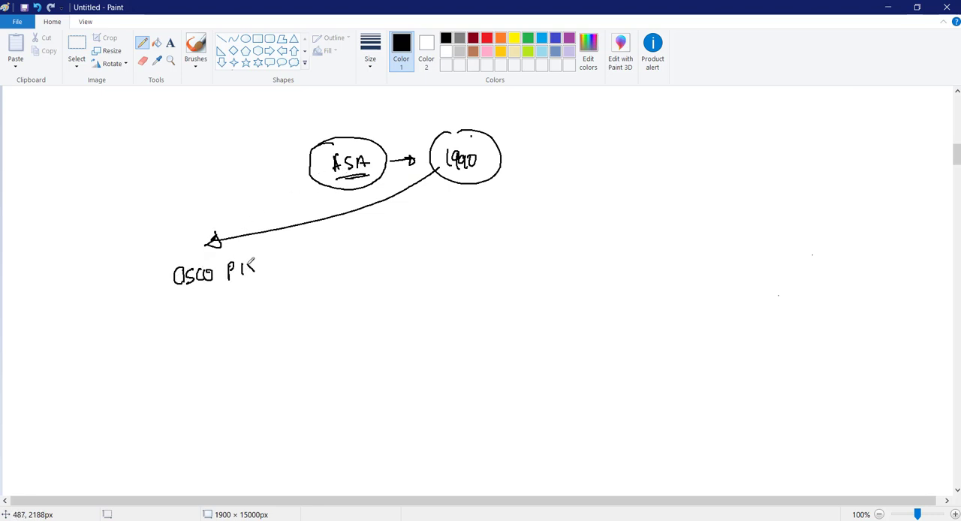
pyautogui.moveTo(282, 270); pyautogui.dragTo(334, 270)
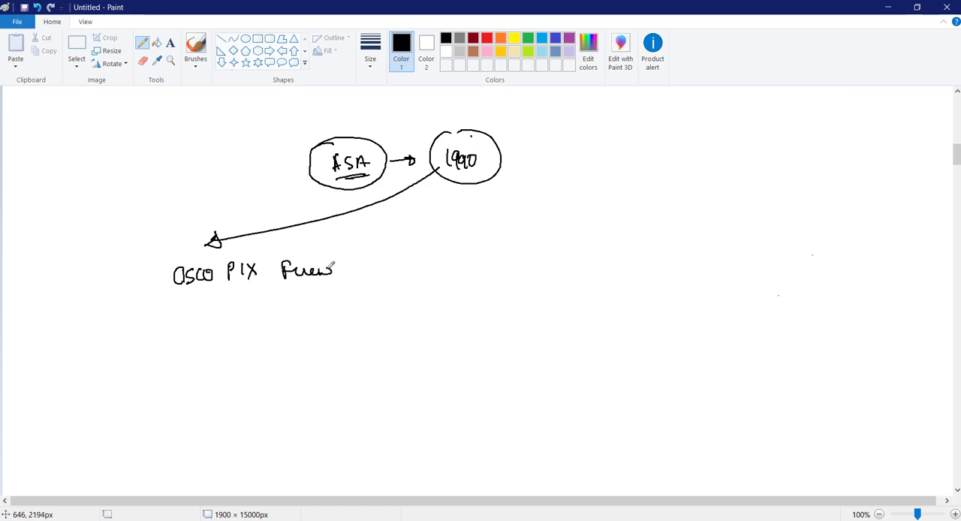
pyautogui.moveTo(336, 271); pyautogui.dragTo(359, 270)
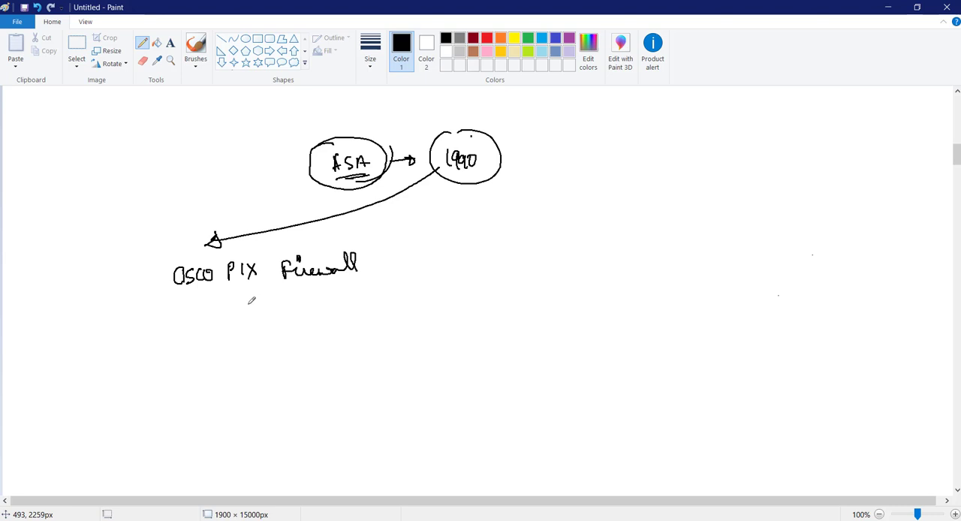
# Write the years '1986–1994' under the PIX Firewall label.
pyautogui.moveTo(284, 289); pyautogui.dragTo(296, 300)
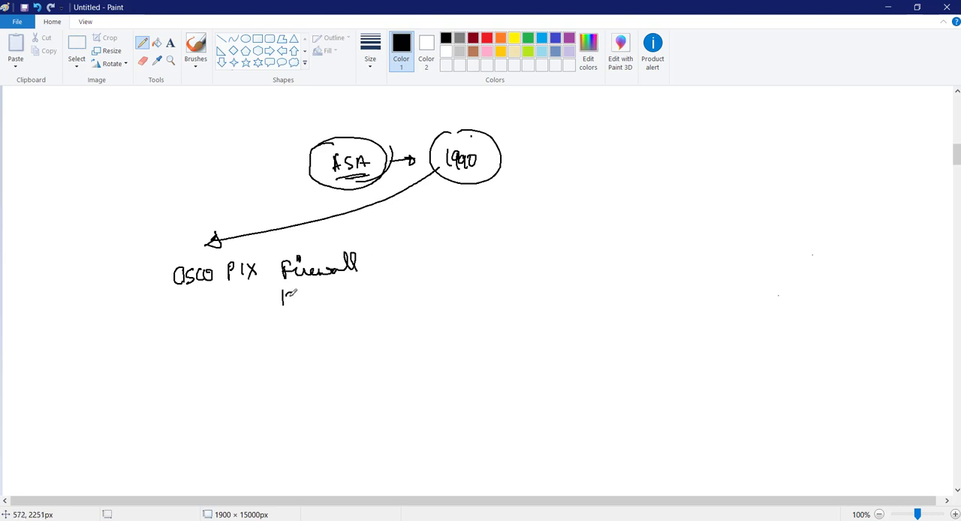
pyautogui.moveTo(289, 297); pyautogui.dragTo(300, 289)
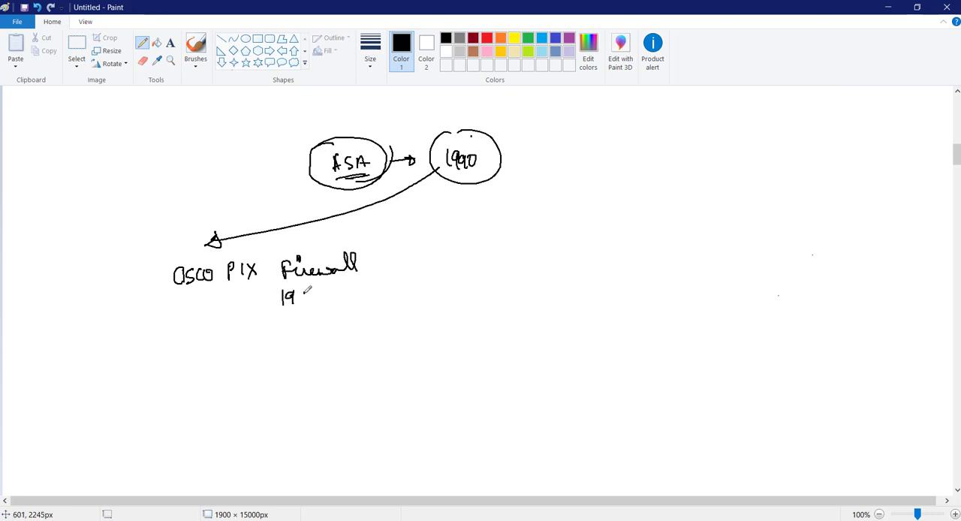
pyautogui.moveTo(300, 296); pyautogui.dragTo(357, 296)
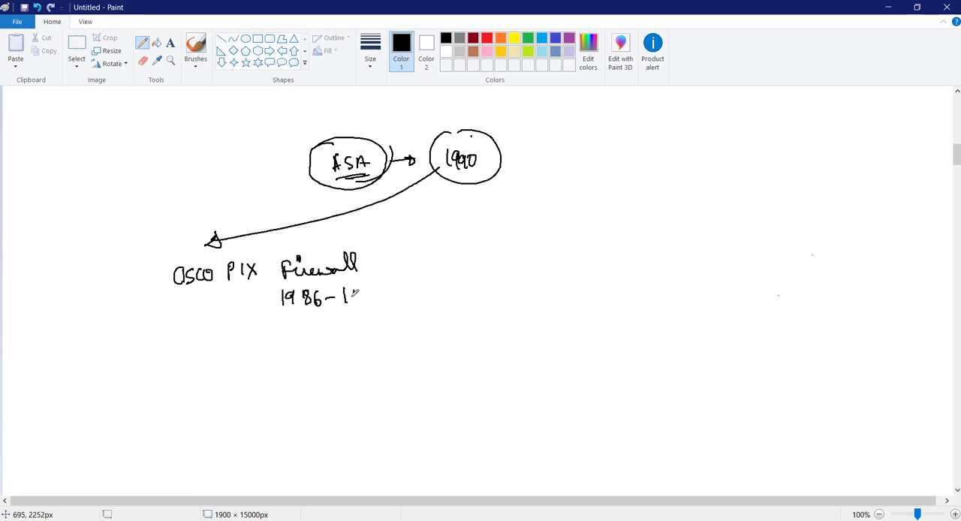
pyautogui.moveTo(349, 297); pyautogui.dragTo(375, 297)
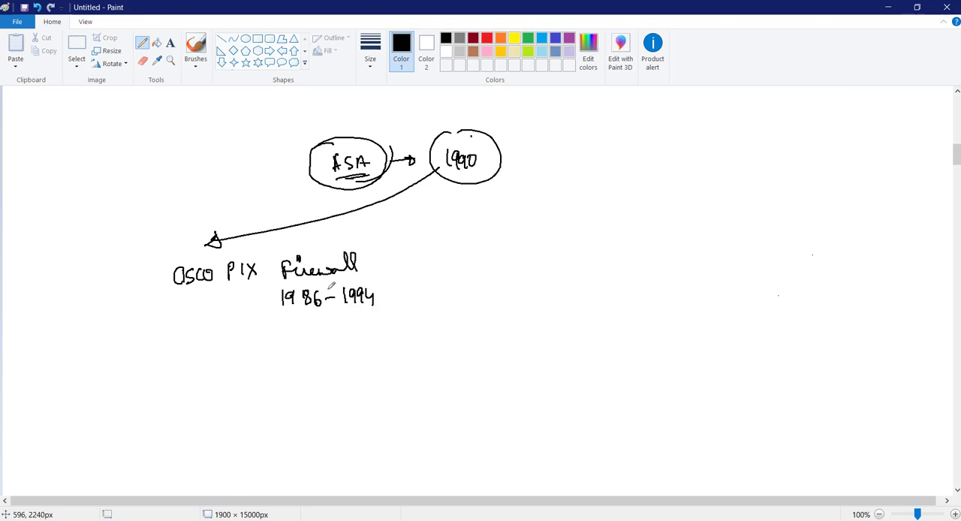
pyautogui.moveTo(180, 306)
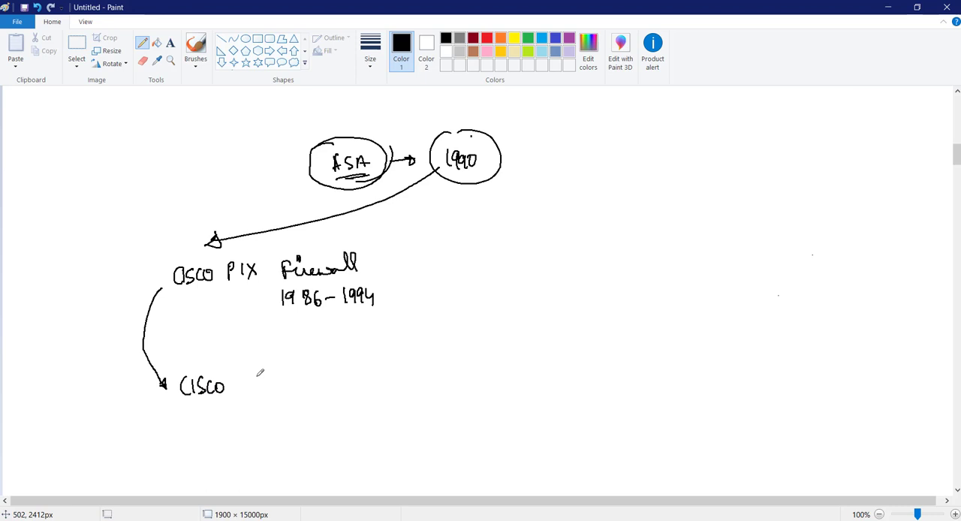
# Write 'ASA Firewall' after CISCO with '1994–2019' bracketed underneath.
pyautogui.moveTo(251, 383); pyautogui.dragTo(287, 386)
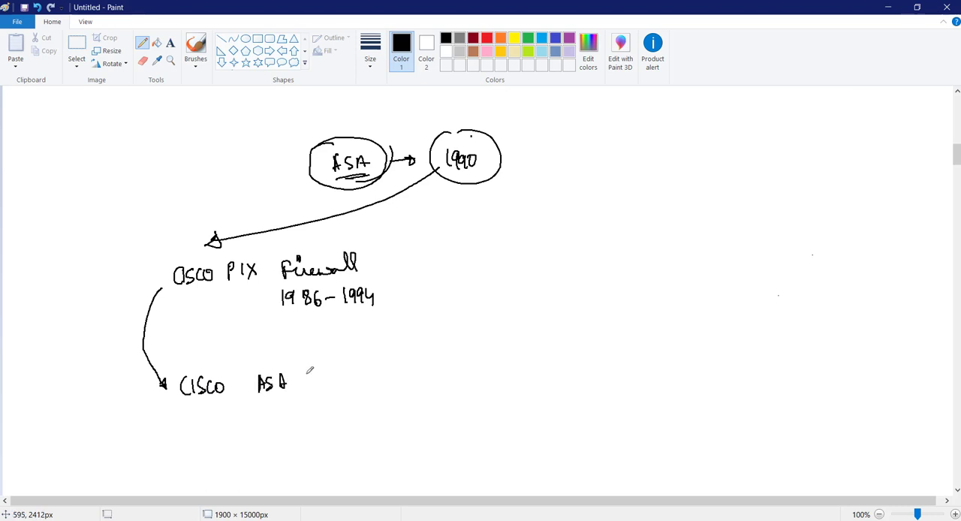
pyautogui.moveTo(300, 379); pyautogui.dragTo(367, 376)
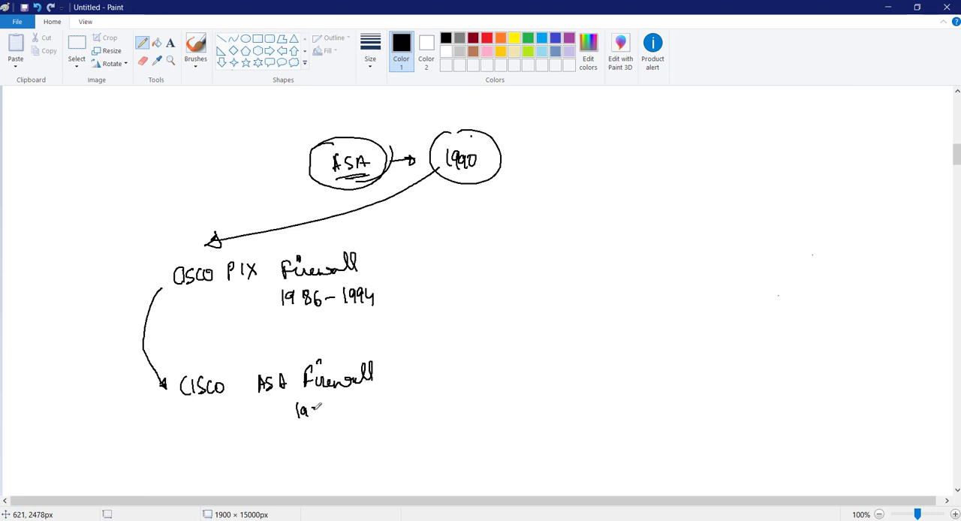
pyautogui.moveTo(297, 411); pyautogui.dragTo(383, 413)
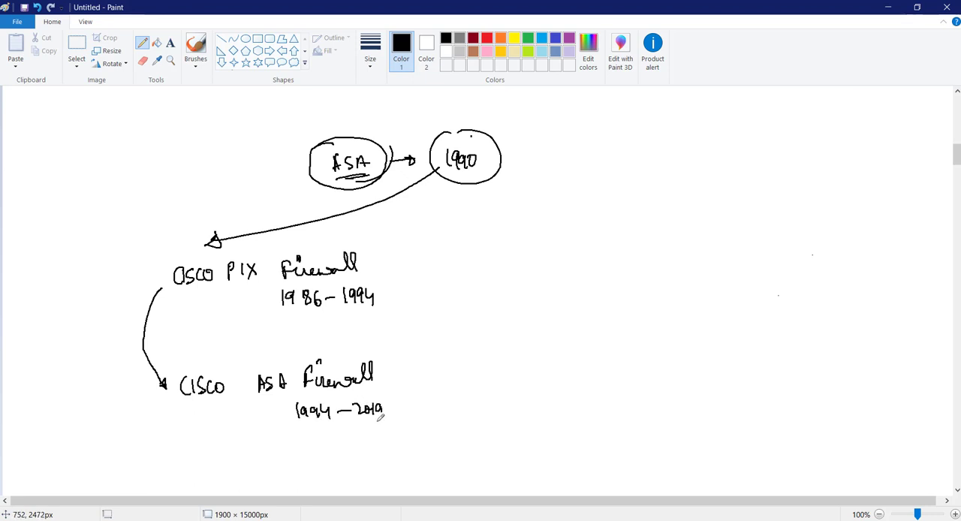
pyautogui.moveTo(299, 418); pyautogui.dragTo(383, 419)
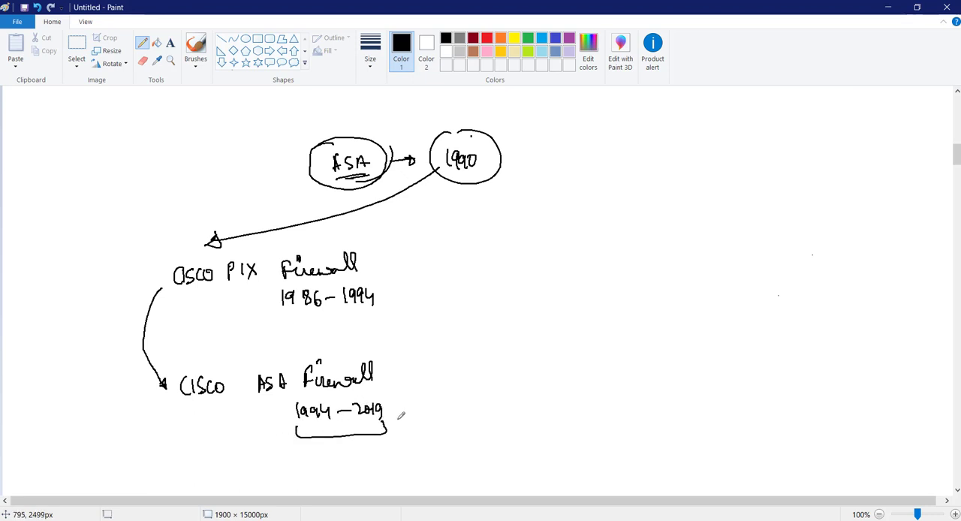
pyautogui.scroll(-3)
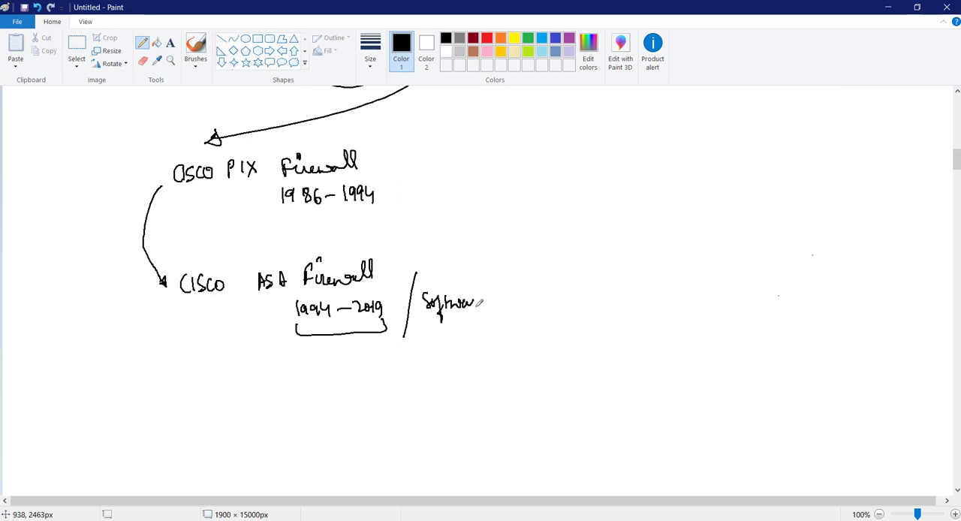
# Label ASA 'Software/hardware', brace PIX as 'End of life', and draw two arrows from 1994 and CISCO ASA.
pyautogui.moveTo(499, 300); pyautogui.dragTo(556, 300)
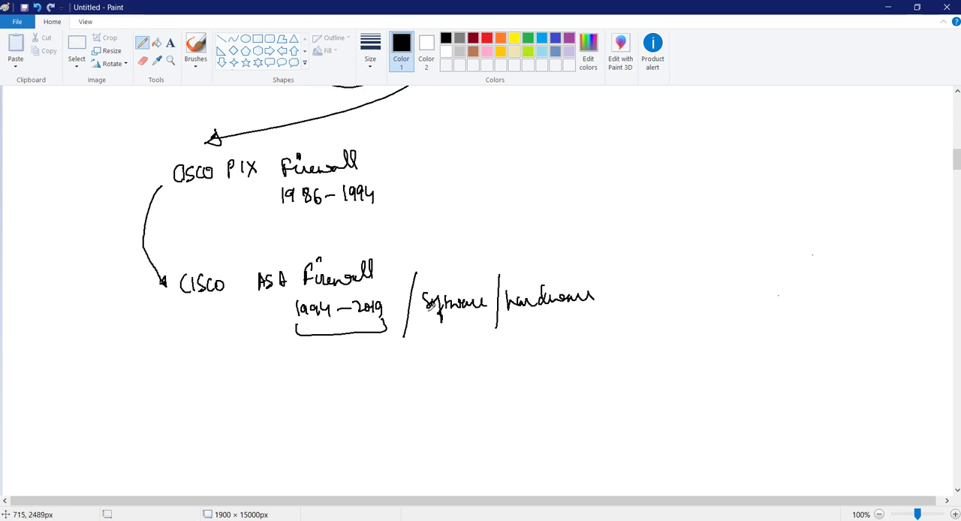
pyautogui.moveTo(395, 131); pyautogui.dragTo(394, 188)
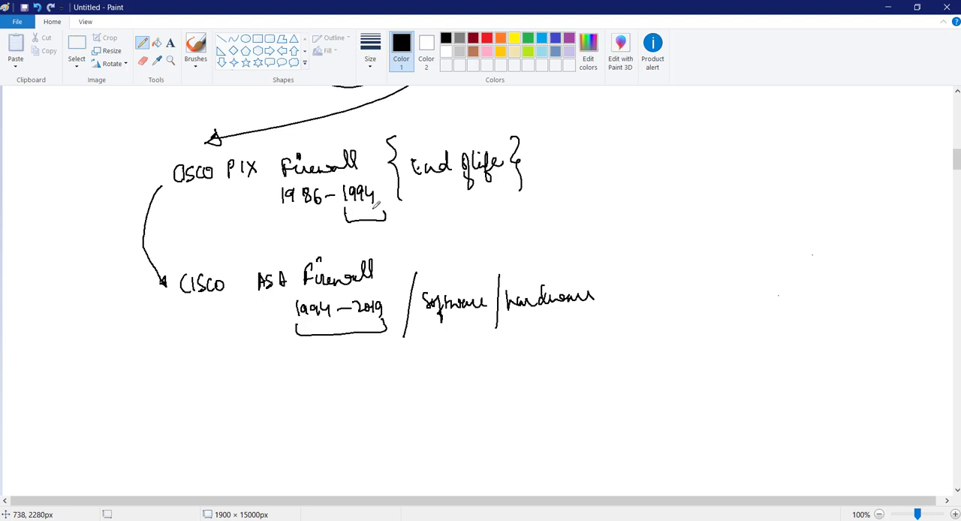
pyautogui.moveTo(387, 218); pyautogui.dragTo(383, 259)
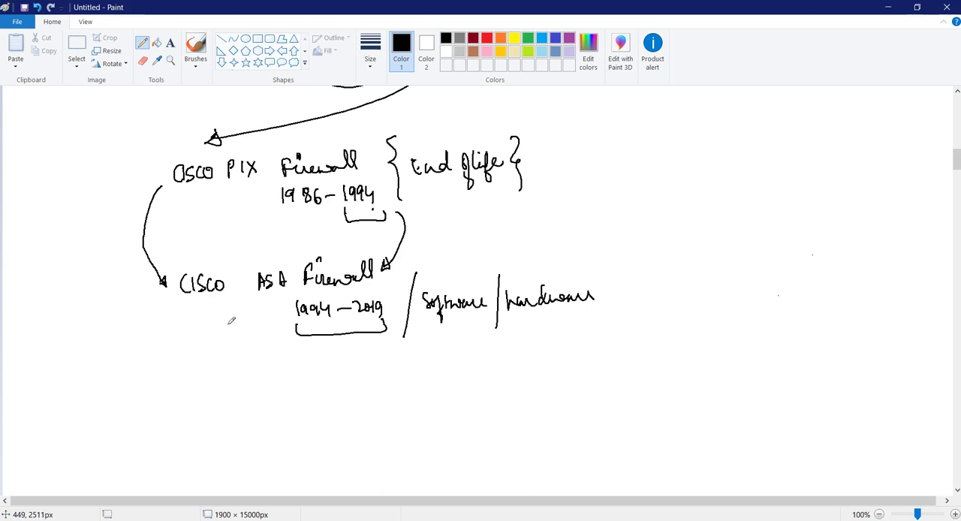
pyautogui.moveTo(239, 318)
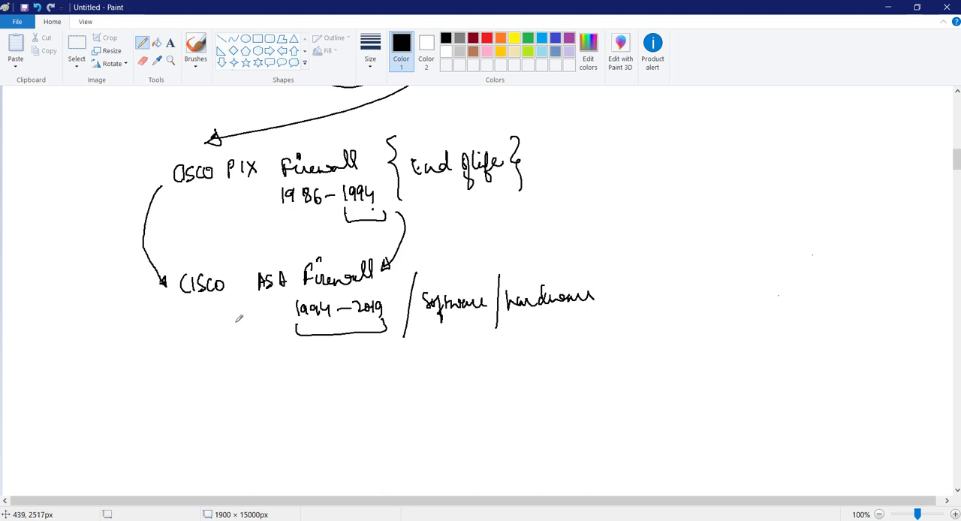
pyautogui.moveTo(180, 308); pyautogui.dragTo(173, 402)
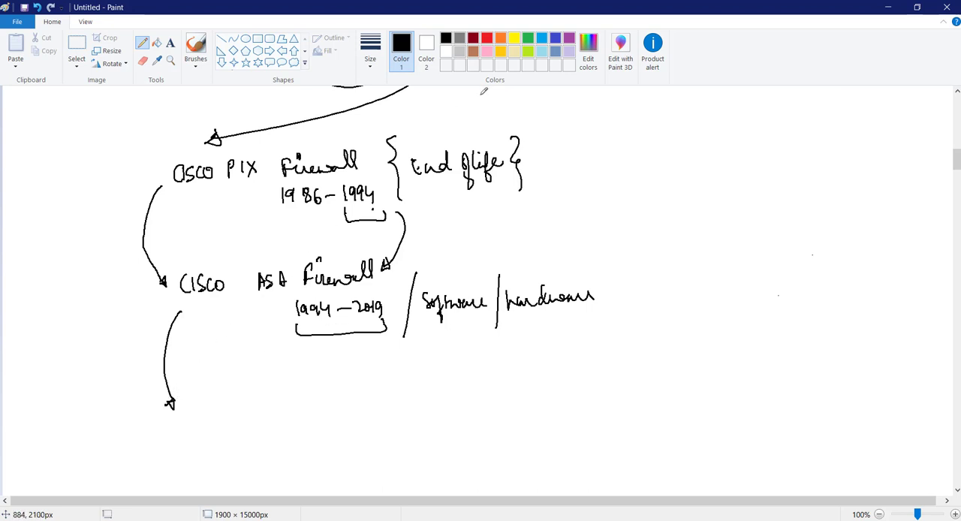
# In red, write '2012 NGFW', Palo Alto, Checkpoint, Fortigate and brace the list on both sides.
pyautogui.click(497, 38)
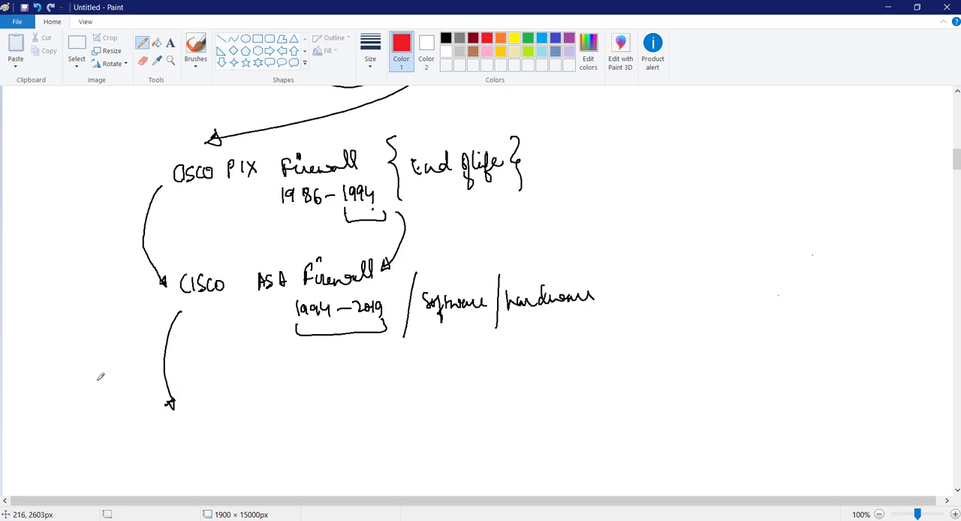
pyautogui.moveTo(51, 395)
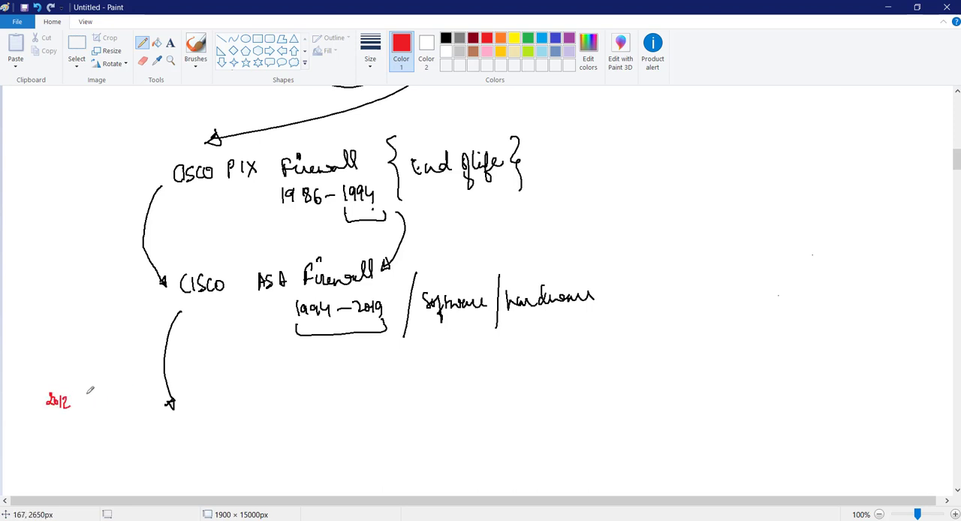
pyautogui.moveTo(90, 396)
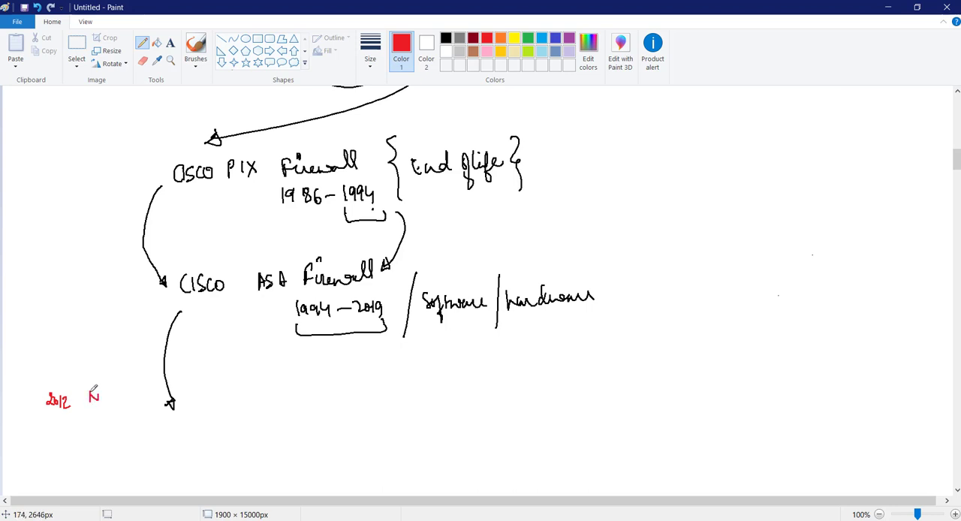
pyautogui.moveTo(88, 396); pyautogui.dragTo(131, 420)
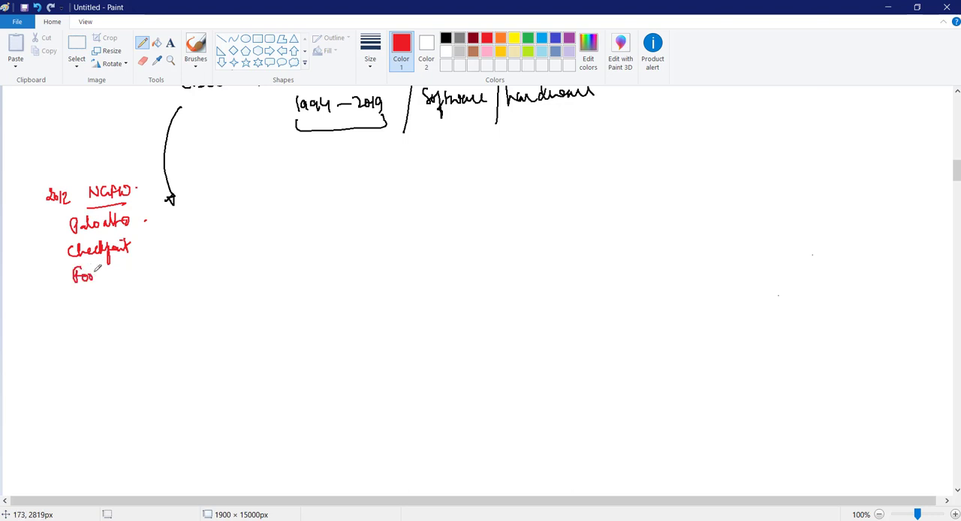
pyautogui.moveTo(86, 274); pyautogui.dragTo(132, 277)
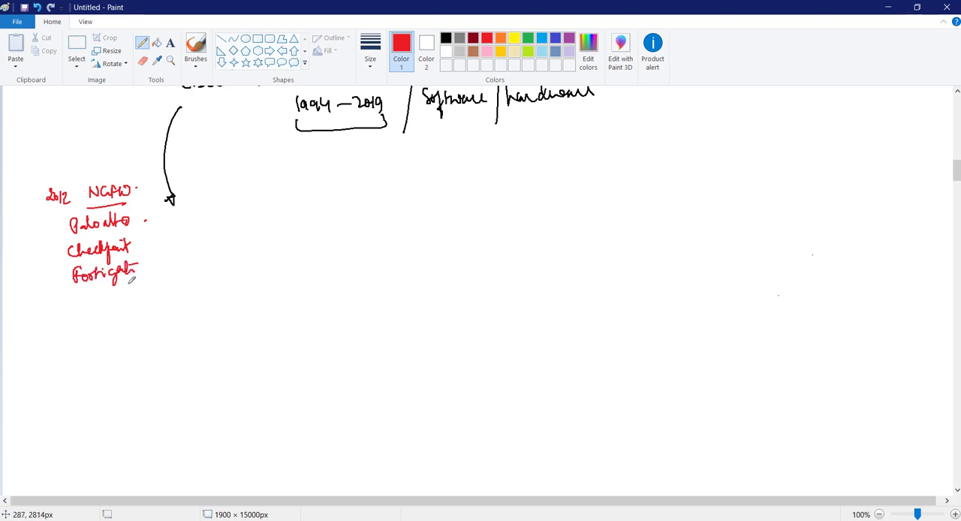
pyautogui.moveTo(154, 180); pyautogui.dragTo(154, 297)
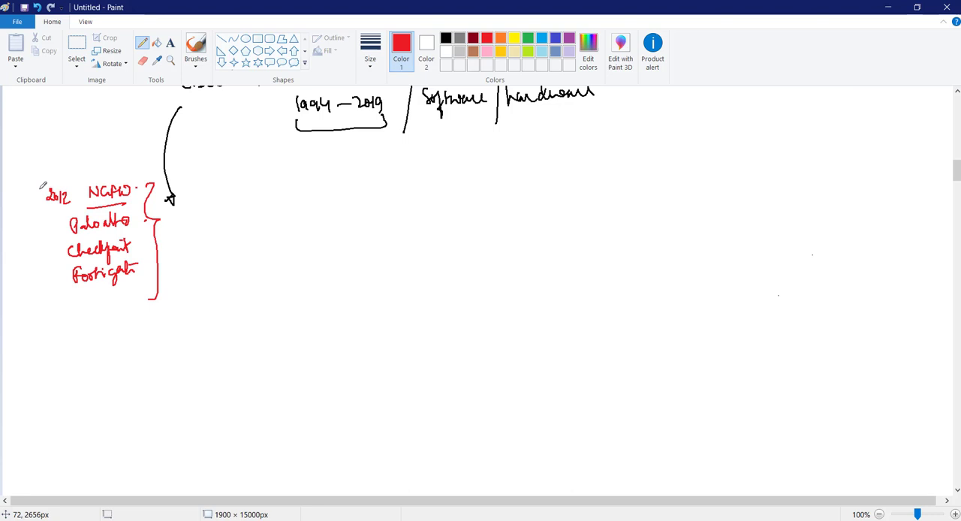
pyautogui.moveTo(33, 184); pyautogui.dragTo(34, 304)
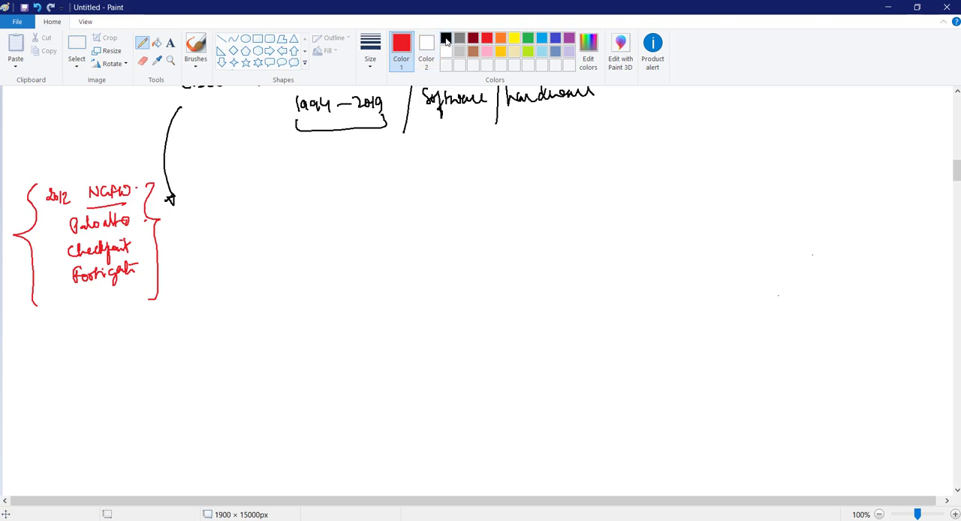
pyautogui.click(447, 38)
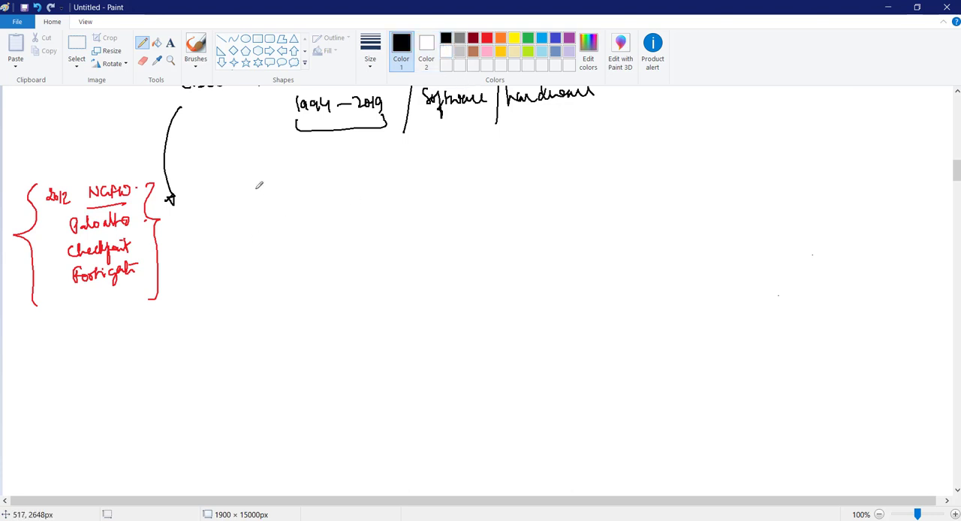
pyautogui.moveTo(229, 203); pyautogui.dragTo(277, 199)
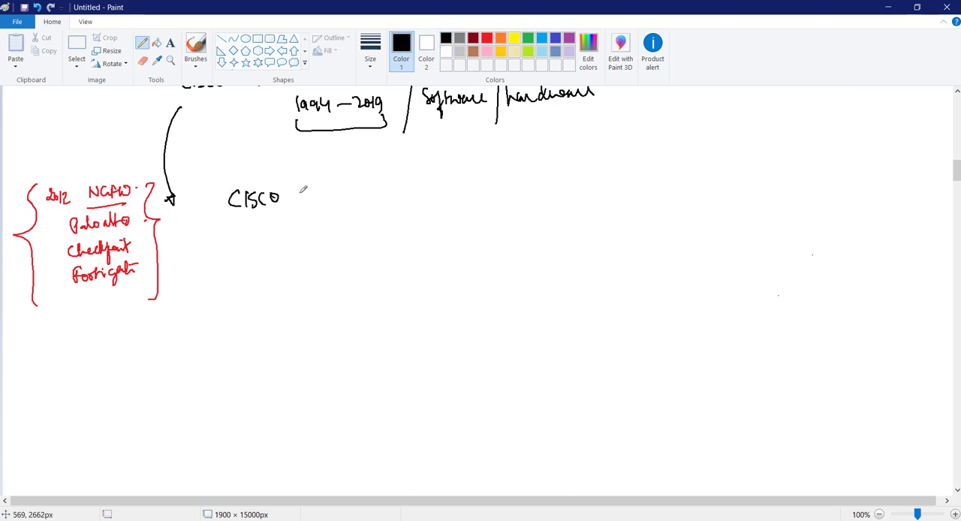
pyautogui.moveTo(304, 184); pyautogui.dragTo(368, 199)
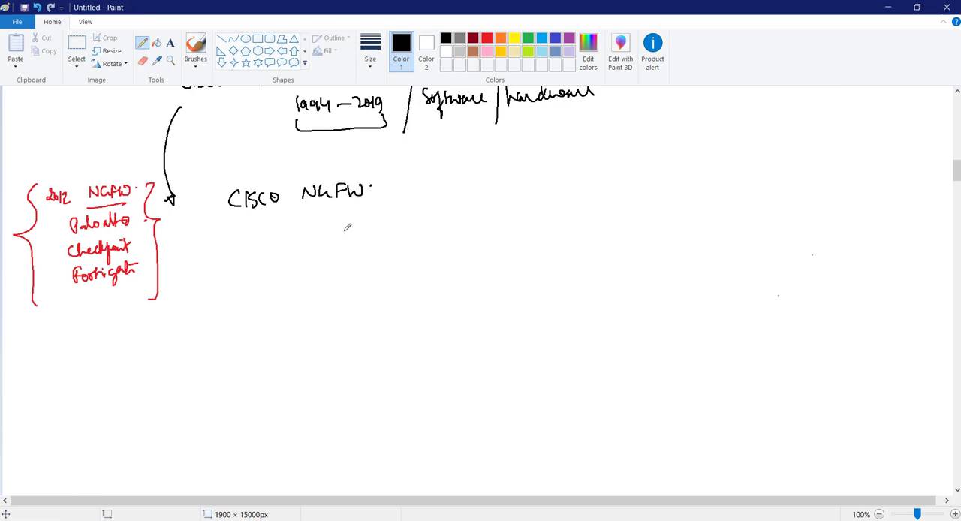
pyautogui.moveTo(240, 219); pyautogui.dragTo(349, 217)
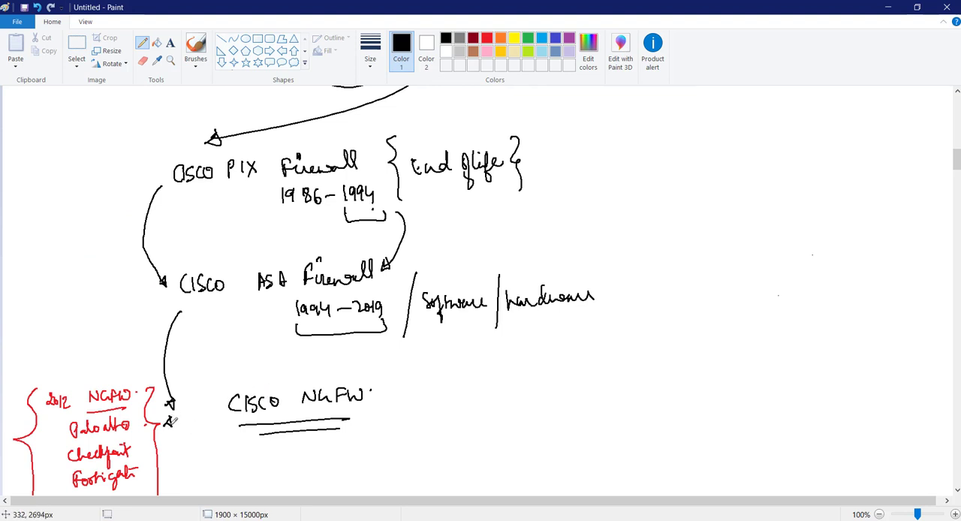
pyautogui.moveTo(169, 409); pyautogui.dragTo(221, 409)
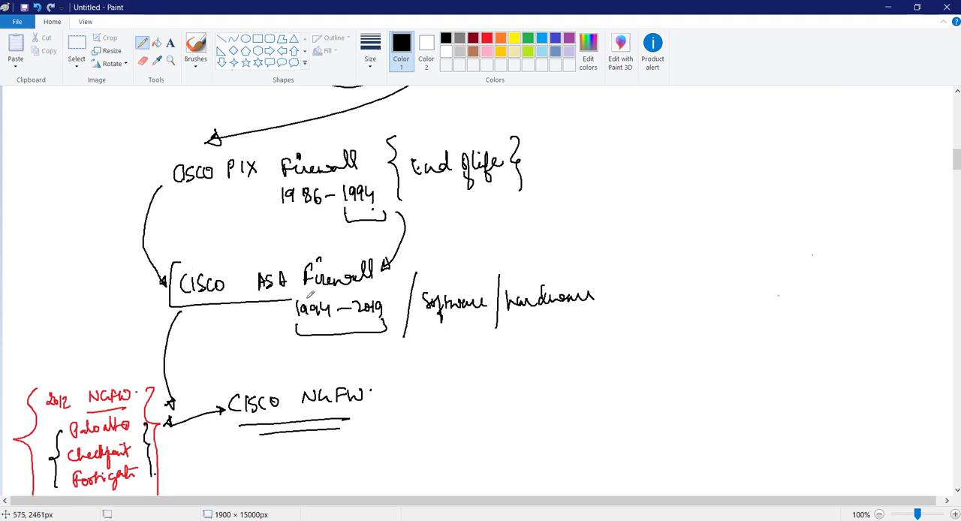
pyautogui.moveTo(173, 261); pyautogui.dragTo(413, 306)
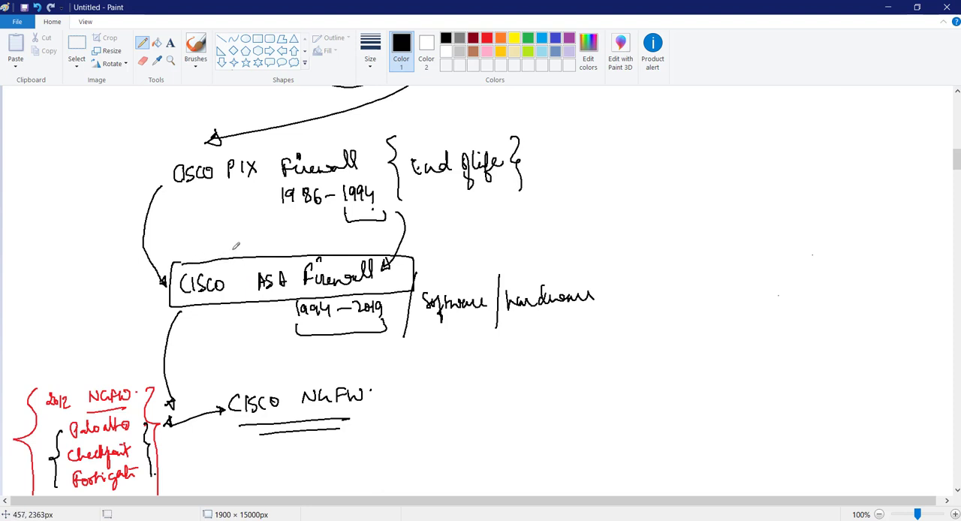
pyautogui.moveTo(231, 244)
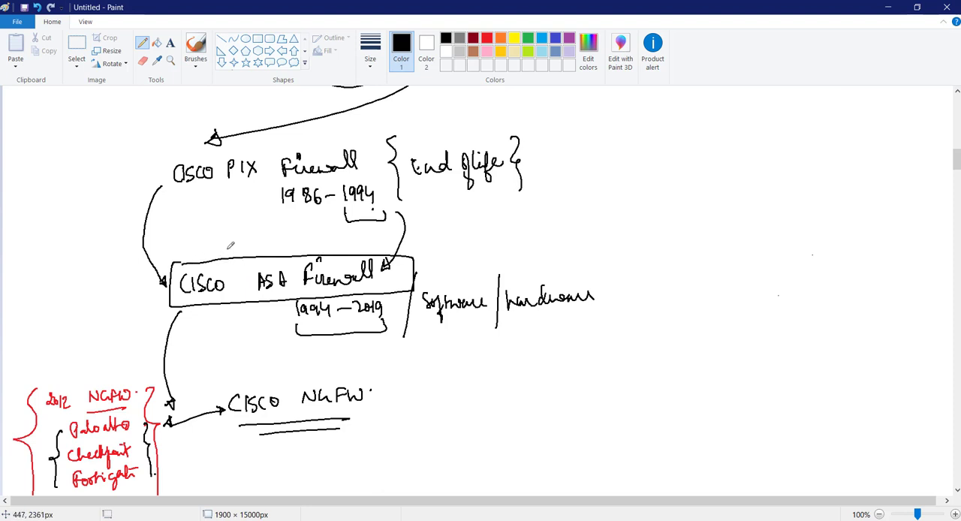
pyautogui.moveTo(254, 239)
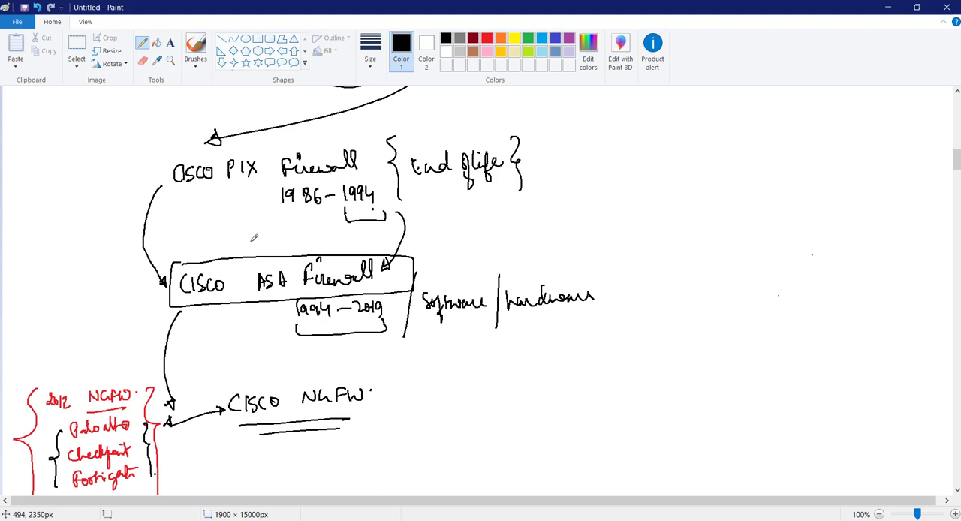
pyautogui.moveTo(255, 243)
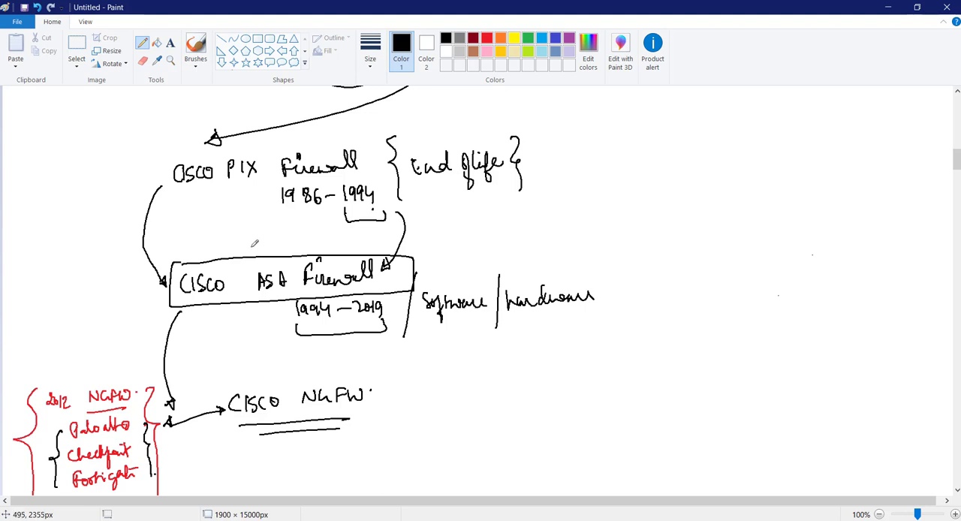
pyautogui.moveTo(265, 238)
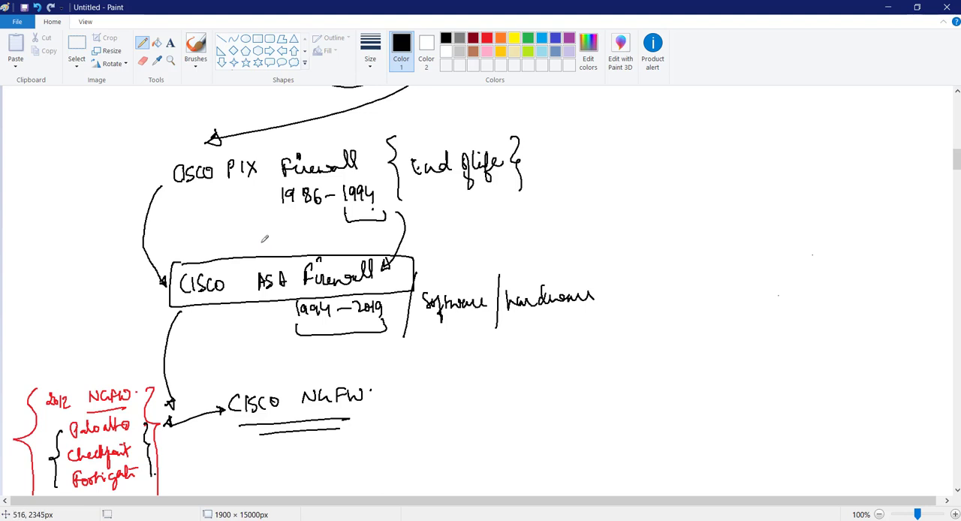
pyautogui.moveTo(247, 227)
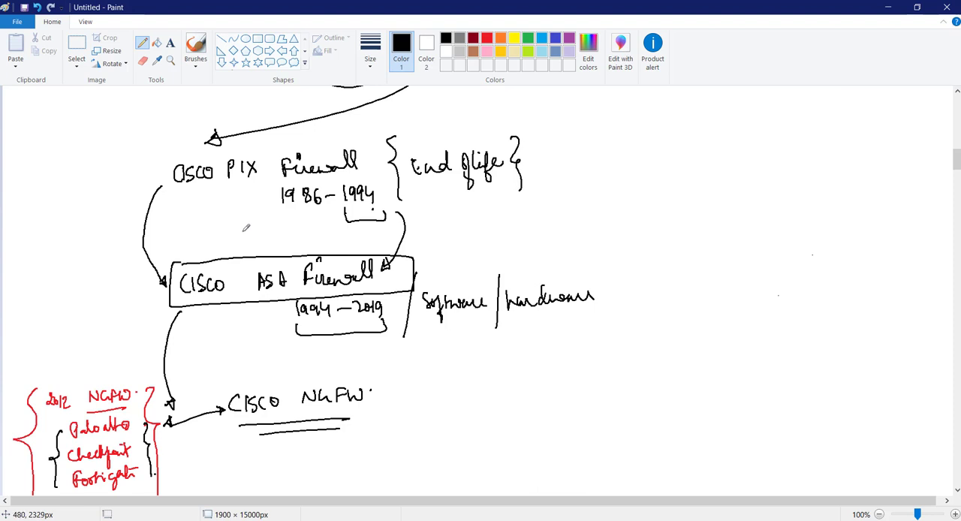
pyautogui.scroll(-3)
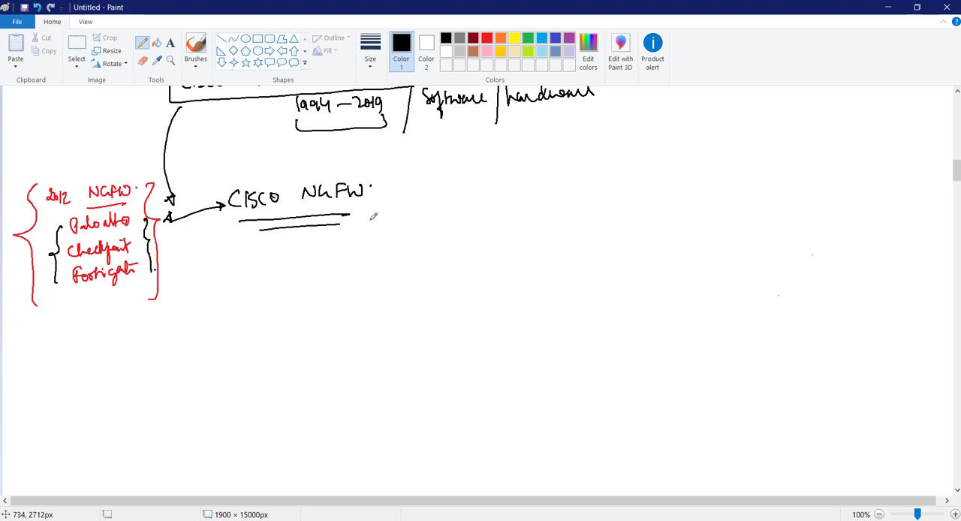
pyautogui.moveTo(363, 216)
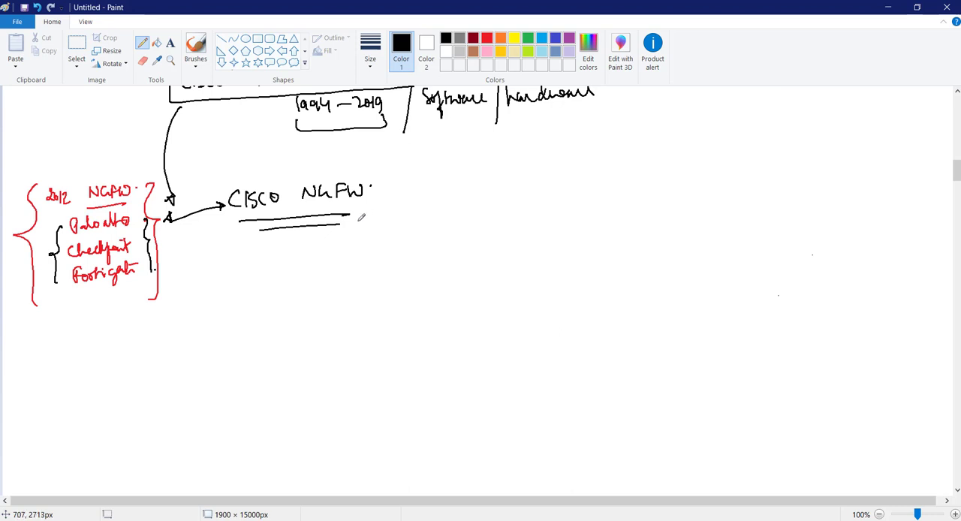
pyautogui.moveTo(372, 218)
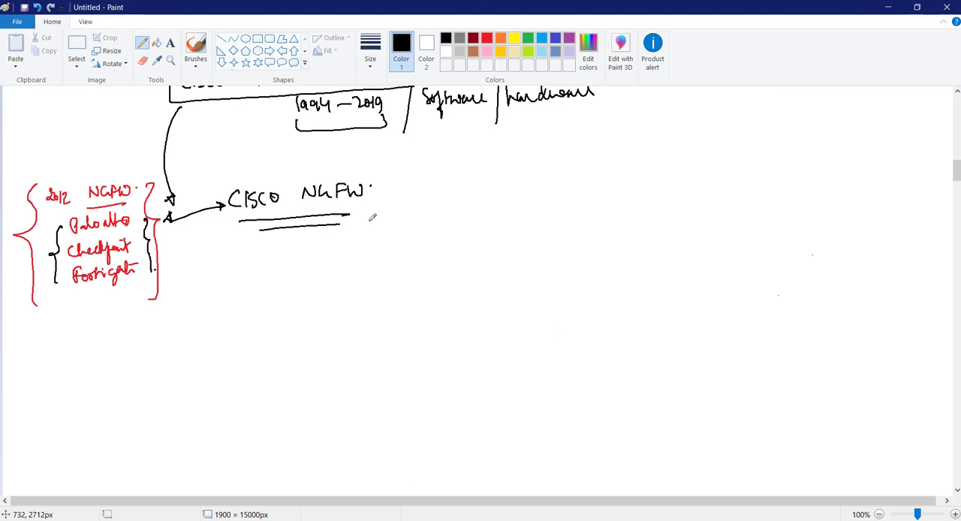
pyautogui.moveTo(364, 218)
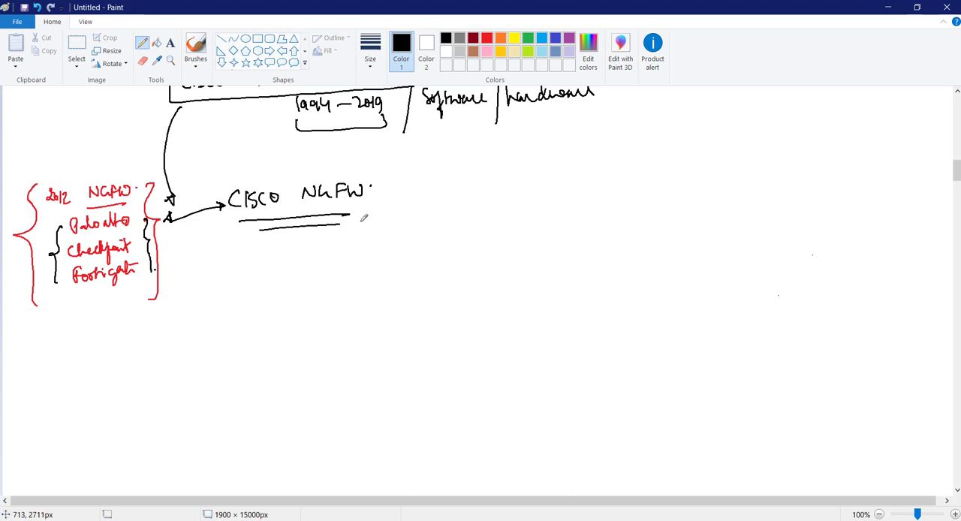
pyautogui.moveTo(365, 218)
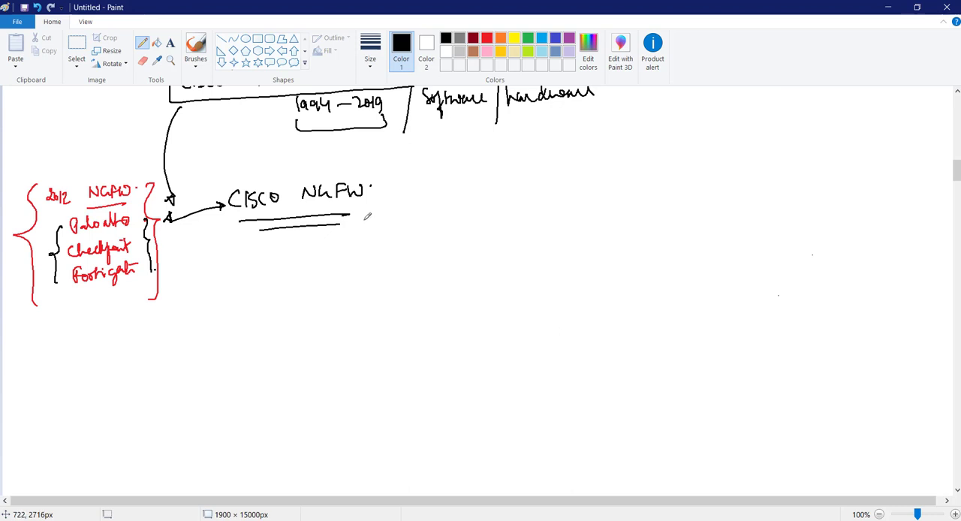
pyautogui.moveTo(358, 225)
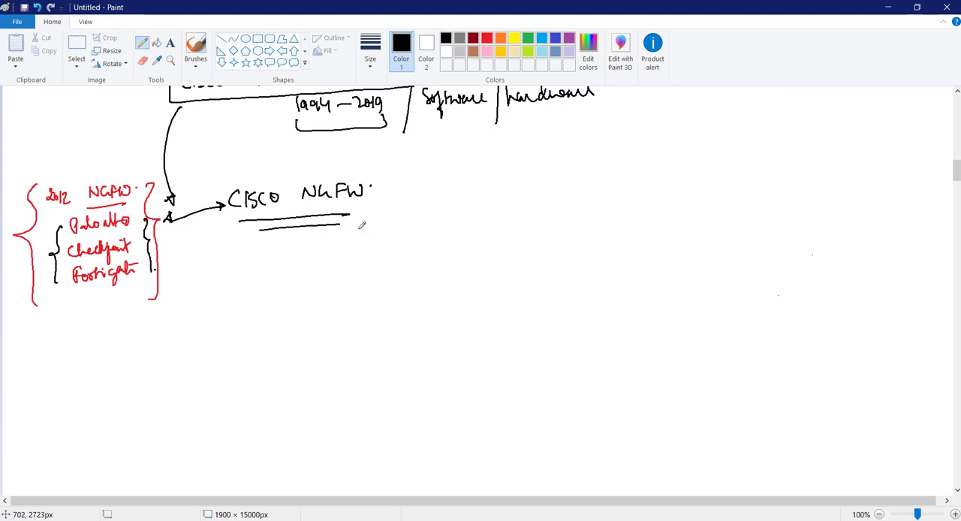
pyautogui.moveTo(360, 225)
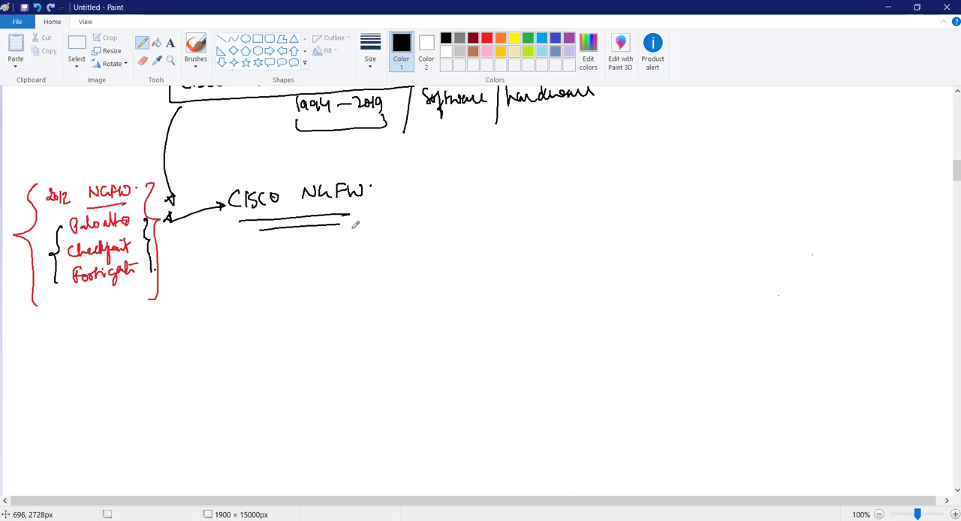
pyautogui.moveTo(369, 223)
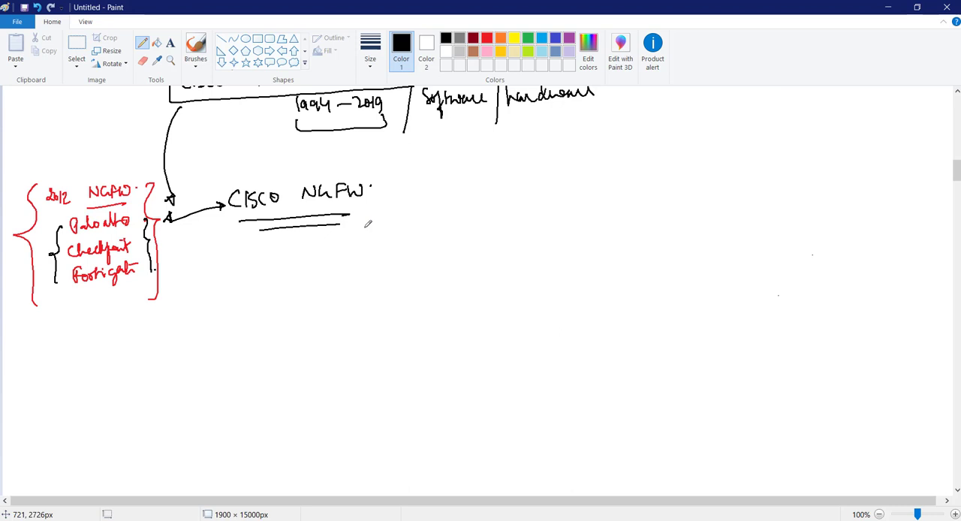
pyautogui.scroll(-3)
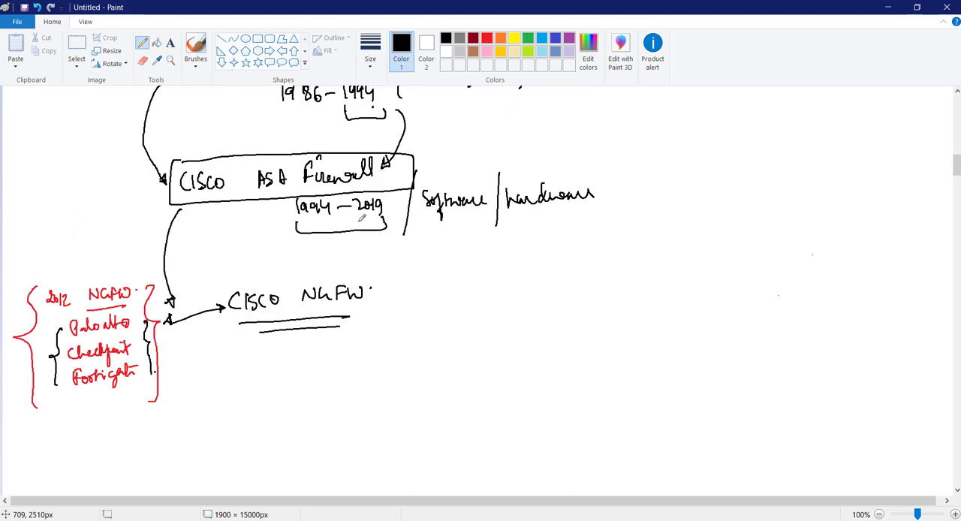
# Handwrite 'Mid Size' over 5-20 at right, then write and circle '2-4 lakh, $10,000-$20,000'.
pyautogui.moveTo(751, 150); pyautogui.dragTo(788, 158)
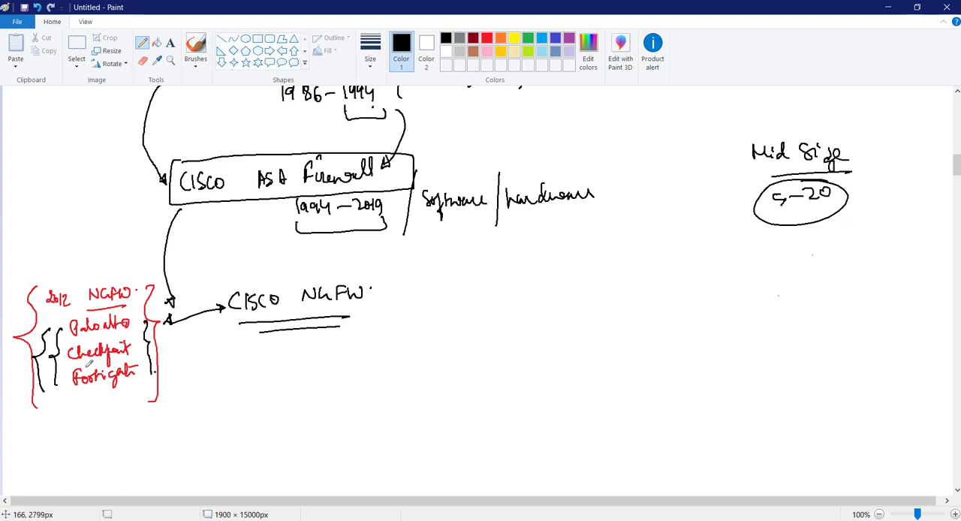
pyautogui.moveTo(61, 420)
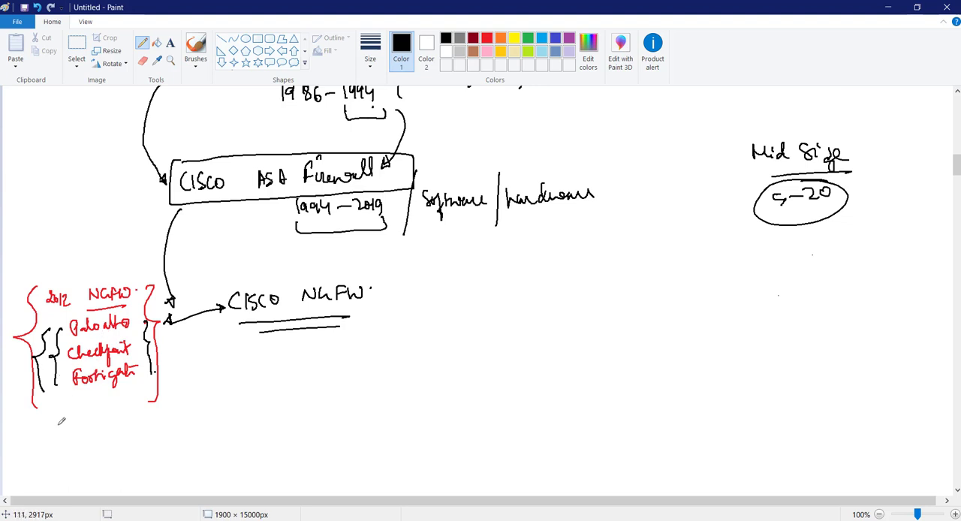
pyautogui.moveTo(52, 417); pyautogui.dragTo(97, 420)
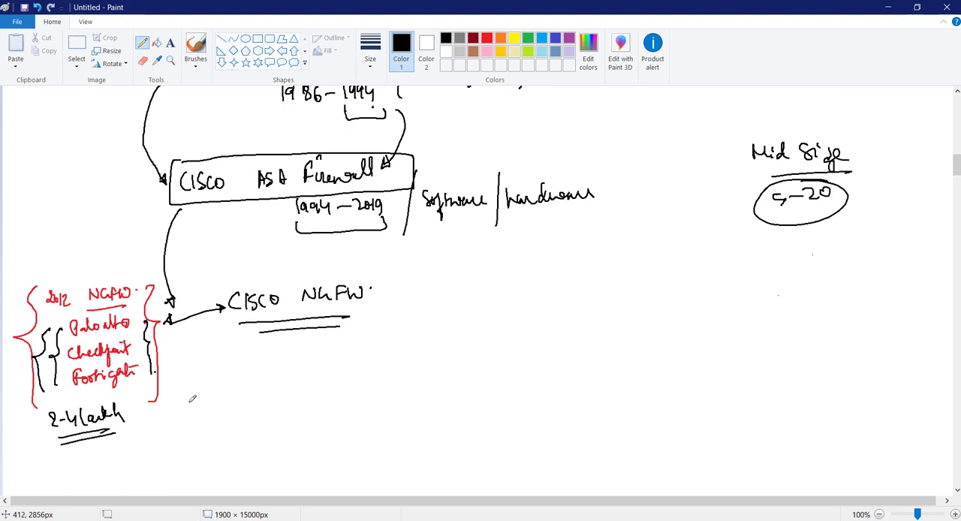
pyautogui.moveTo(154, 423)
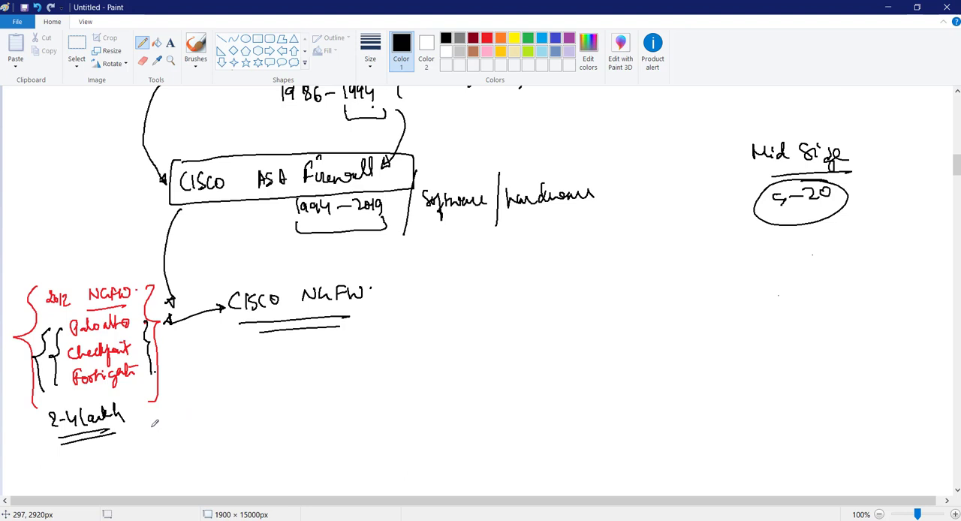
pyautogui.moveTo(133, 440)
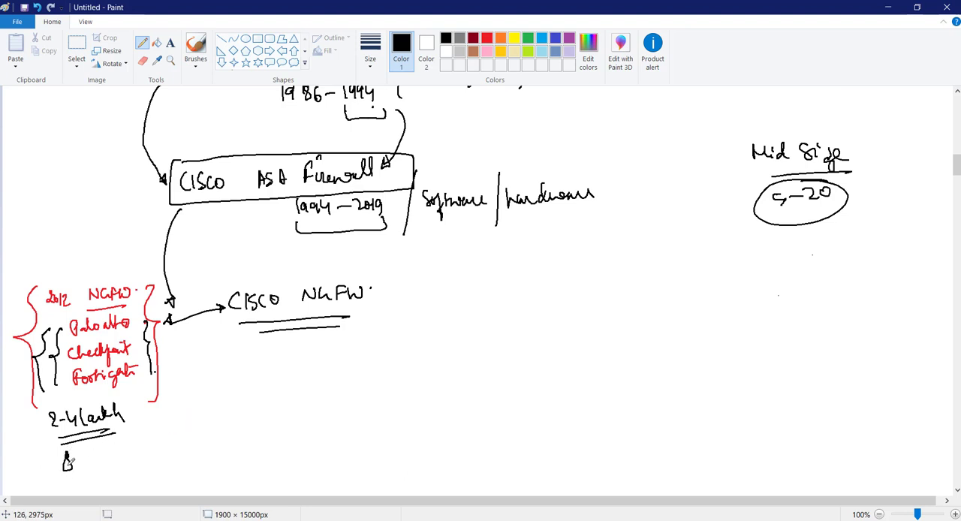
pyautogui.moveTo(75, 458); pyautogui.dragTo(139, 456)
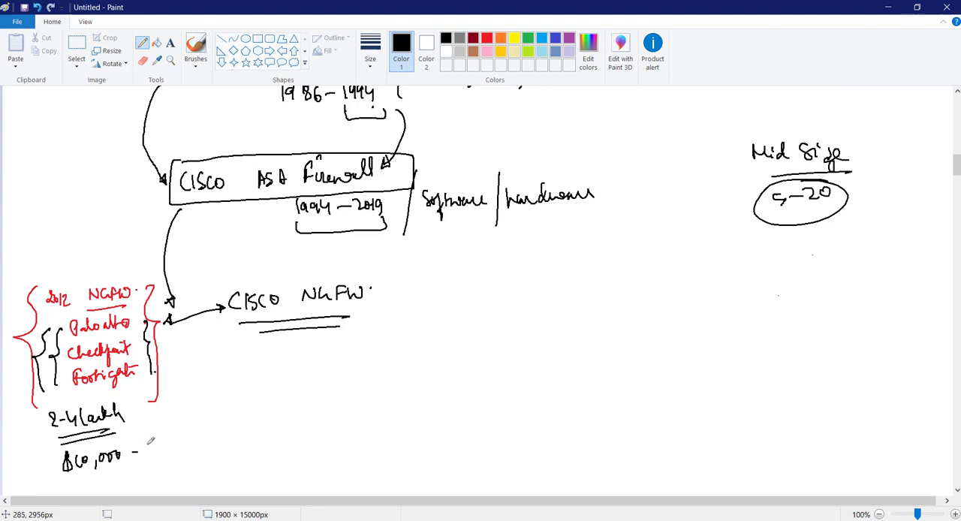
pyautogui.moveTo(142, 451); pyautogui.dragTo(195, 446)
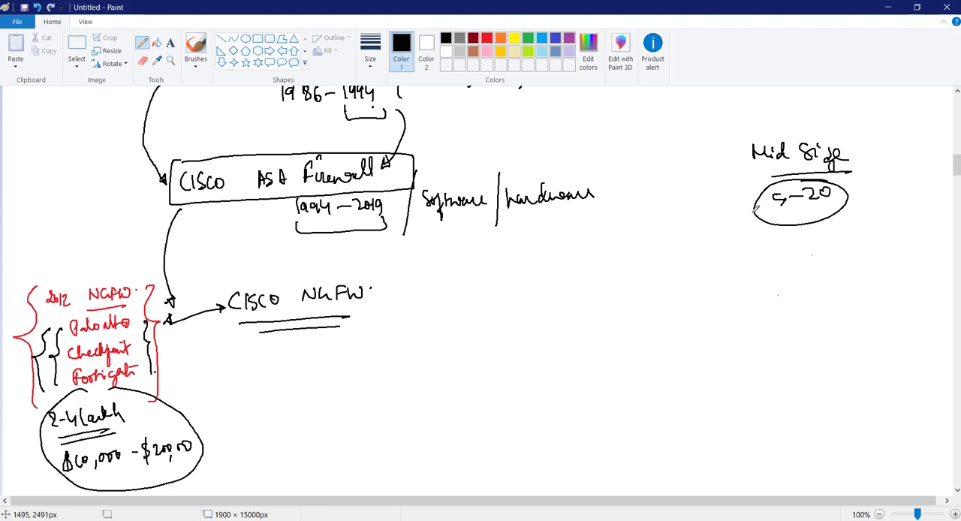
pyautogui.moveTo(736, 213)
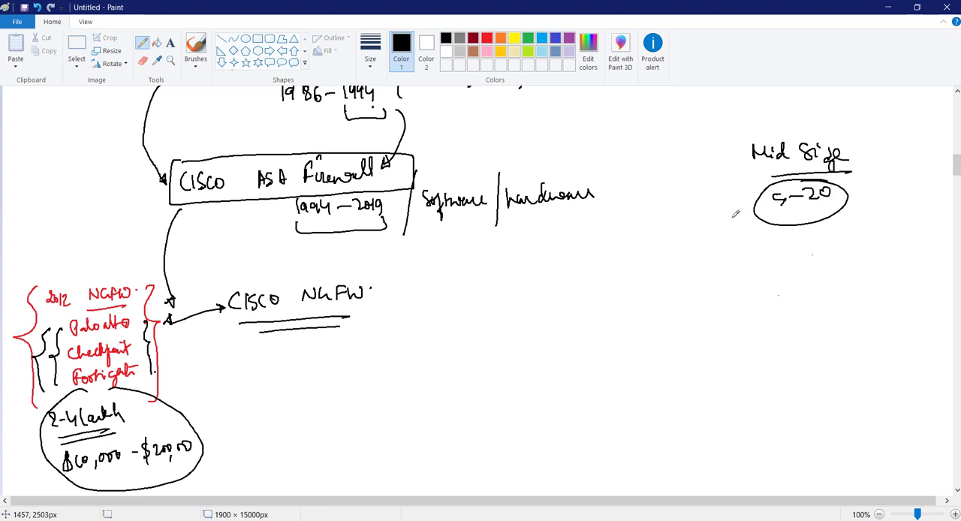
pyautogui.moveTo(726, 218)
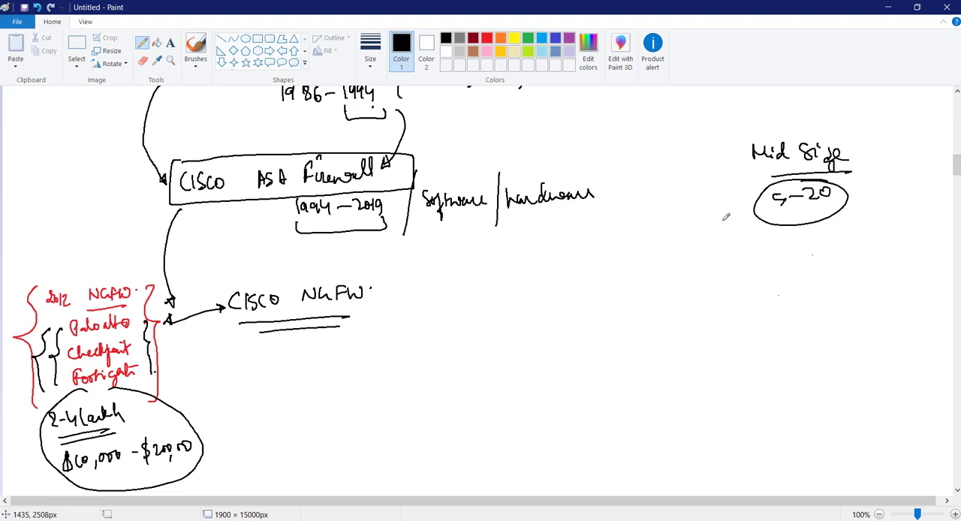
pyautogui.moveTo(620, 274)
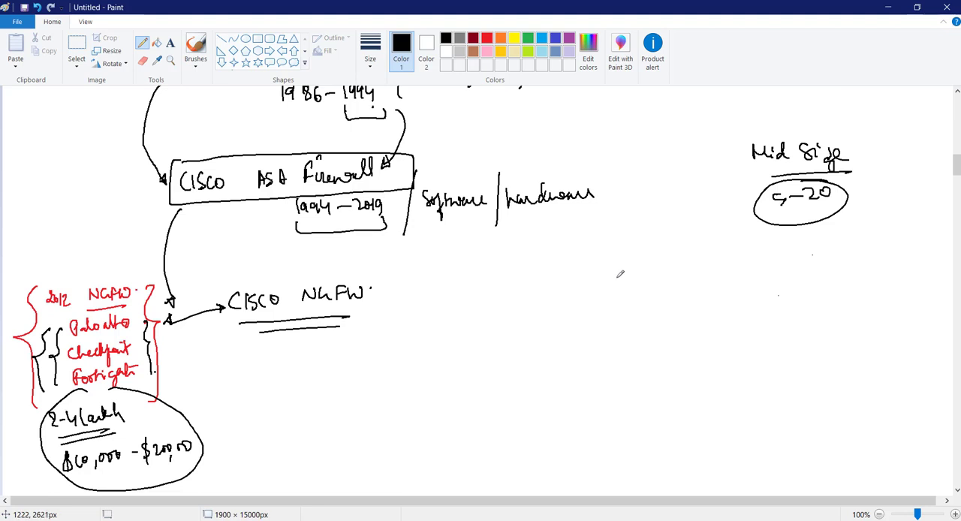
pyautogui.moveTo(627, 276)
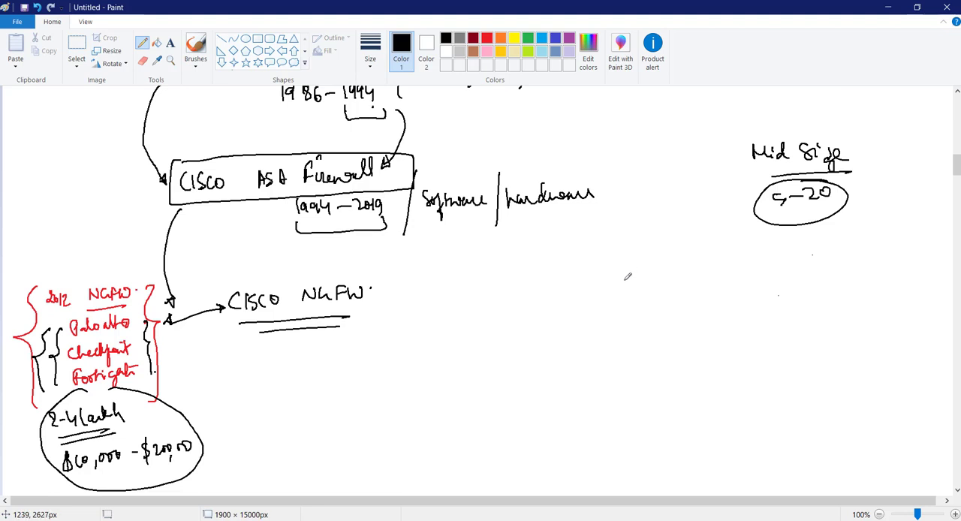
pyautogui.moveTo(101, 392)
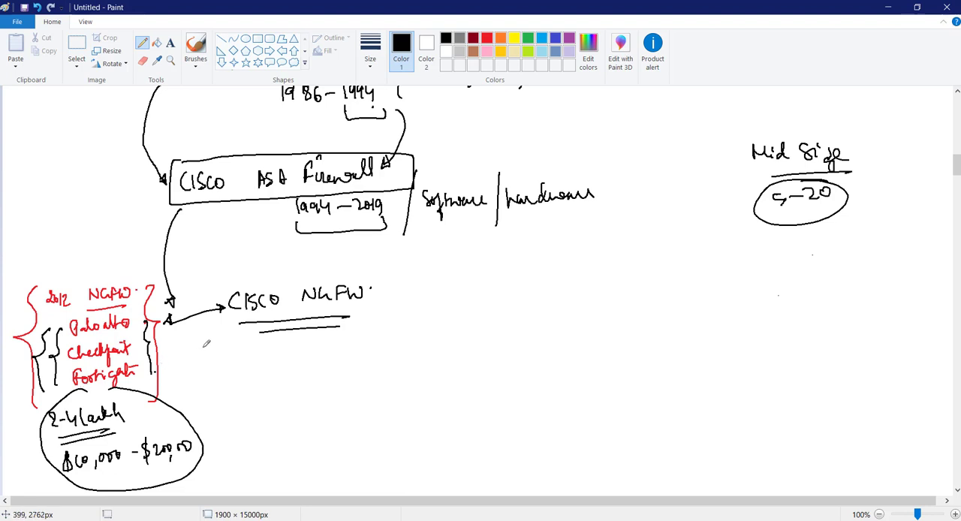
pyautogui.moveTo(223, 338)
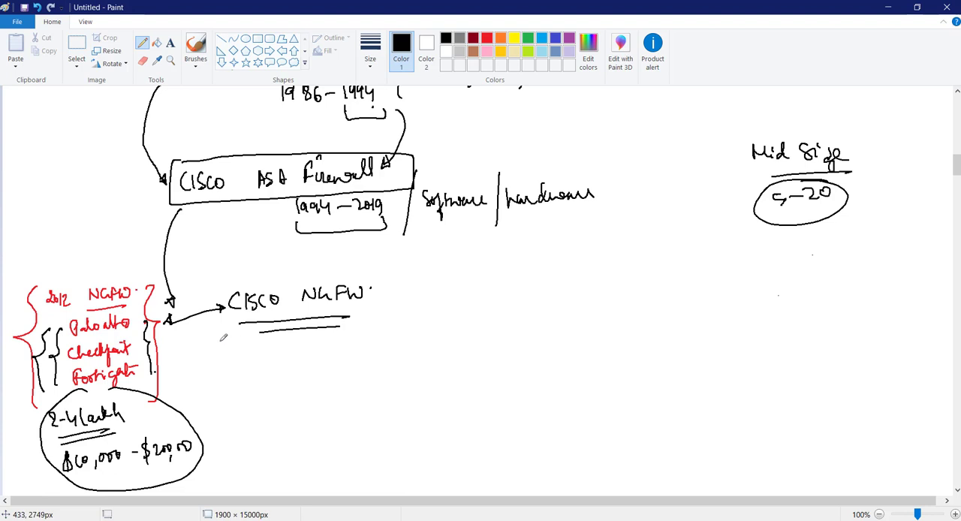
pyautogui.moveTo(218, 340)
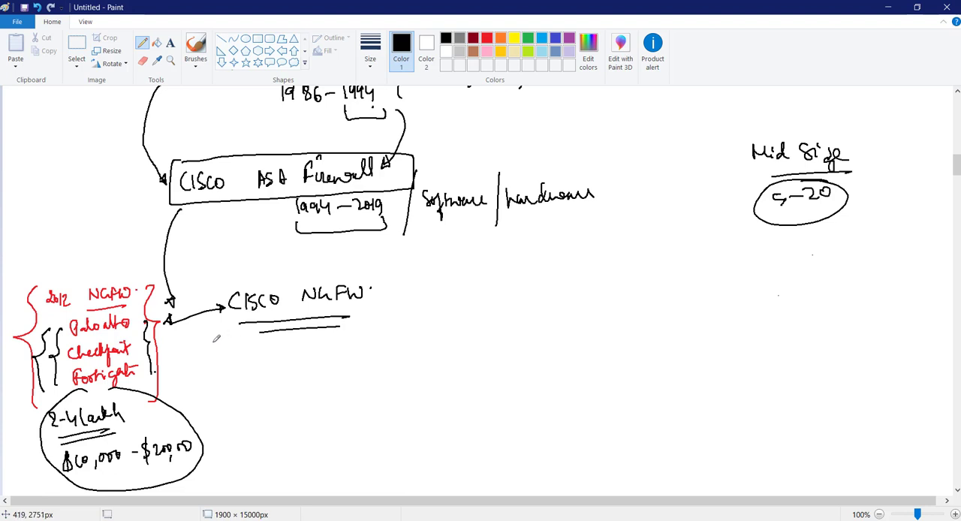
pyautogui.moveTo(226, 333)
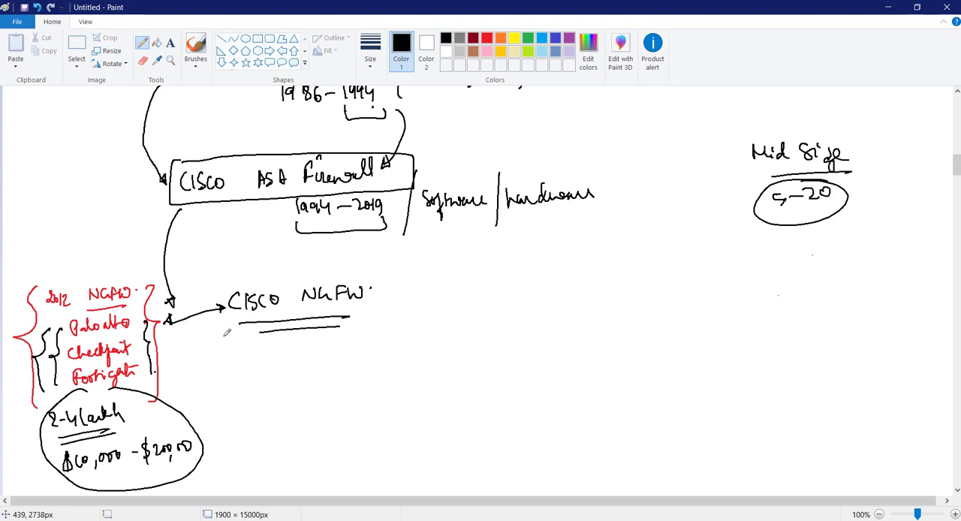
pyautogui.moveTo(719, 290)
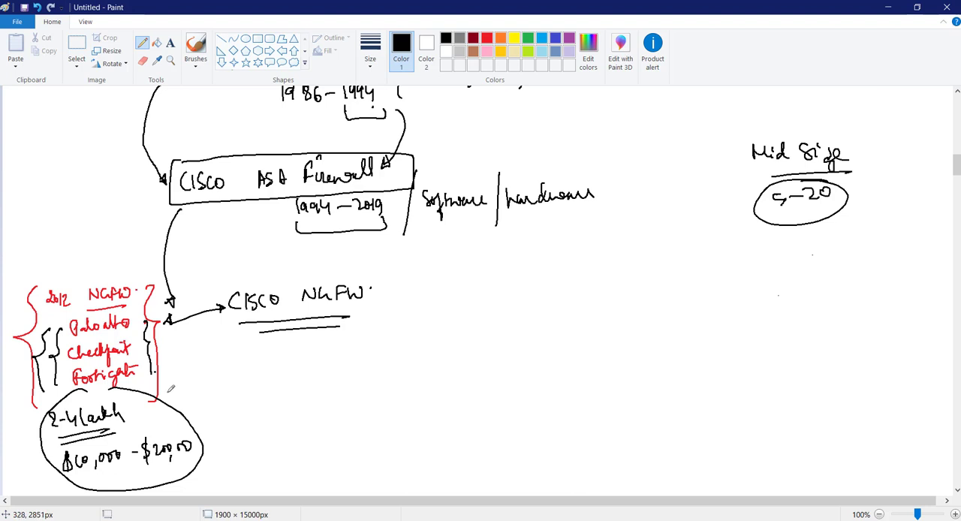
pyautogui.moveTo(254, 379)
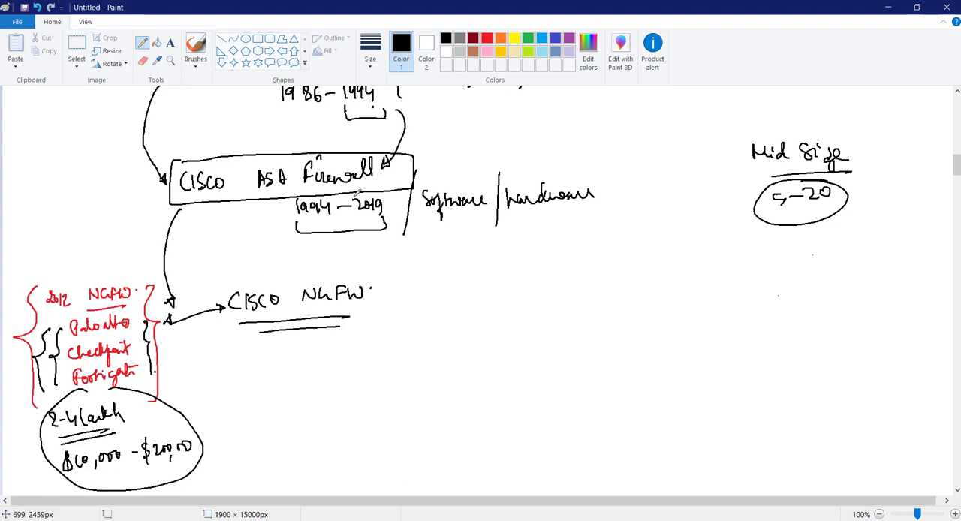
pyautogui.moveTo(349, 195)
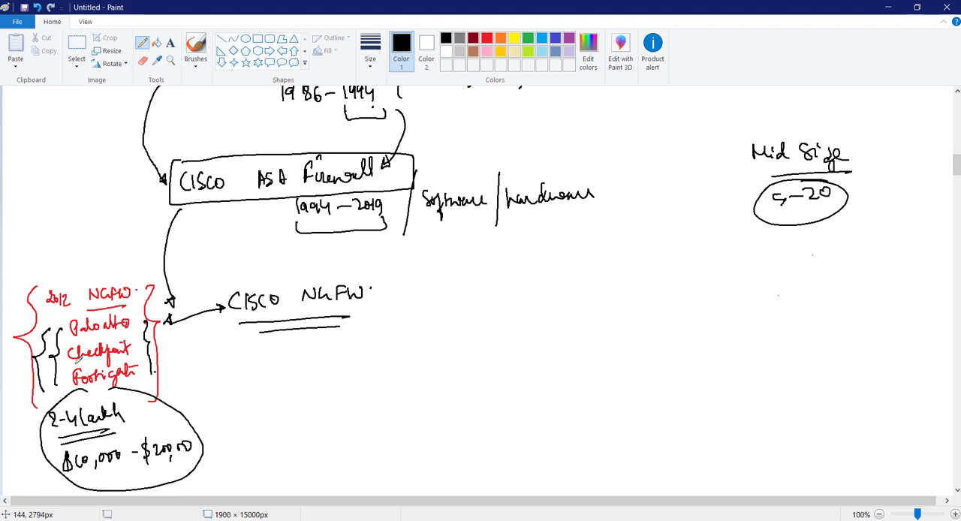
pyautogui.moveTo(236, 221)
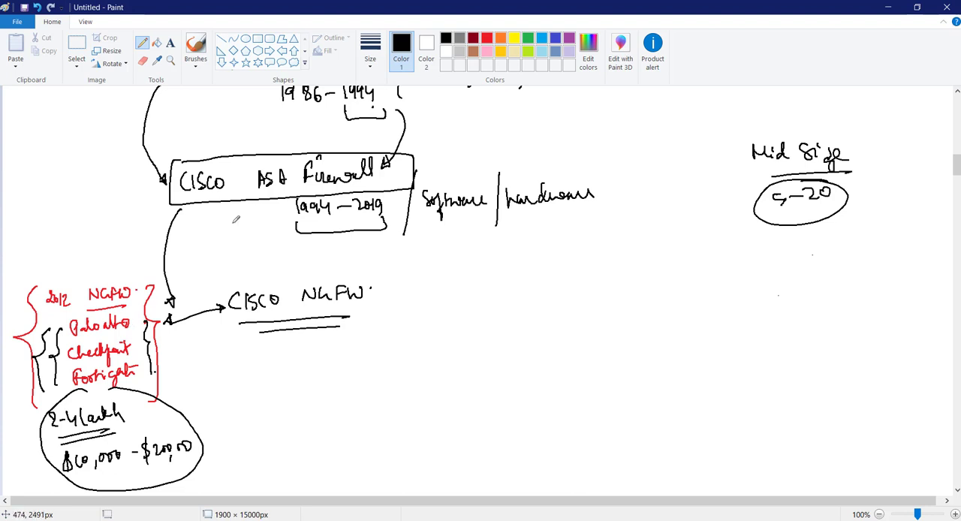
# Box the CISCO NGFW heading and write 'Firepower' and 'FTD' at its arrow.
pyautogui.moveTo(225, 281); pyautogui.dragTo(387, 326)
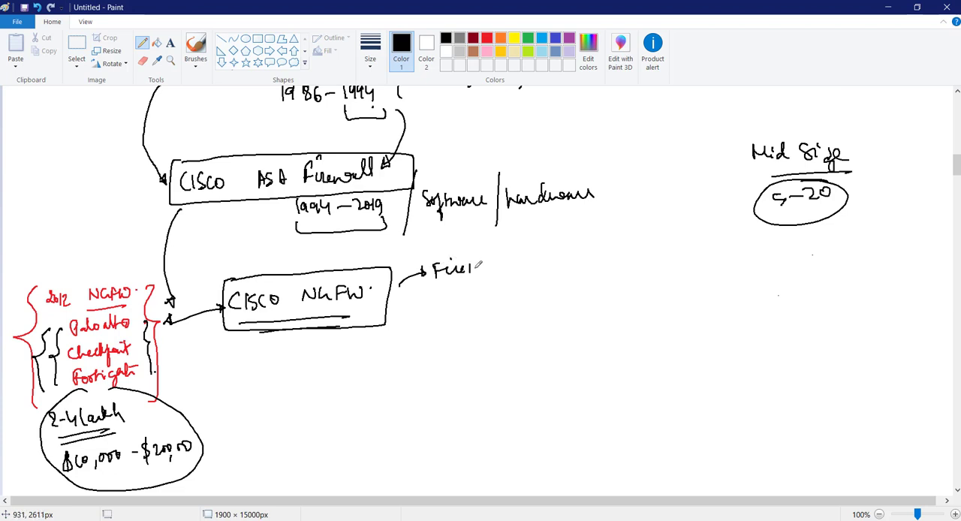
pyautogui.moveTo(480, 267); pyautogui.dragTo(548, 300)
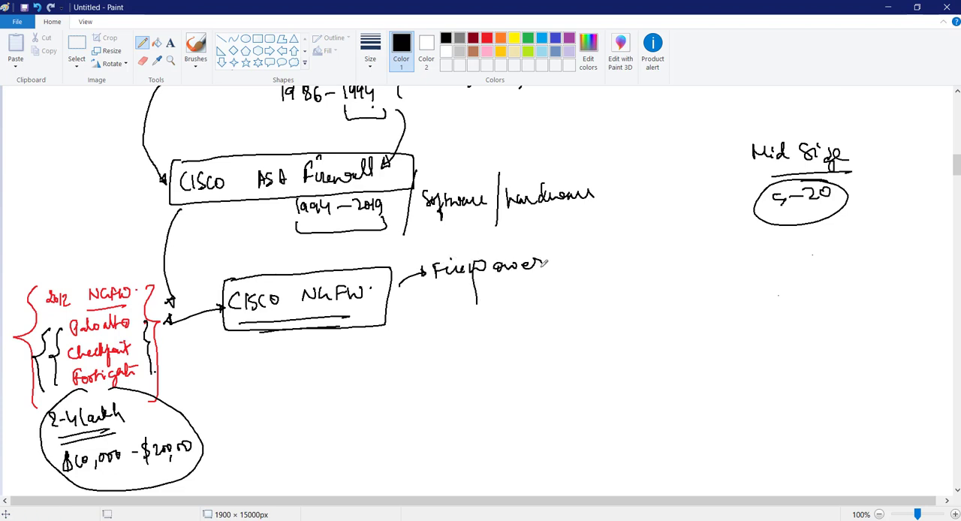
pyautogui.moveTo(439, 301); pyautogui.dragTo(465, 311)
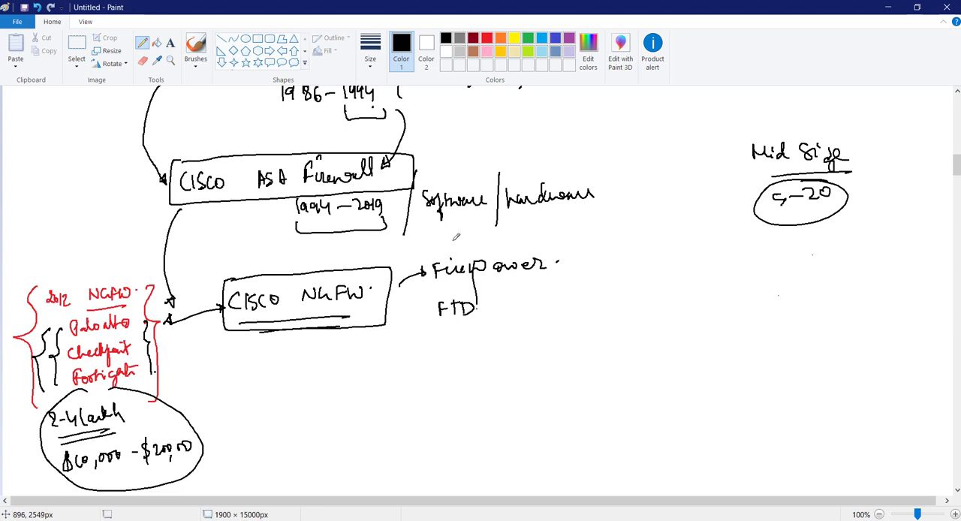
pyautogui.moveTo(471, 230)
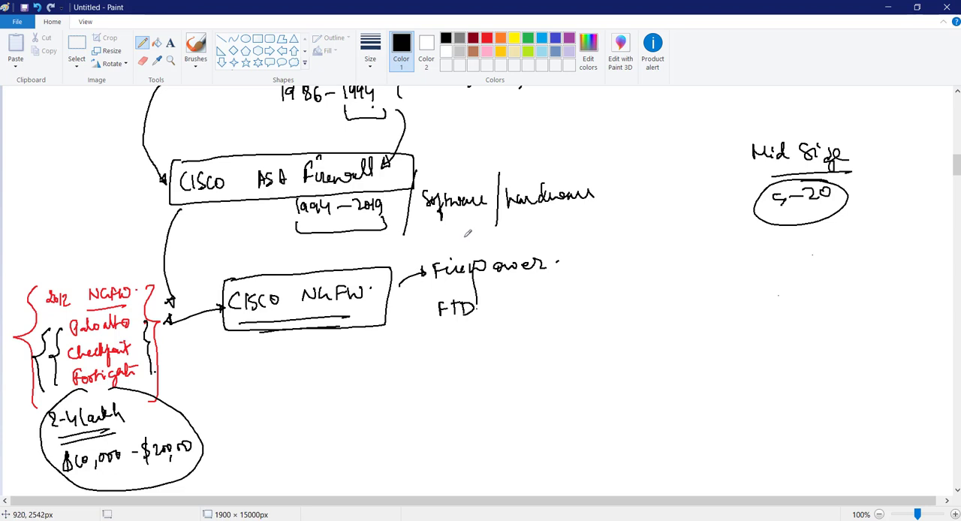
pyautogui.moveTo(473, 230)
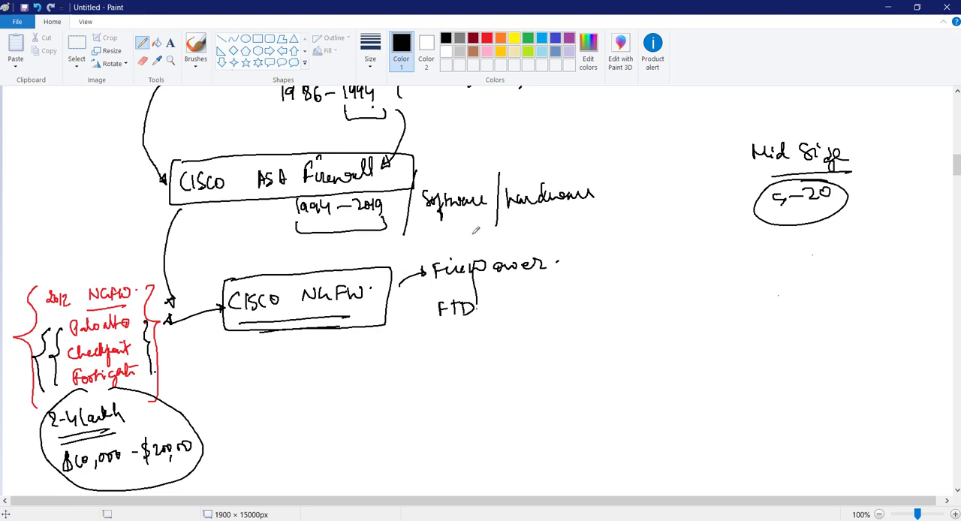
pyautogui.moveTo(475, 229)
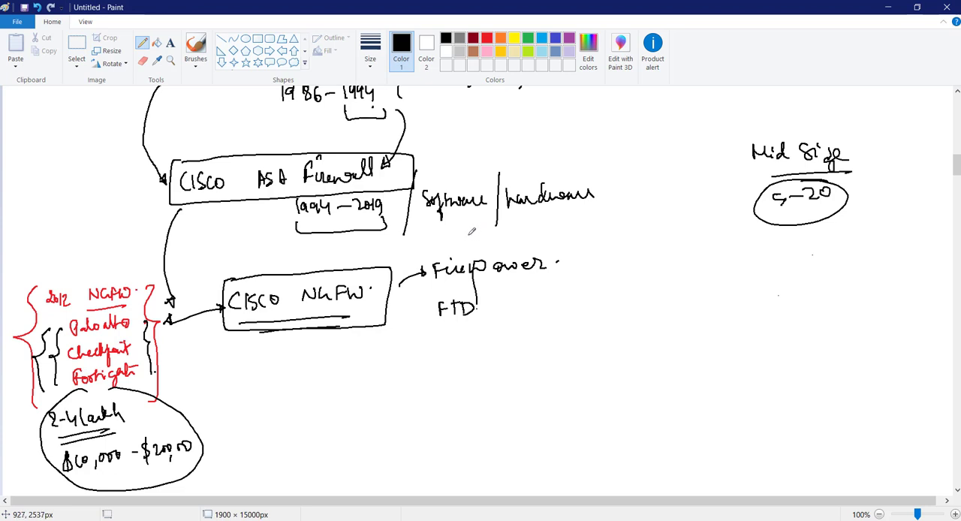
pyautogui.moveTo(474, 227)
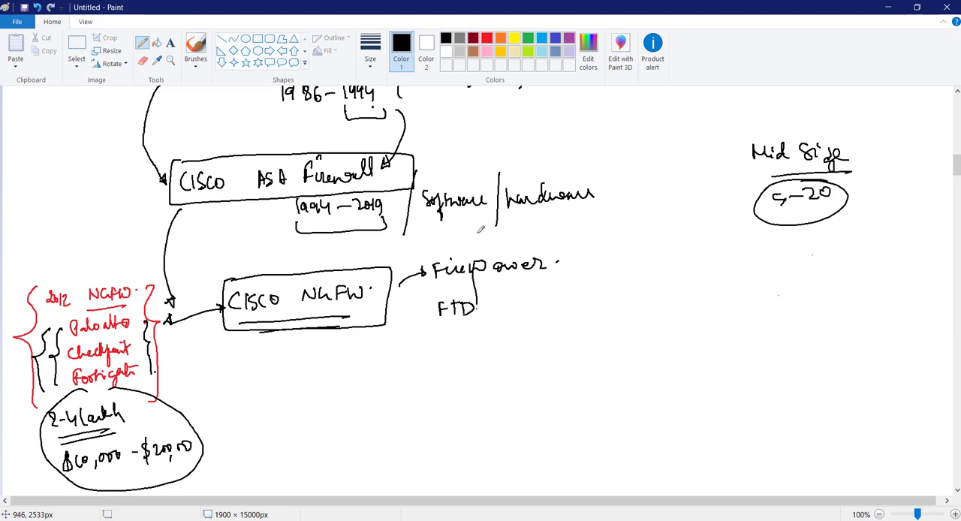
pyautogui.moveTo(481, 229)
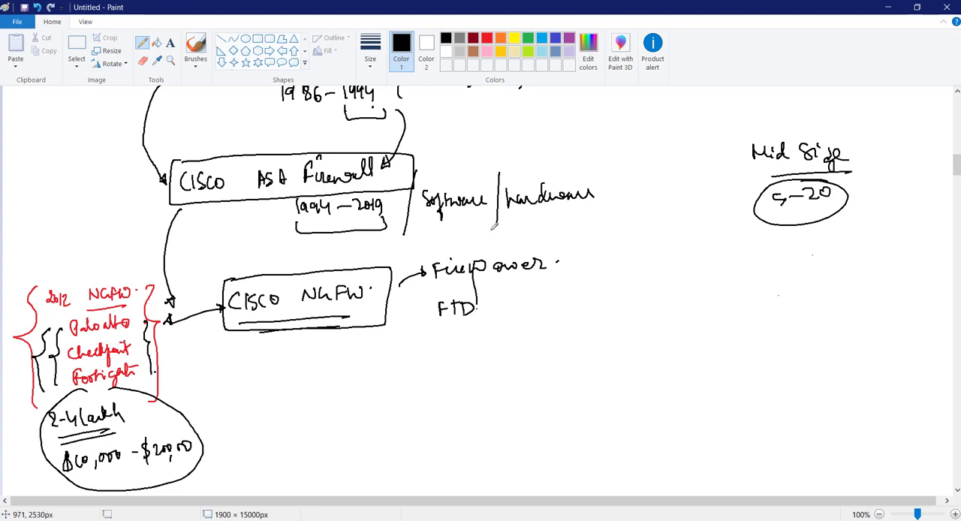
pyautogui.moveTo(499, 229)
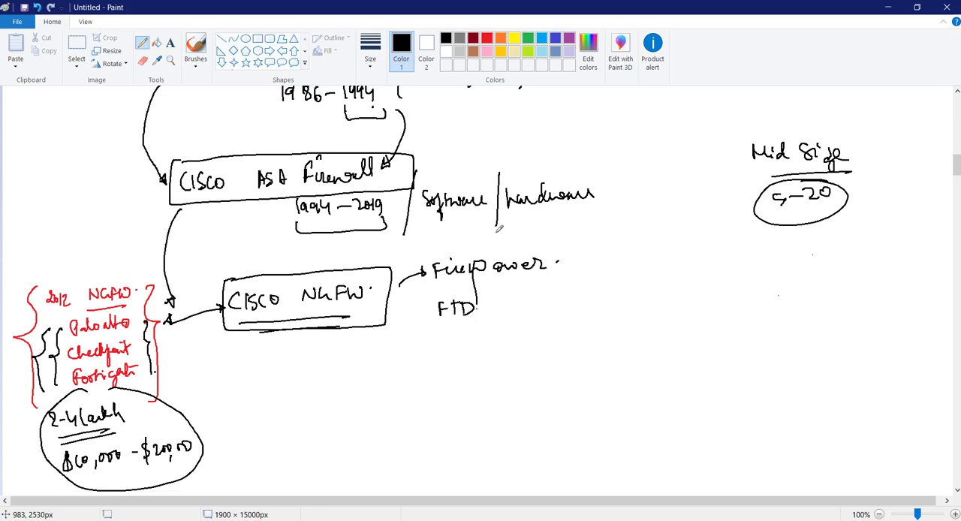
pyautogui.moveTo(484, 230)
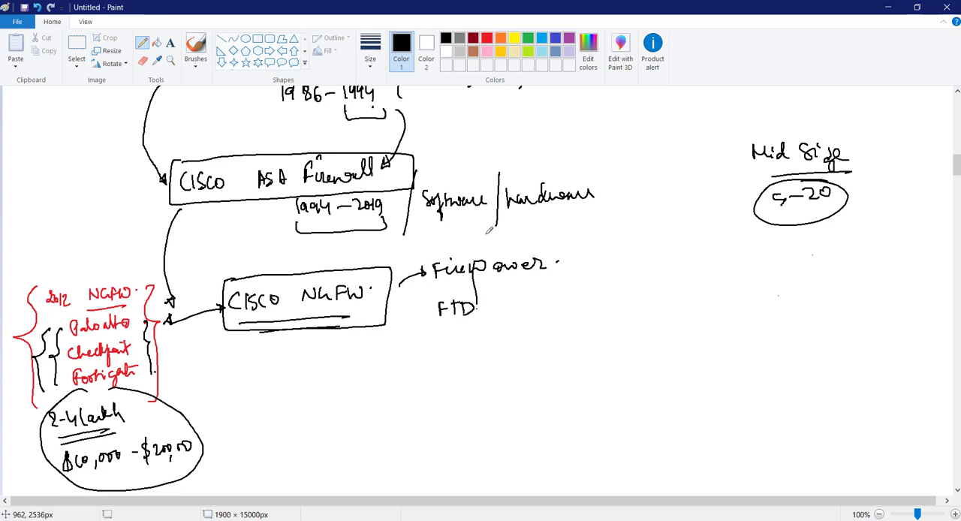
pyautogui.moveTo(490, 233)
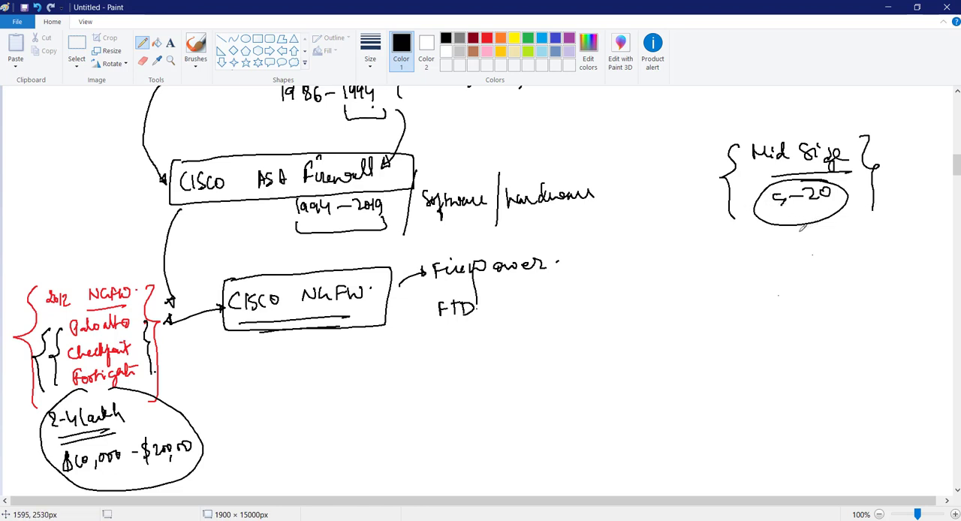
# Write 'Average 100–200 users' under Mid Size and link it to ASA firewall.
pyautogui.moveTo(765, 252); pyautogui.dragTo(788, 259)
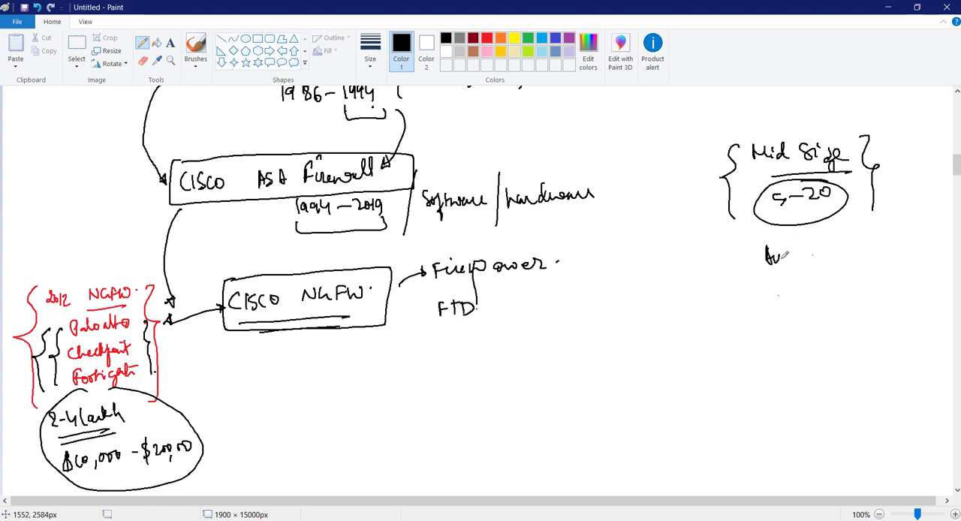
pyautogui.moveTo(761, 259); pyautogui.dragTo(848, 255)
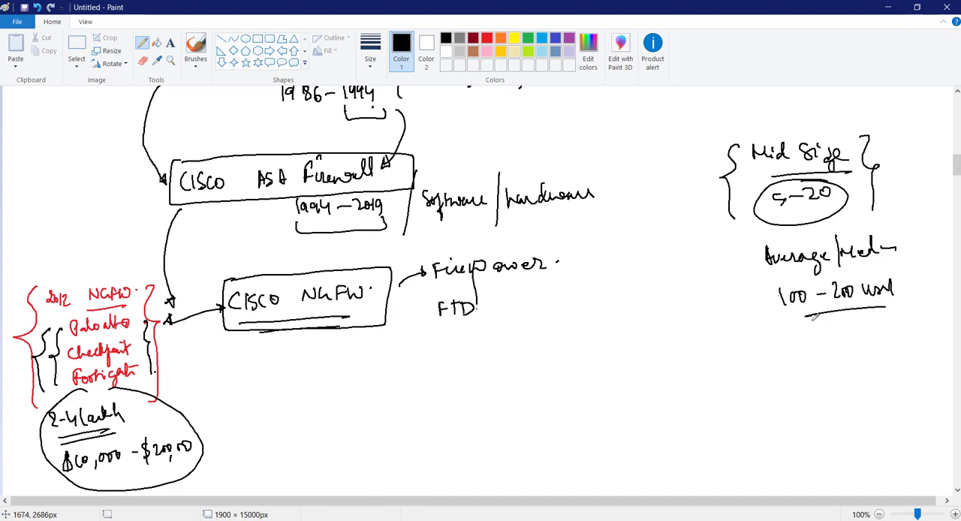
pyautogui.moveTo(457, 158); pyautogui.dragTo(724, 255)
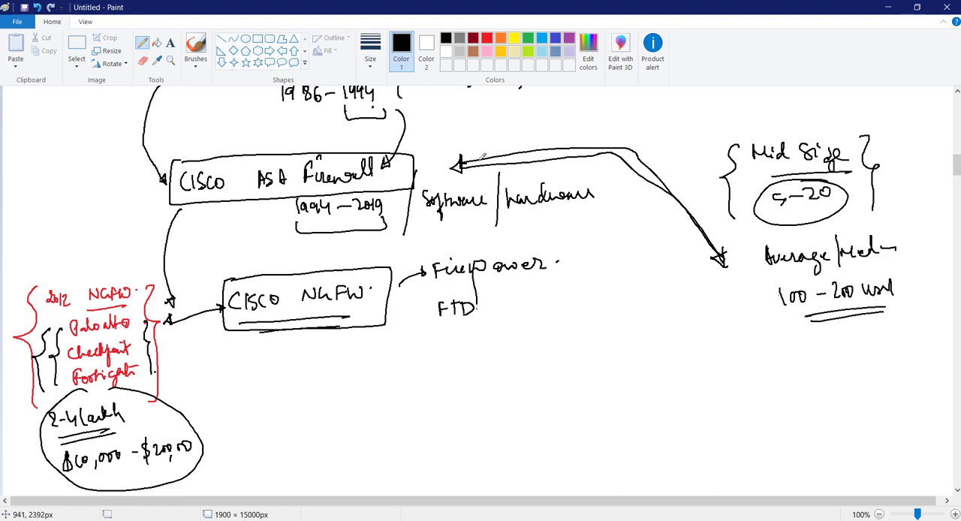
# Draw an arrow from the ASA firewall box to a braced '{5000 USD}' cost.
pyautogui.moveTo(428, 143); pyautogui.dragTo(484, 120)
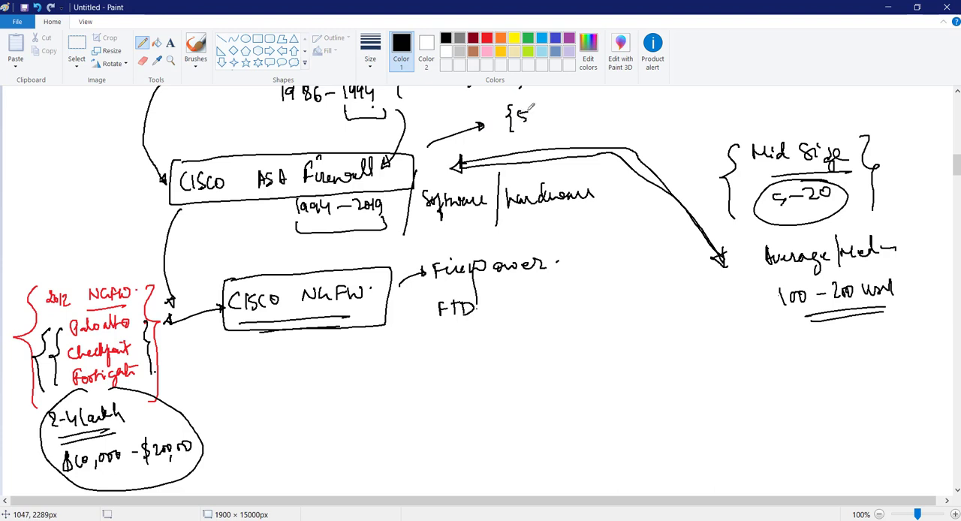
pyautogui.moveTo(518, 112); pyautogui.dragTo(578, 113)
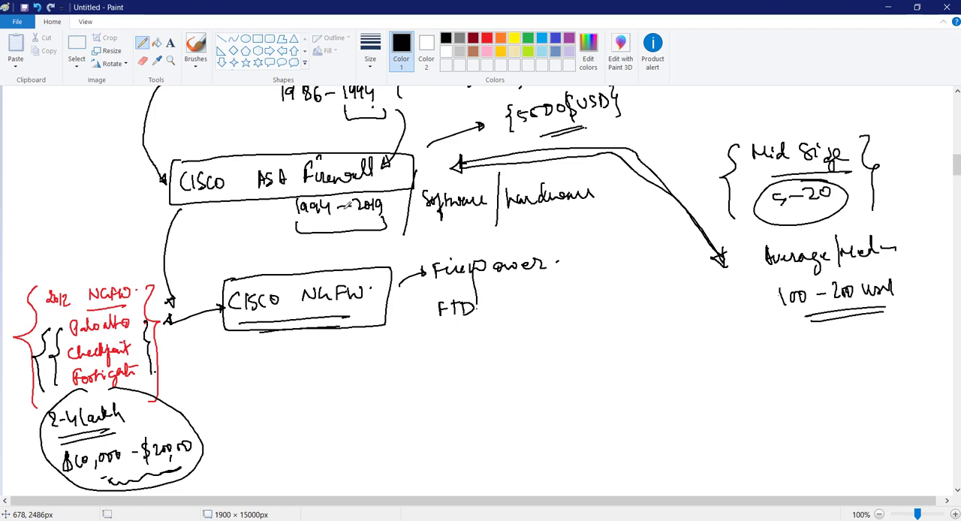
pyautogui.moveTo(503, 132)
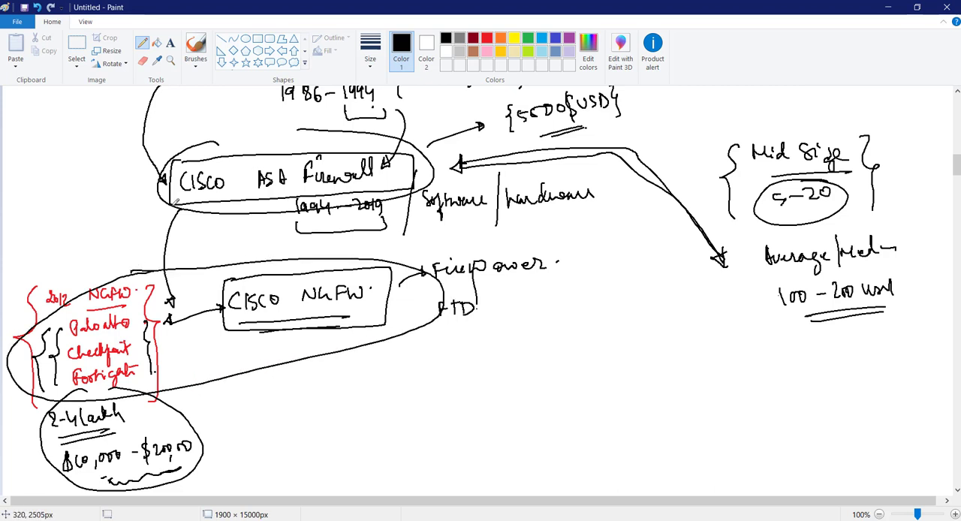
pyautogui.scroll(-3)
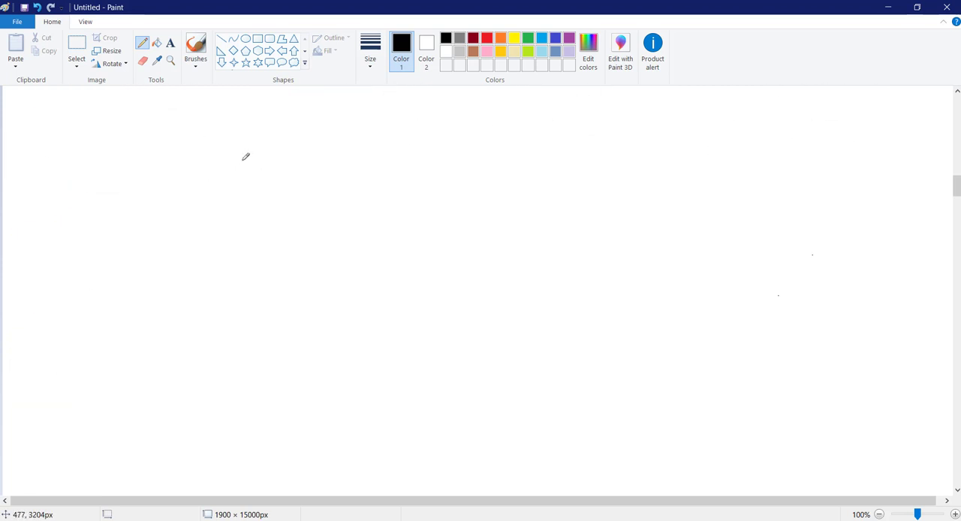
# Draw the comparison table's divider and header line, with a braced legacy column listing CISCO ASA.
pyautogui.moveTo(427, 121); pyautogui.dragTo(400, 414)
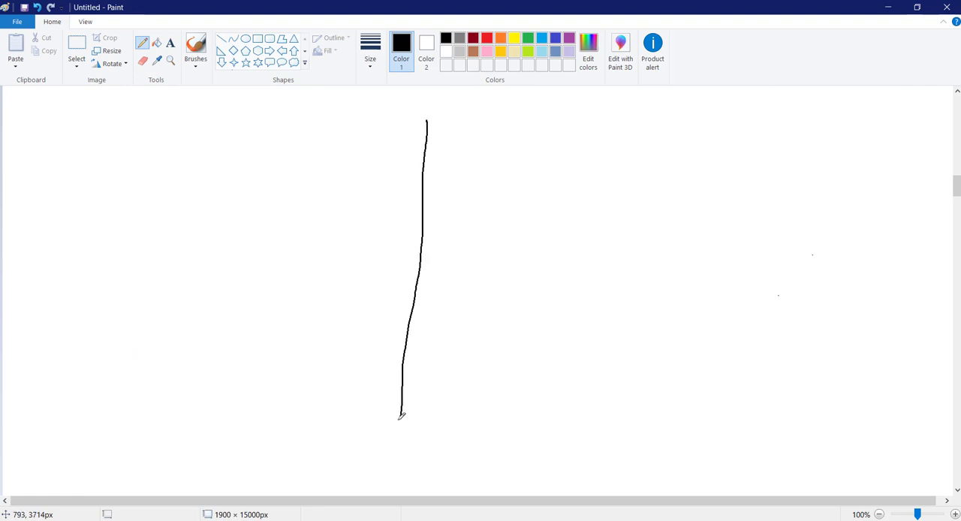
pyautogui.moveTo(146, 173); pyautogui.dragTo(697, 164)
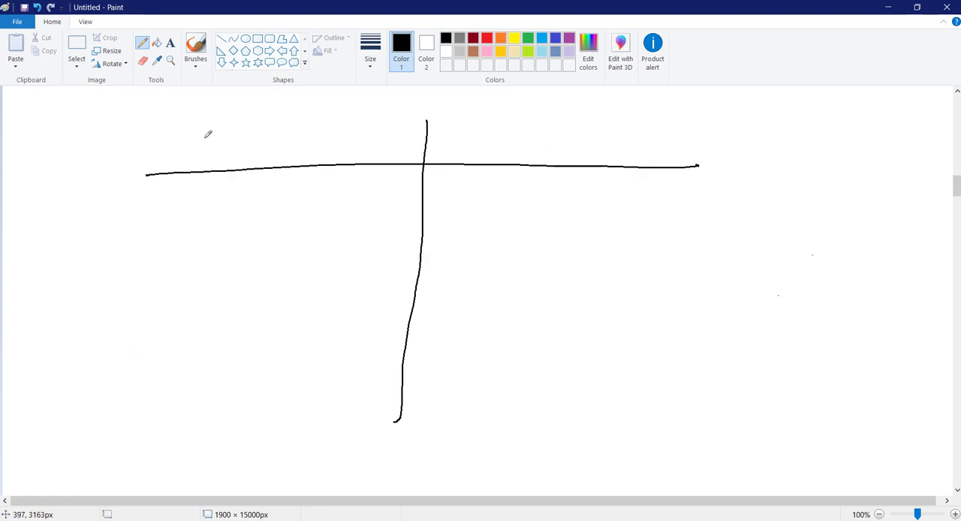
pyautogui.moveTo(188, 135); pyautogui.dragTo(218, 157)
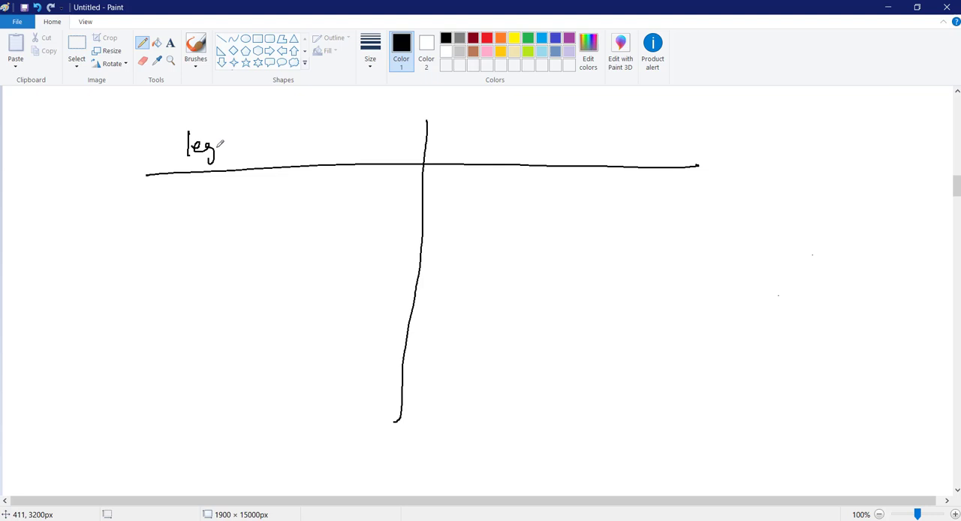
pyautogui.moveTo(218, 146); pyautogui.dragTo(259, 150)
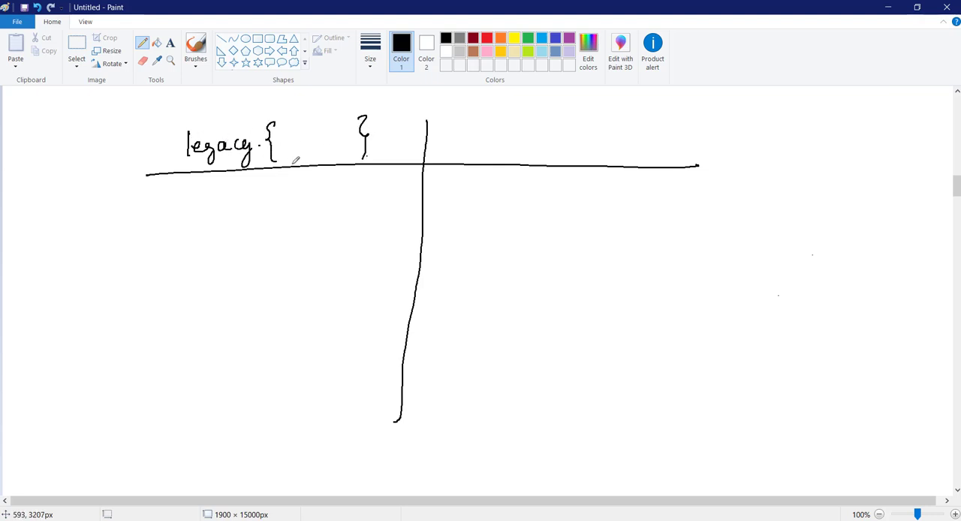
pyautogui.moveTo(192, 191); pyautogui.dragTo(221, 203)
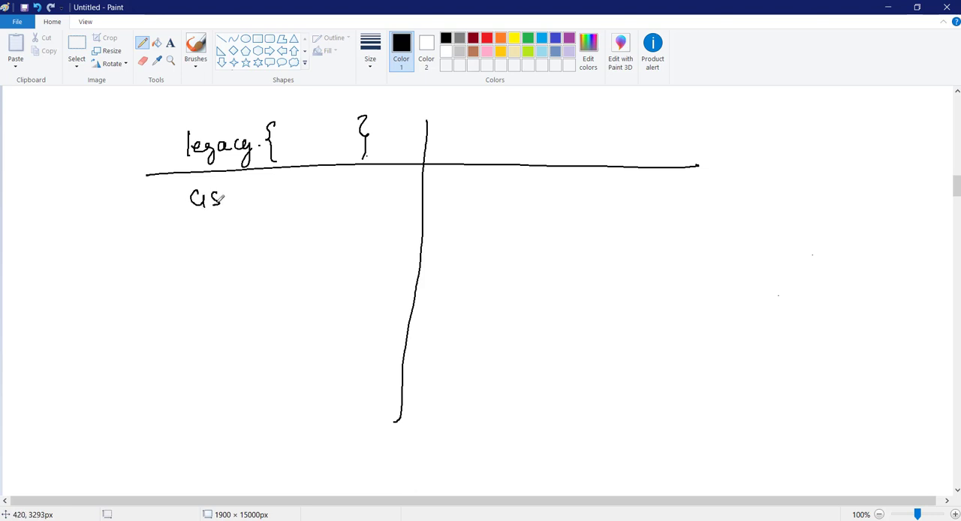
pyautogui.moveTo(225, 195); pyautogui.dragTo(300, 196)
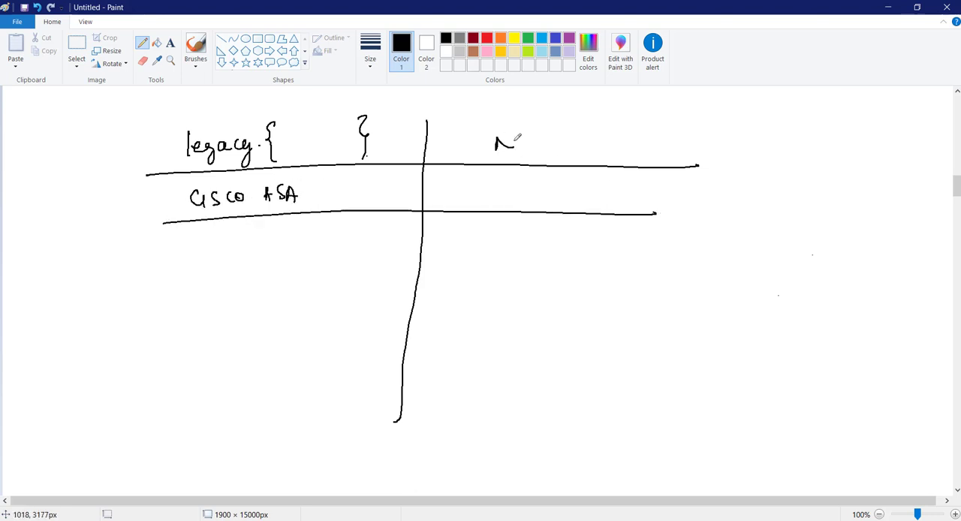
# Write the second column heading 'NGFW Next Gen Firewall'.
pyautogui.moveTo(495, 143); pyautogui.dragTo(577, 143)
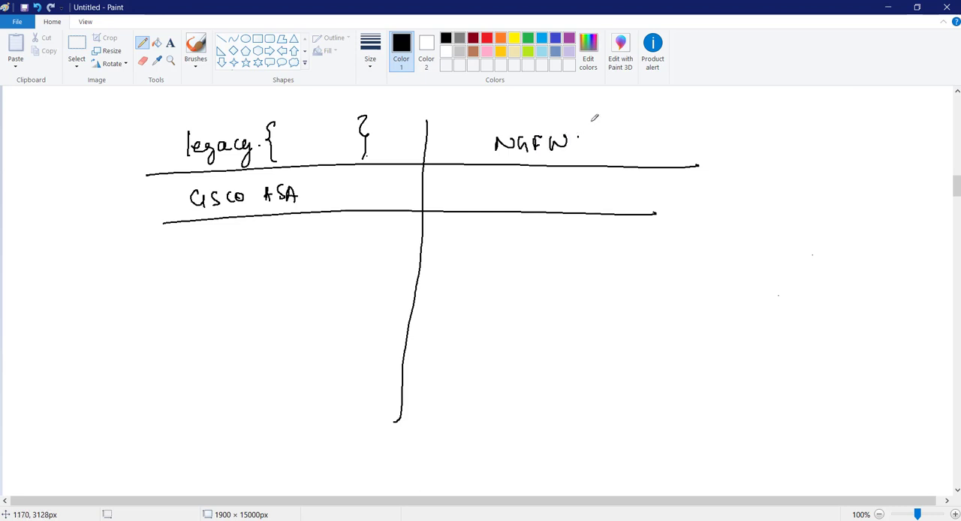
pyautogui.moveTo(612, 139); pyautogui.dragTo(649, 139)
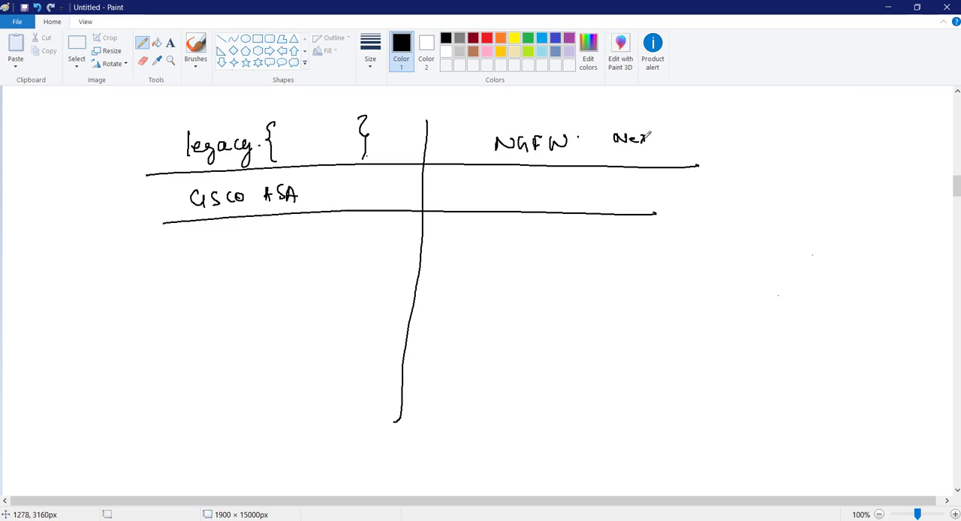
pyautogui.moveTo(616, 138); pyautogui.dragTo(705, 143)
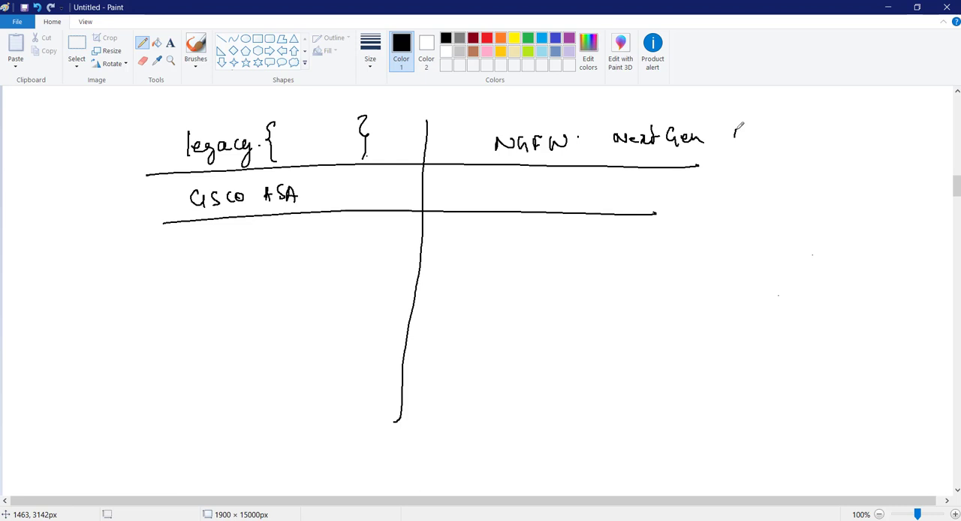
pyautogui.moveTo(736, 135); pyautogui.dragTo(773, 136)
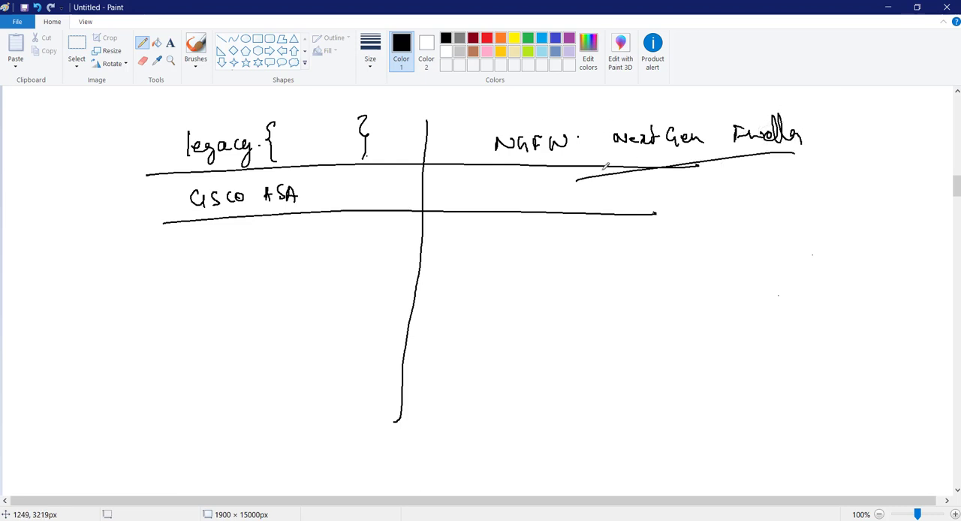
# List Cisco FTD, Palo Alto, Fortigate and checkpoint under NGFW, underlining the row.
pyautogui.moveTo(437, 194); pyautogui.dragTo(469, 184)
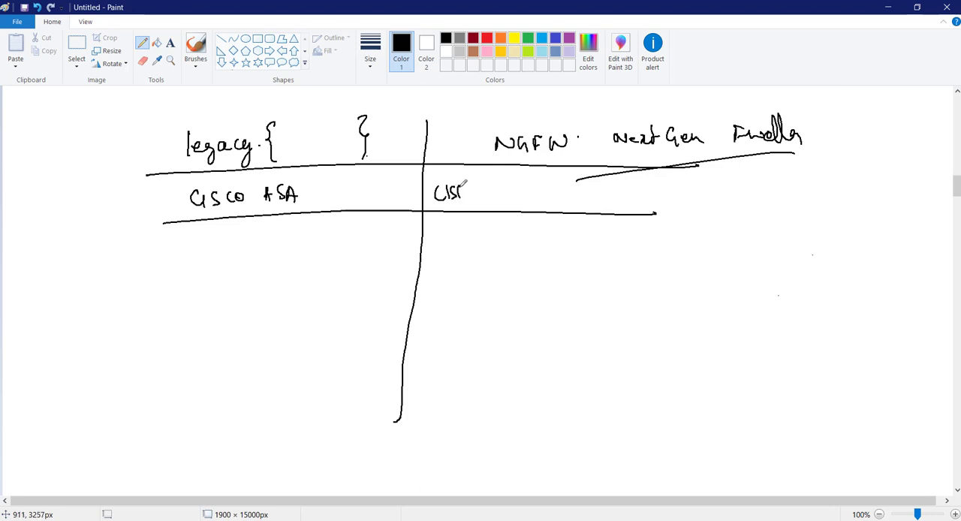
pyautogui.moveTo(466, 188); pyautogui.dragTo(518, 195)
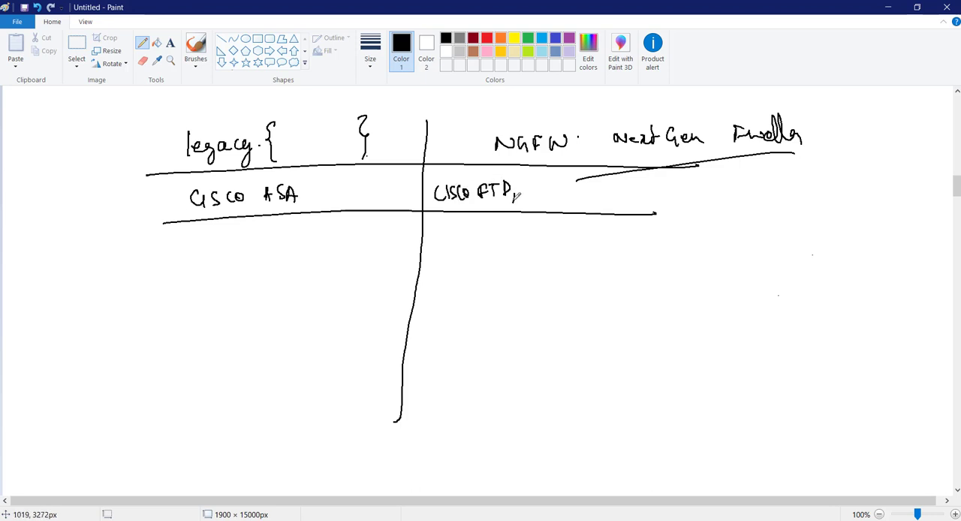
pyautogui.moveTo(510, 191); pyautogui.dragTo(586, 188)
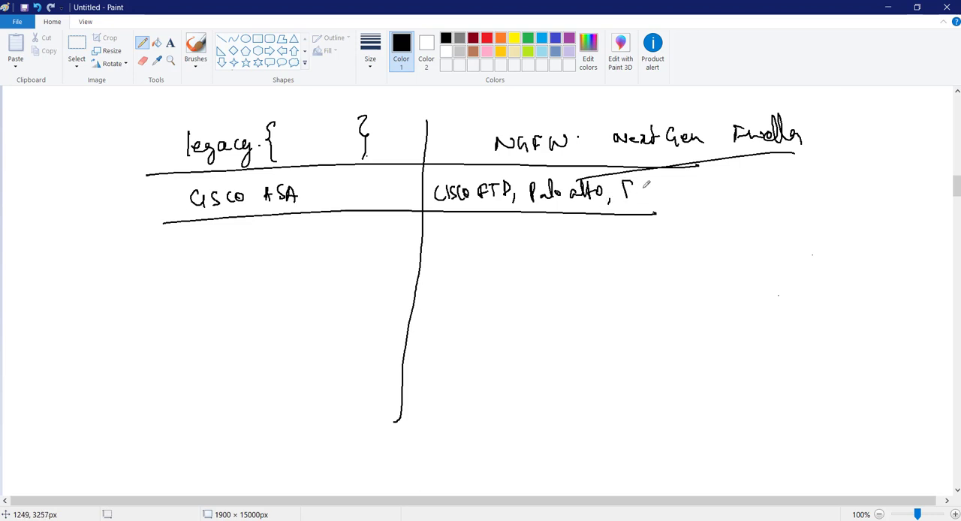
pyautogui.moveTo(630, 192); pyautogui.dragTo(698, 191)
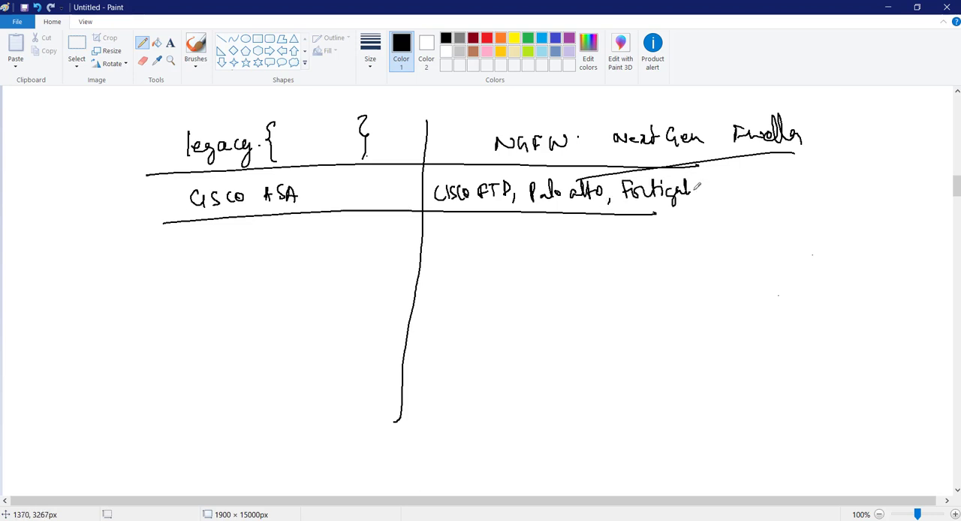
pyautogui.moveTo(705, 188); pyautogui.dragTo(780, 188)
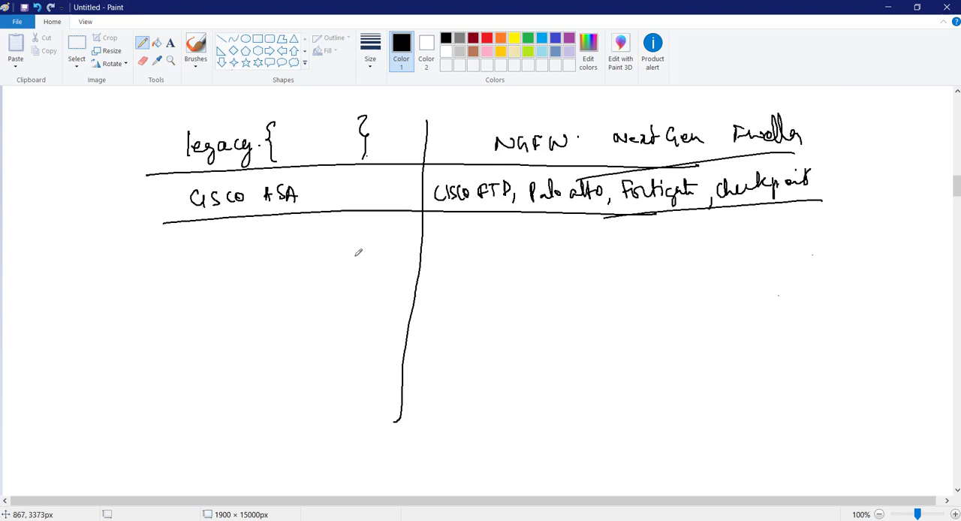
pyautogui.moveTo(216, 227)
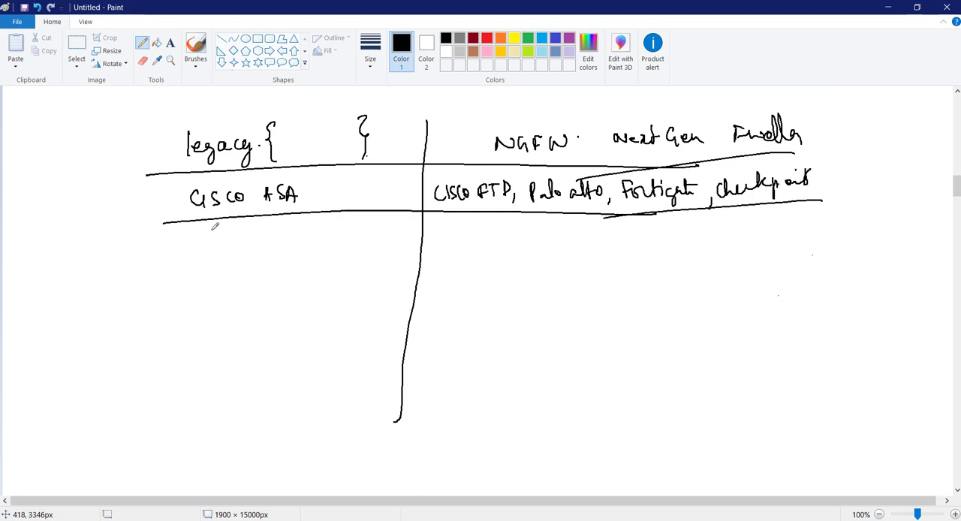
# Write 1994 under legacy, 2000+ under NGFW, a '10-15 years' label, and circle the NGFW vendors.
pyautogui.moveTo(199, 241); pyautogui.dragTo(248, 244)
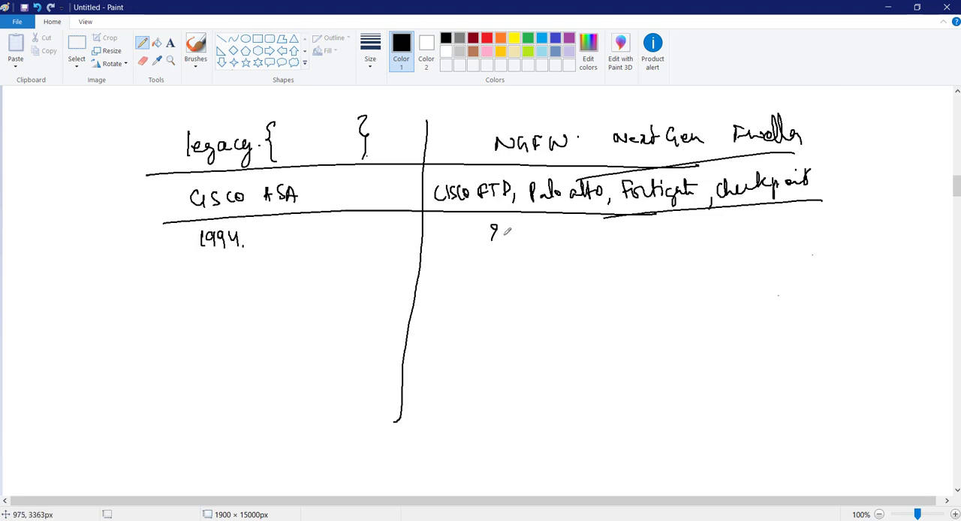
pyautogui.moveTo(495, 233); pyautogui.dragTo(551, 236)
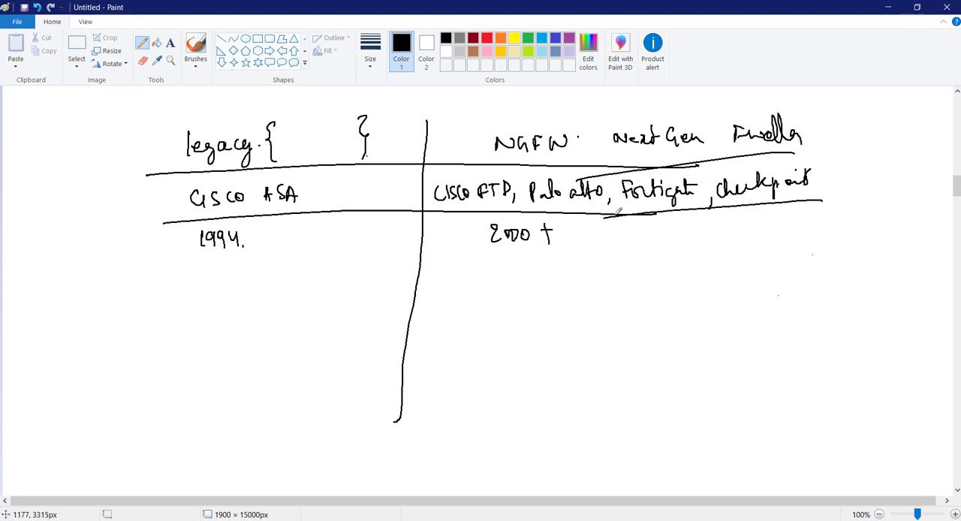
pyautogui.moveTo(642, 178)
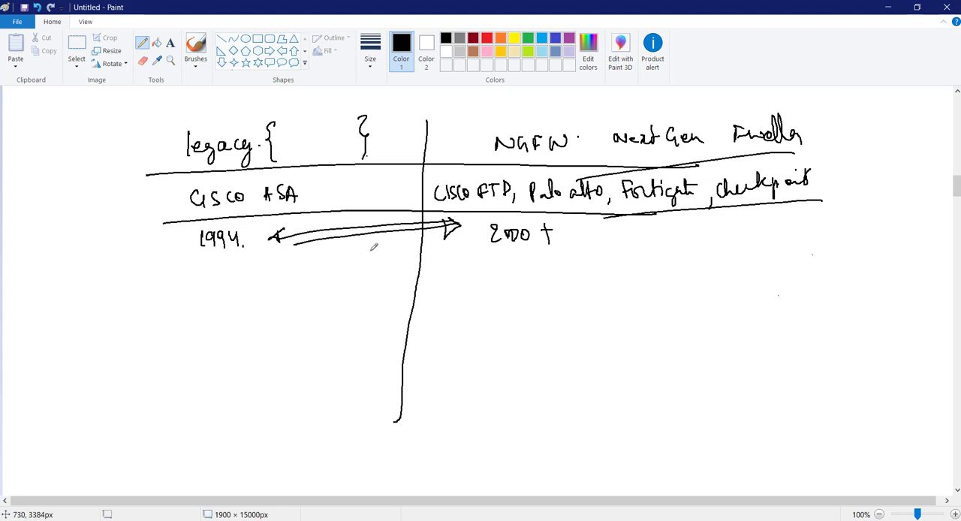
pyautogui.moveTo(358, 247)
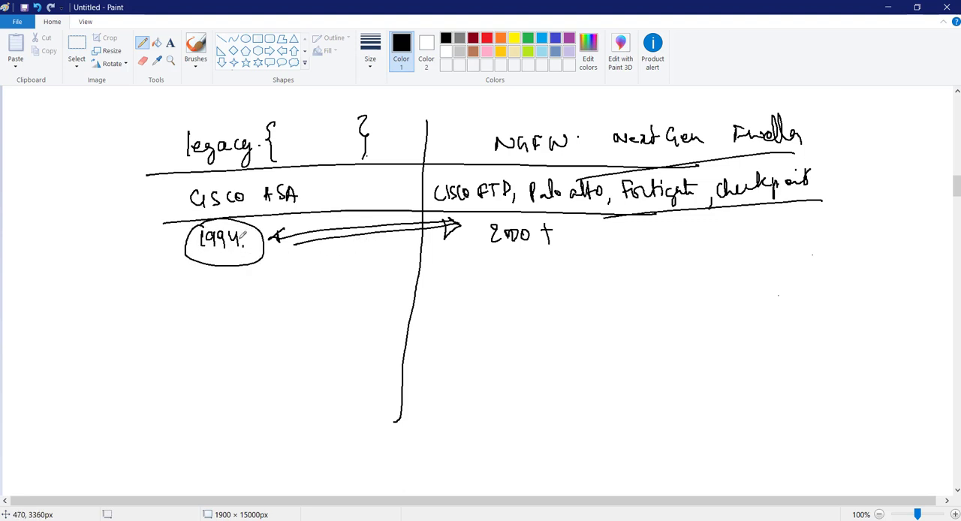
pyautogui.moveTo(360, 246)
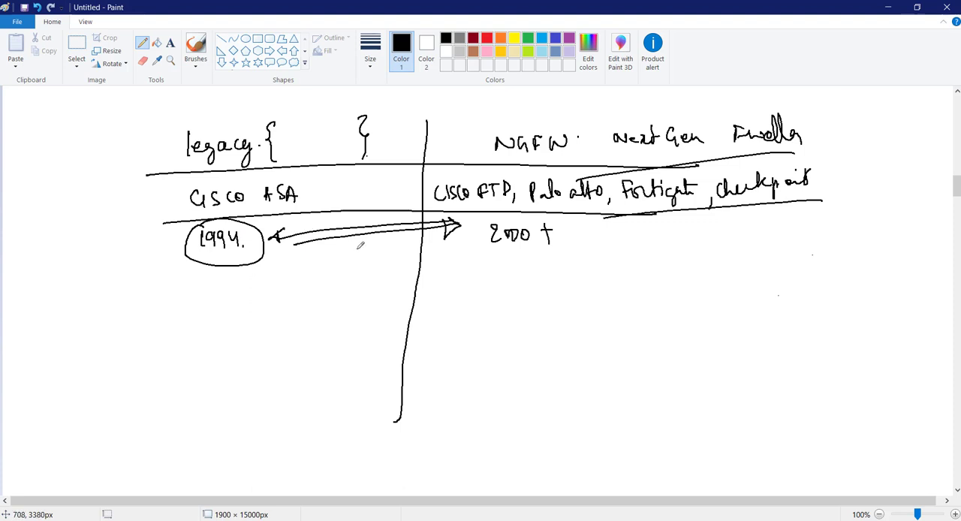
pyautogui.moveTo(345, 251); pyautogui.dragTo(390, 248)
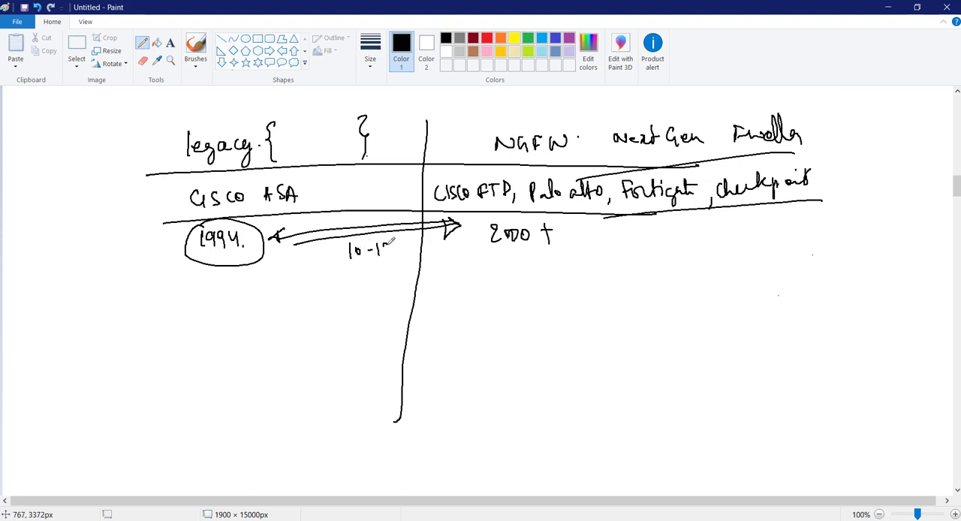
pyautogui.moveTo(368, 252); pyautogui.dragTo(435, 267)
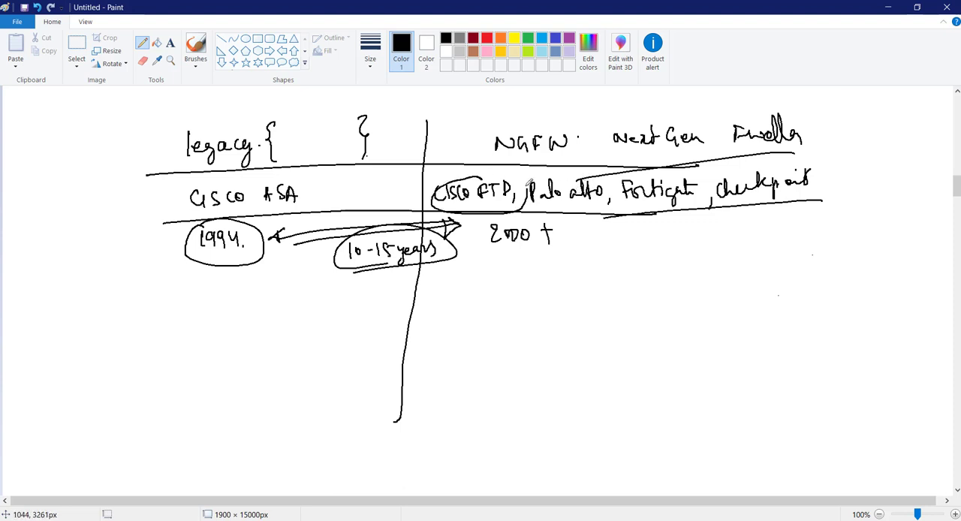
pyautogui.moveTo(431, 176); pyautogui.dragTo(518, 210)
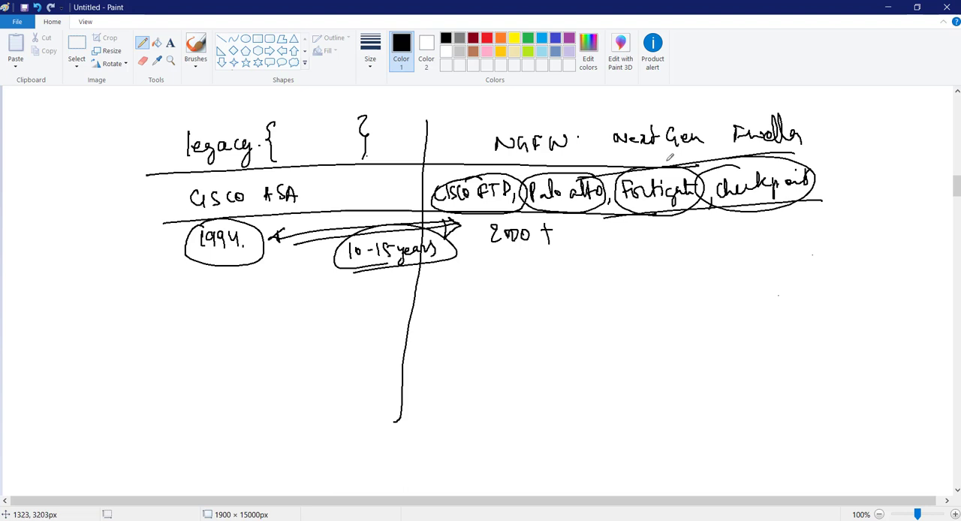
pyautogui.moveTo(340, 194)
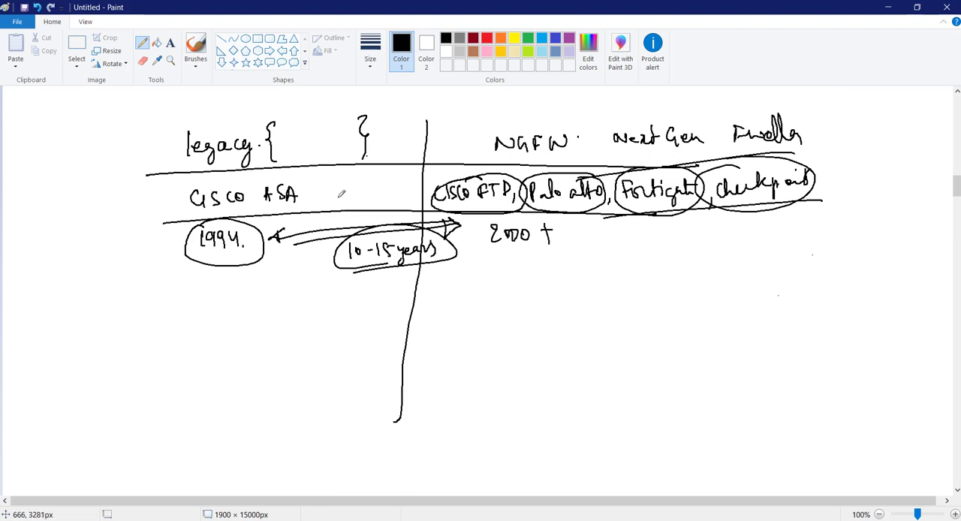
pyautogui.moveTo(350, 171)
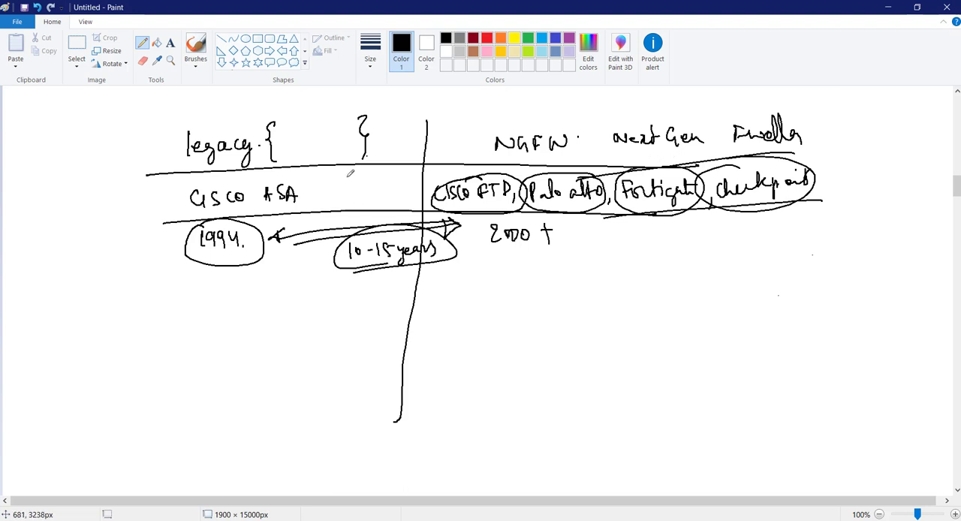
pyautogui.moveTo(187, 308)
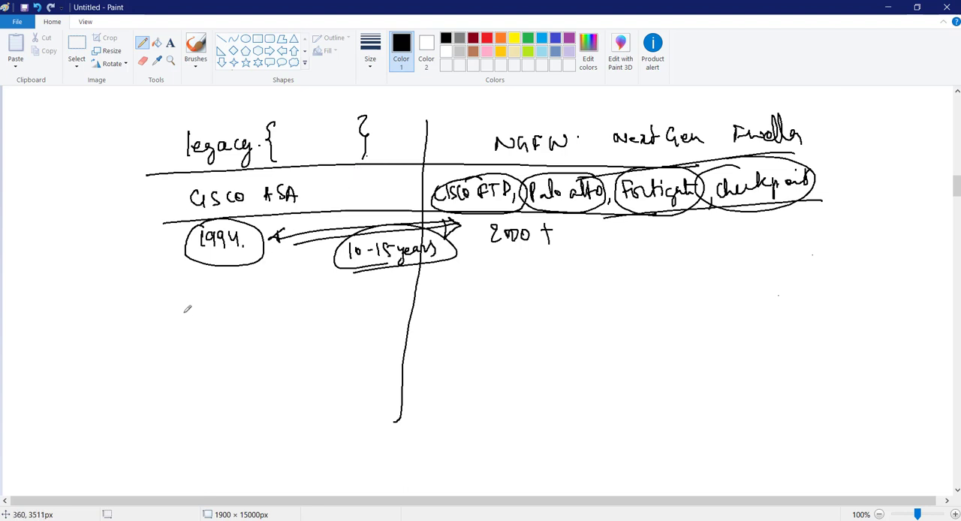
# Write braced 'Mid-range', 'Average range' and '1 ↔ 20-300' under legacy, then '300+' under NGFW.
pyautogui.moveTo(183, 315); pyautogui.dragTo(214, 308)
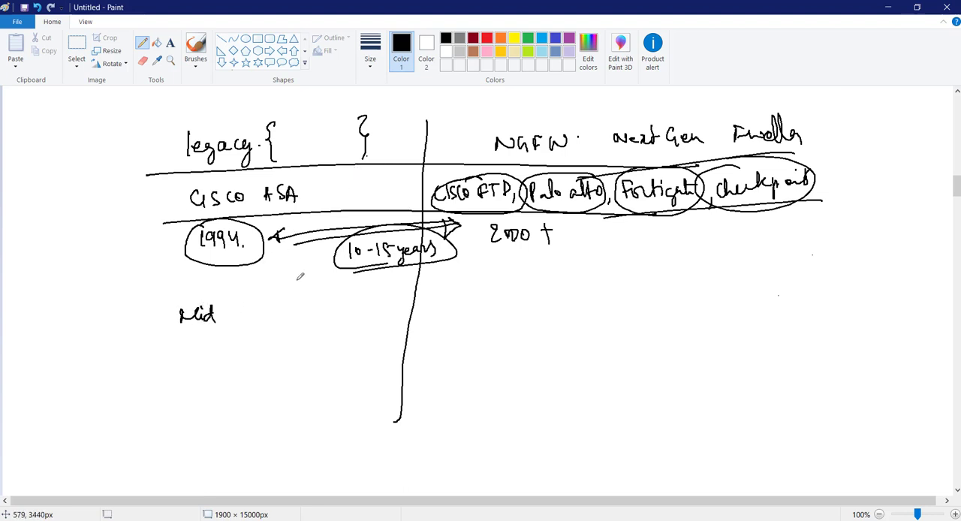
pyautogui.moveTo(288, 291)
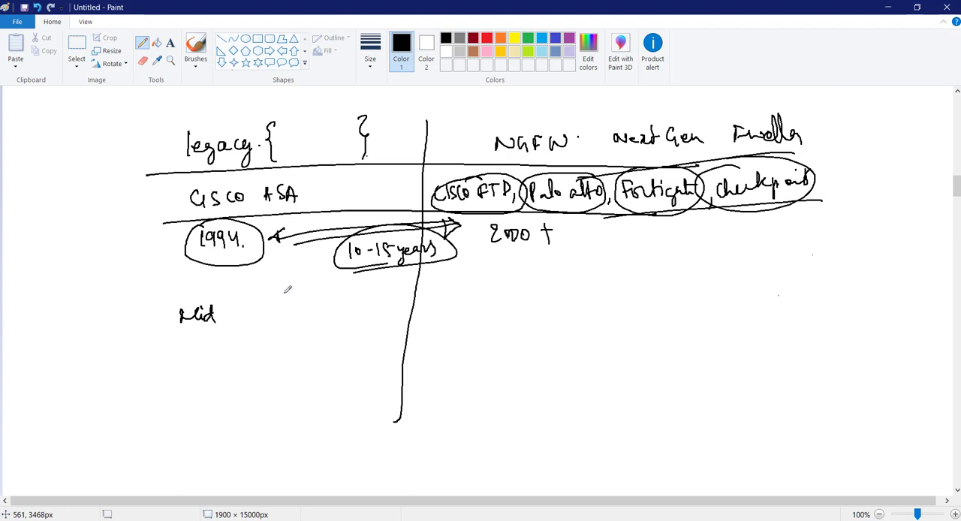
pyautogui.moveTo(300, 286)
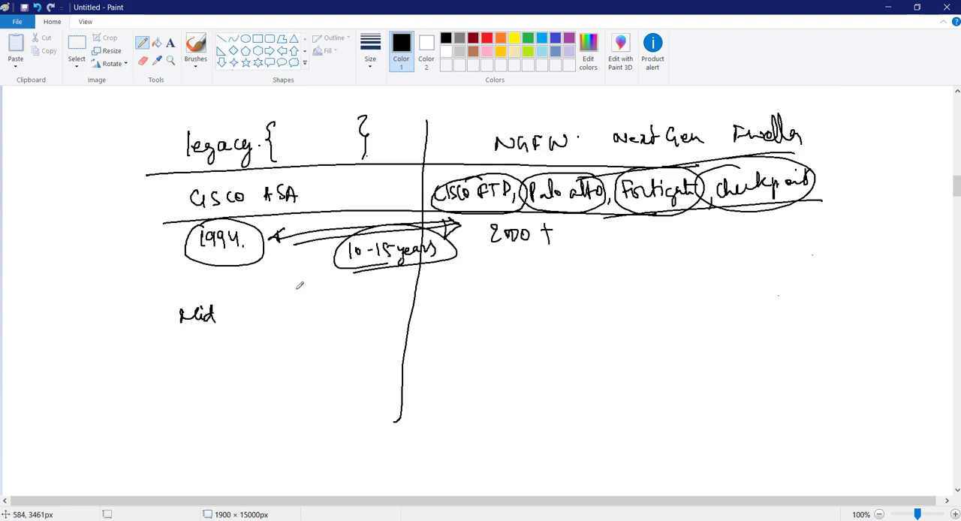
pyautogui.moveTo(230, 306)
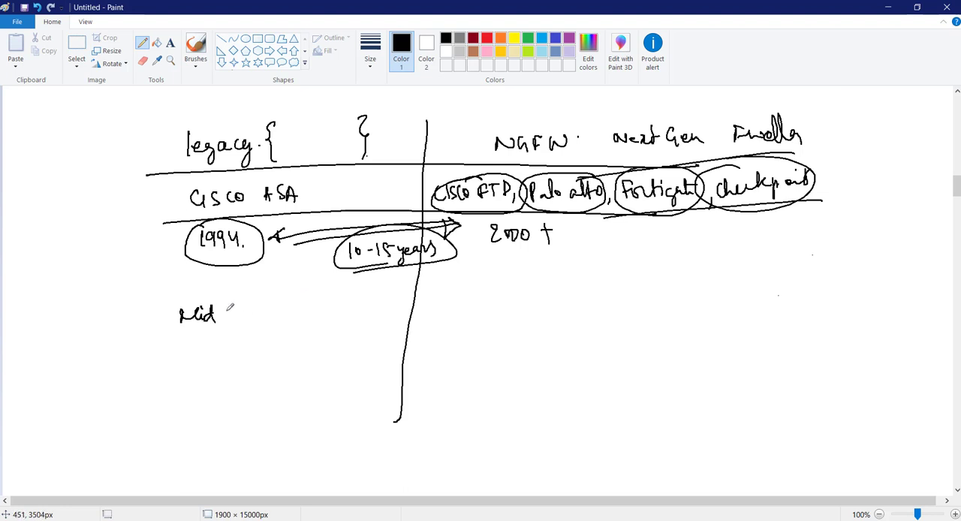
pyautogui.moveTo(226, 311); pyautogui.dragTo(308, 312)
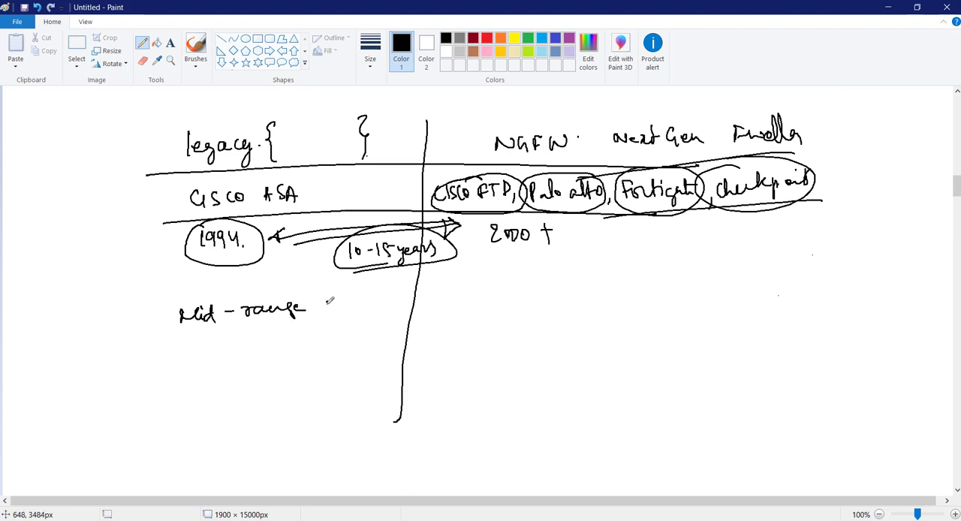
pyautogui.moveTo(176, 341); pyautogui.dragTo(203, 349)
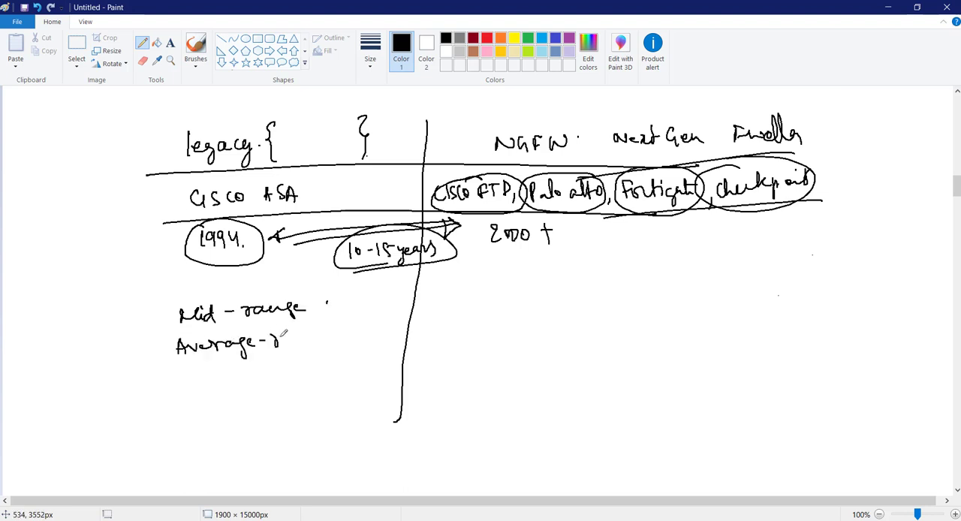
pyautogui.moveTo(285, 345); pyautogui.dragTo(316, 345)
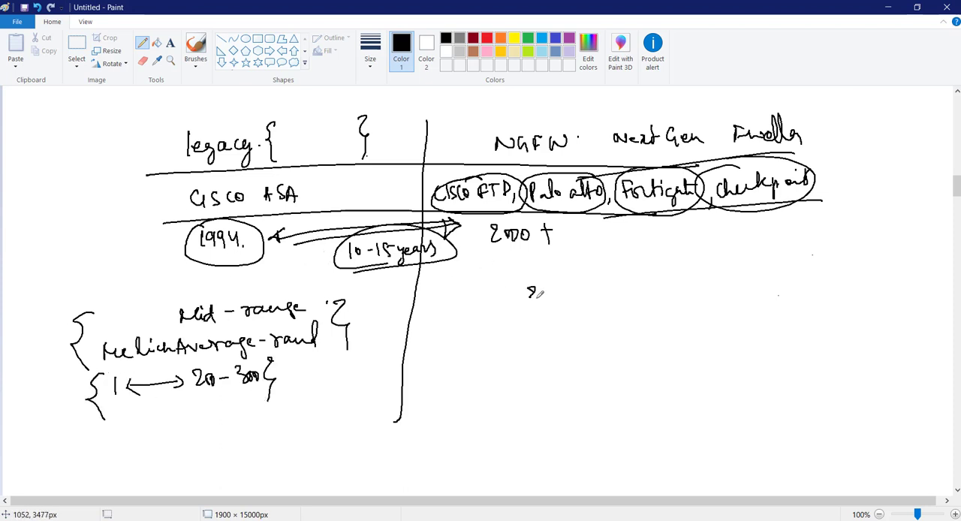
pyautogui.moveTo(526, 296); pyautogui.dragTo(581, 296)
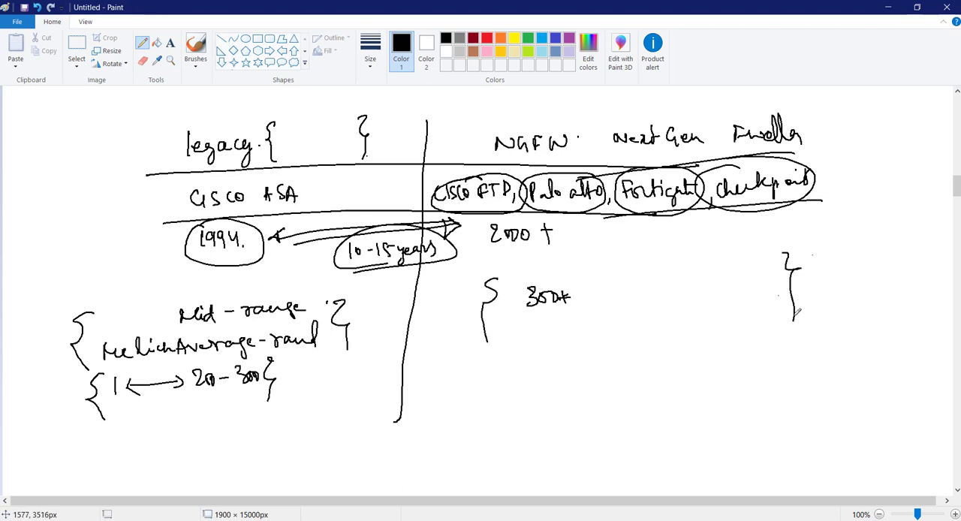
pyautogui.moveTo(661, 225); pyautogui.dragTo(615, 274)
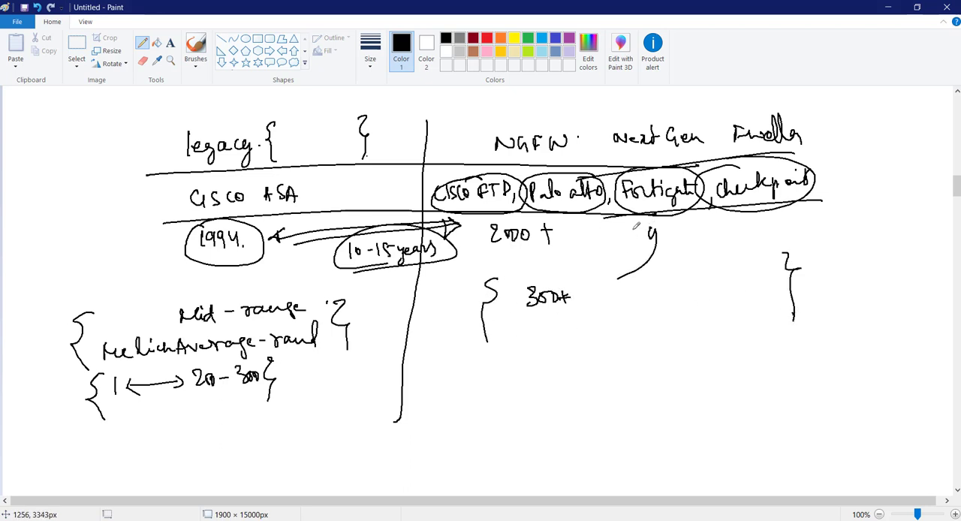